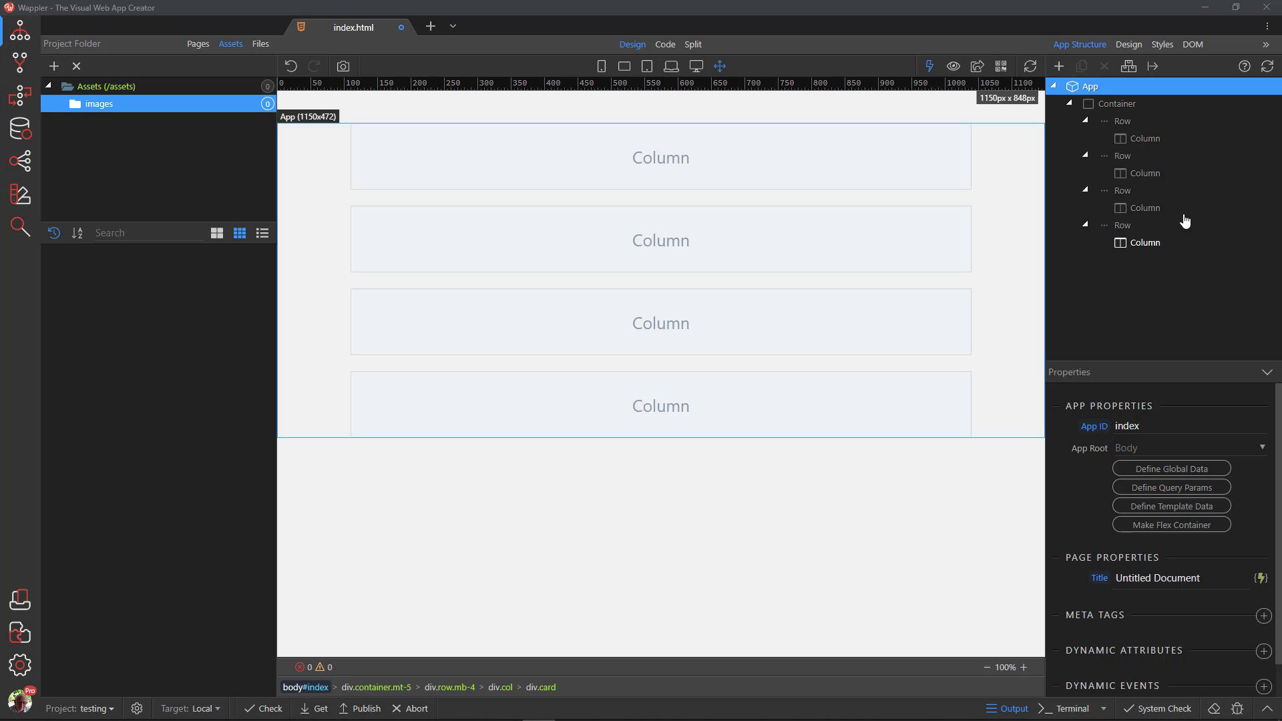
- Drill down from the page container to the first row's column
click(1115, 104)
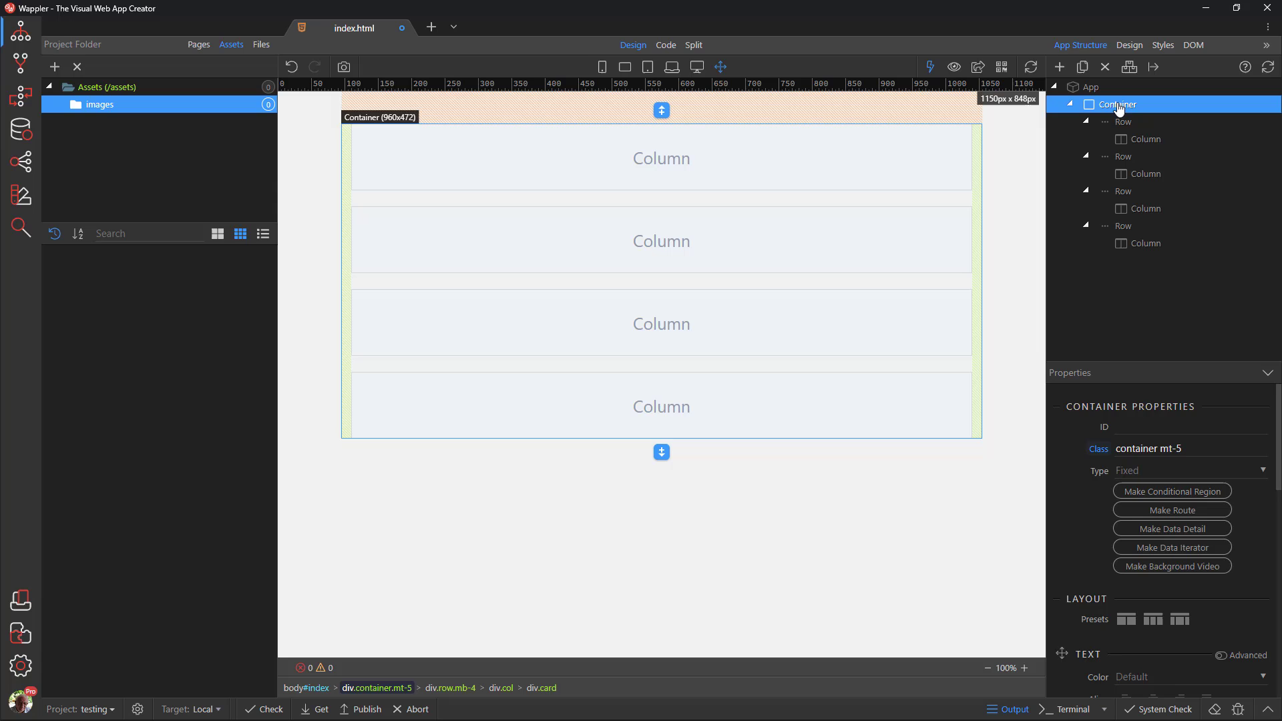
click(1122, 120)
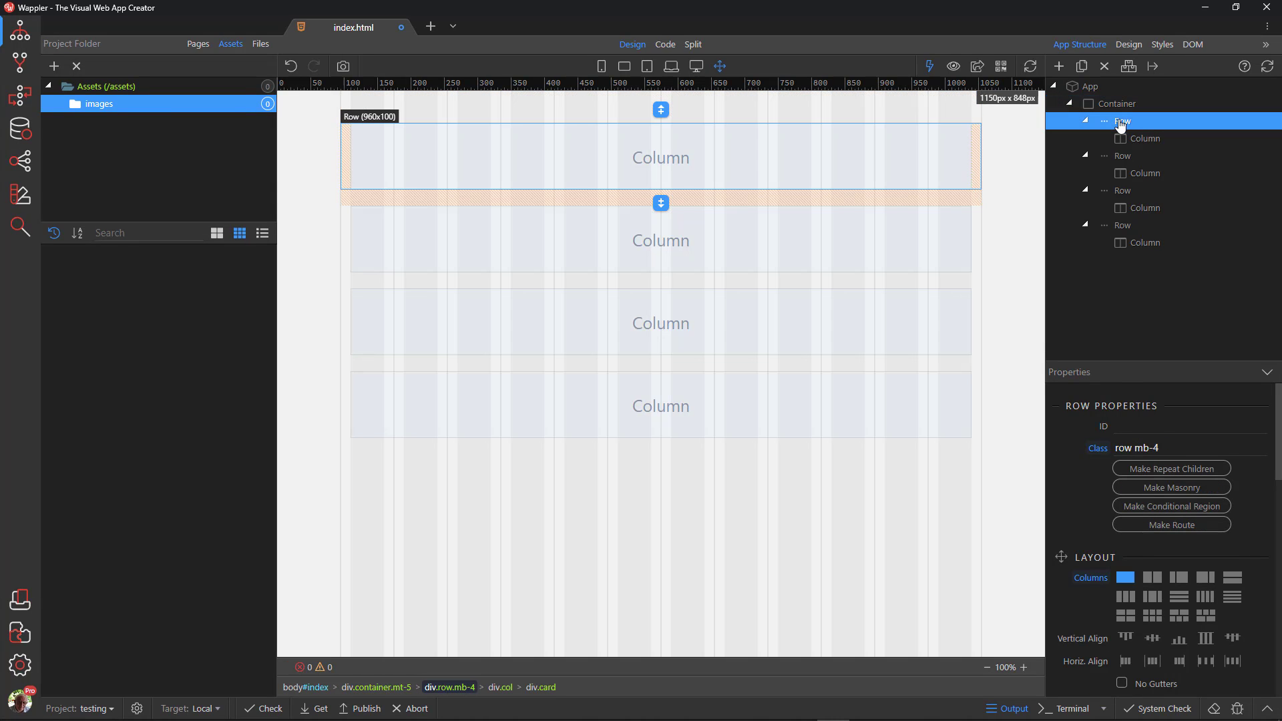
click(1145, 138)
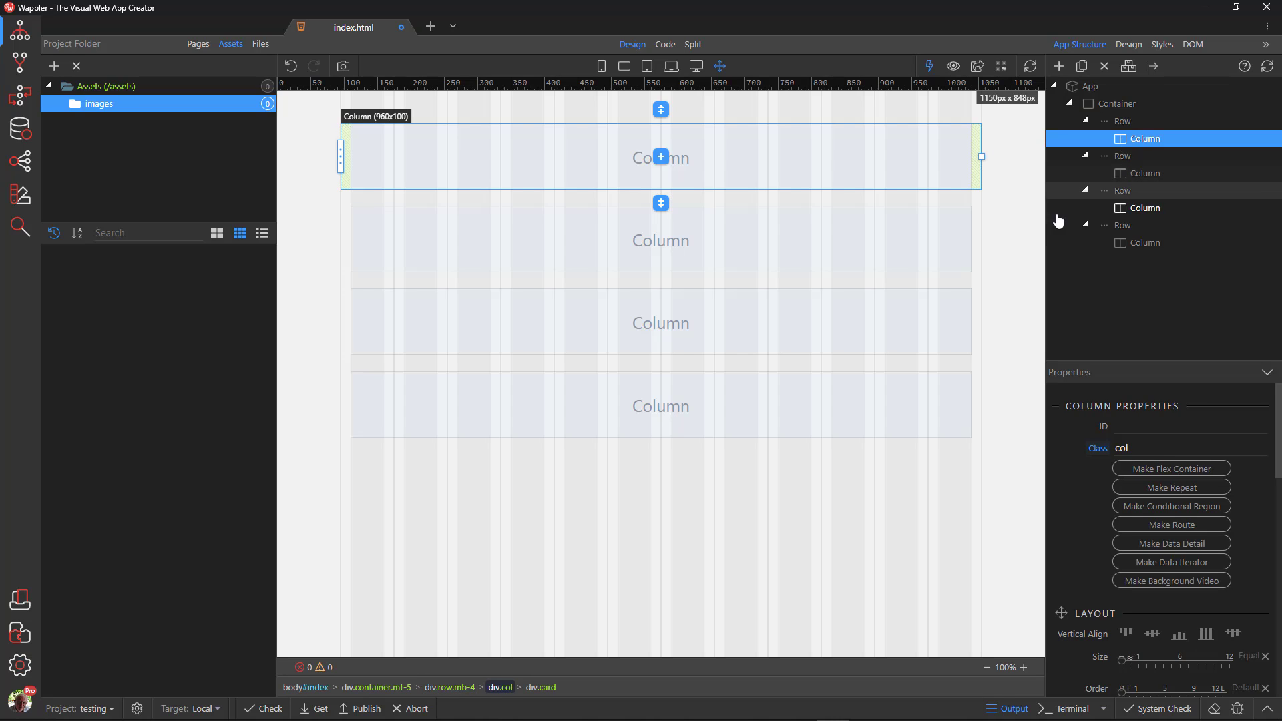
- Insert a basic Bootstrap card into the column and duplicate the column to fill the row
click(660, 156)
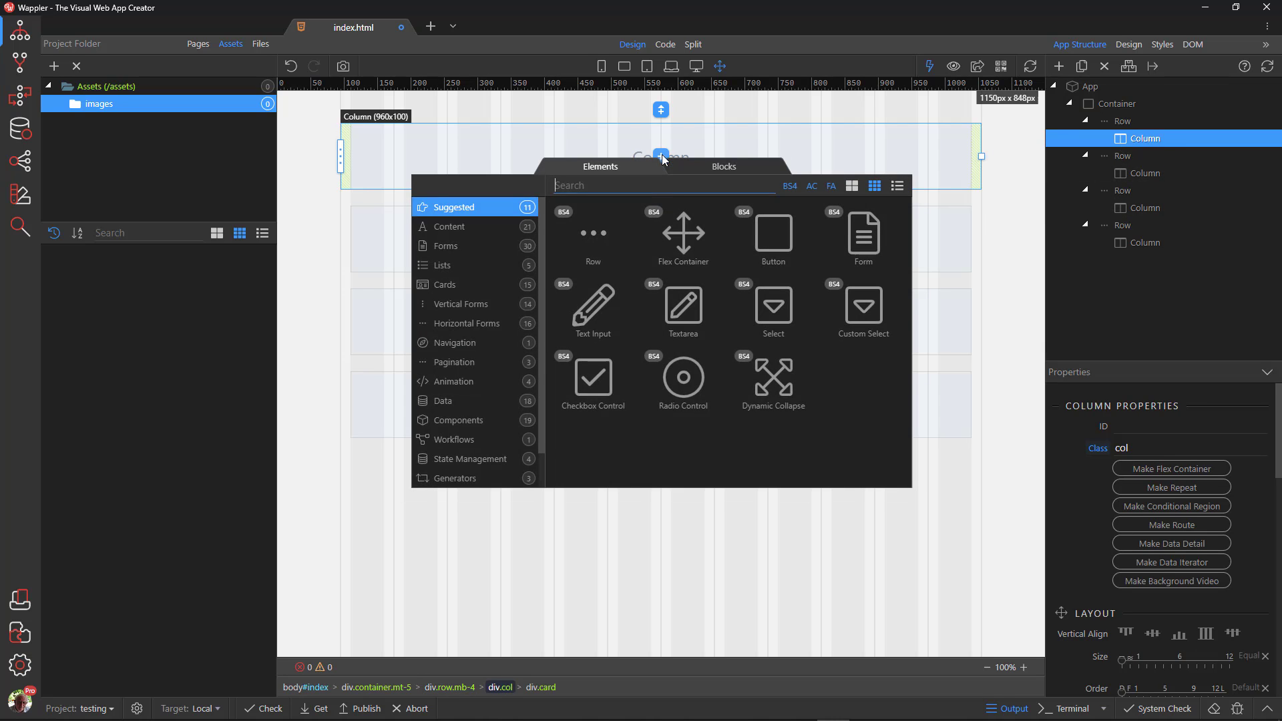
click(435, 285)
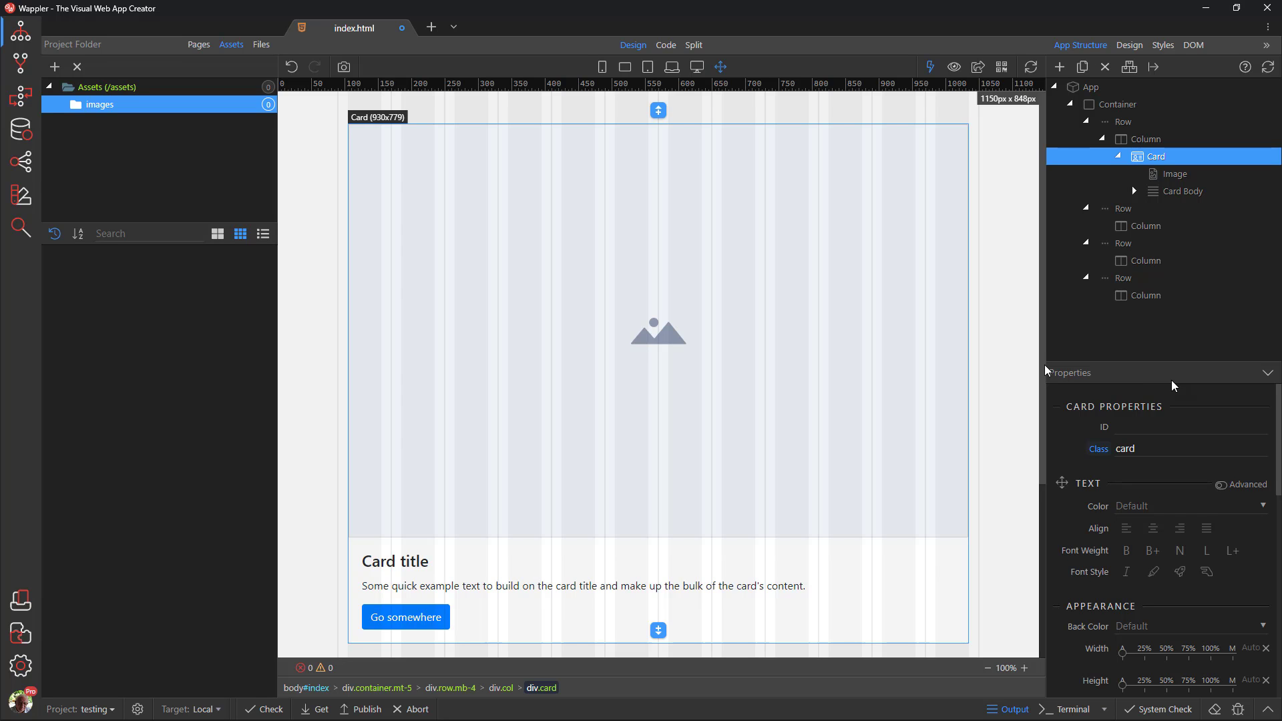
click(1145, 137)
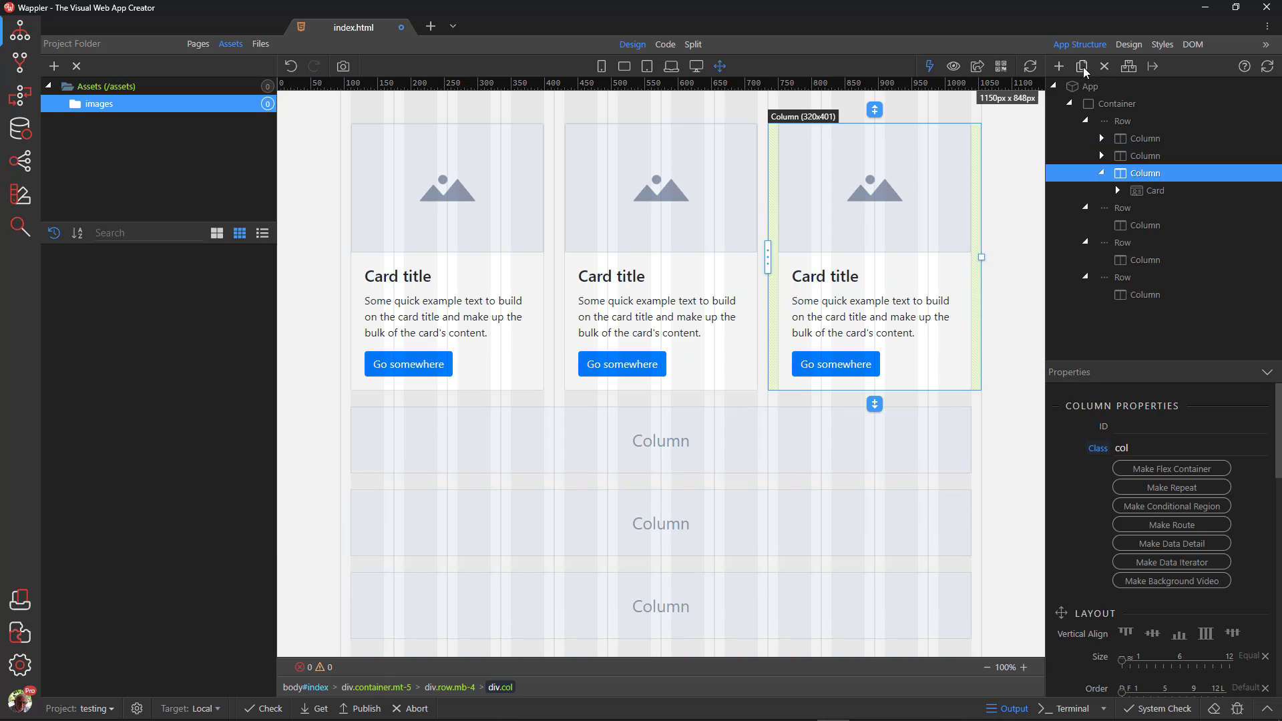
mouse_move(667, 437)
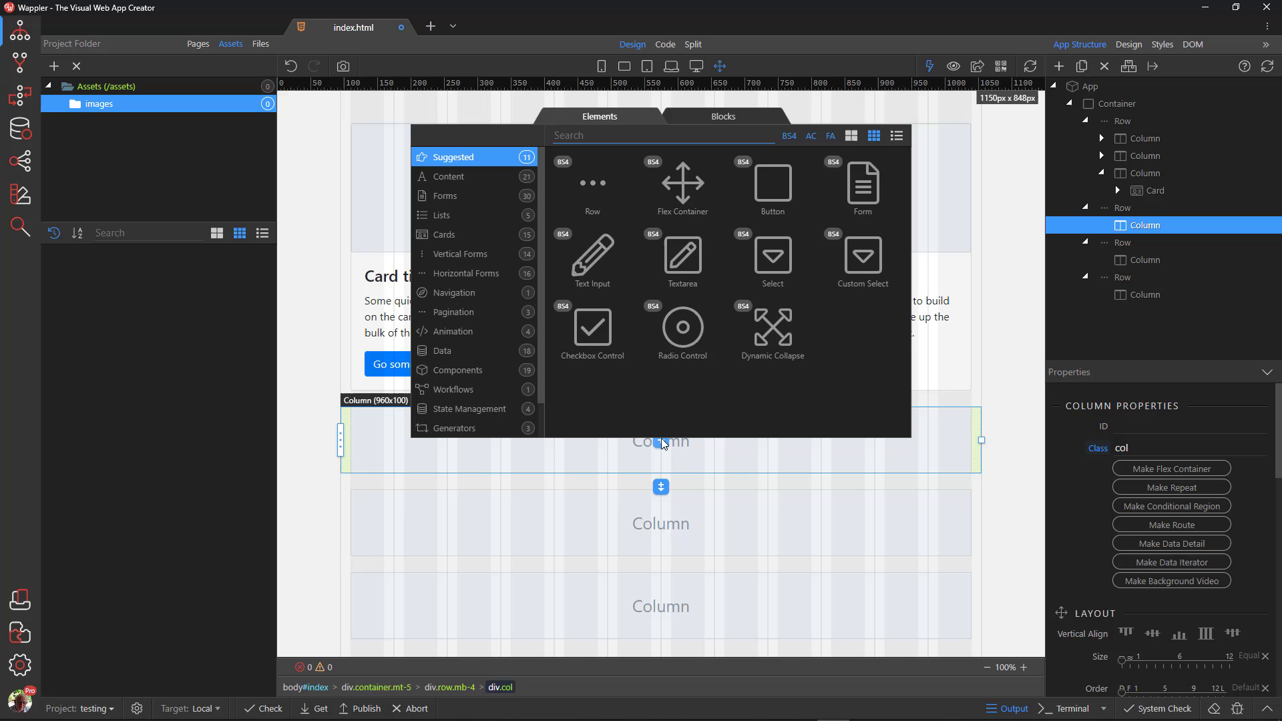
- Insert a Card Group into the second row's column and duplicate a card inside it
click(443, 233)
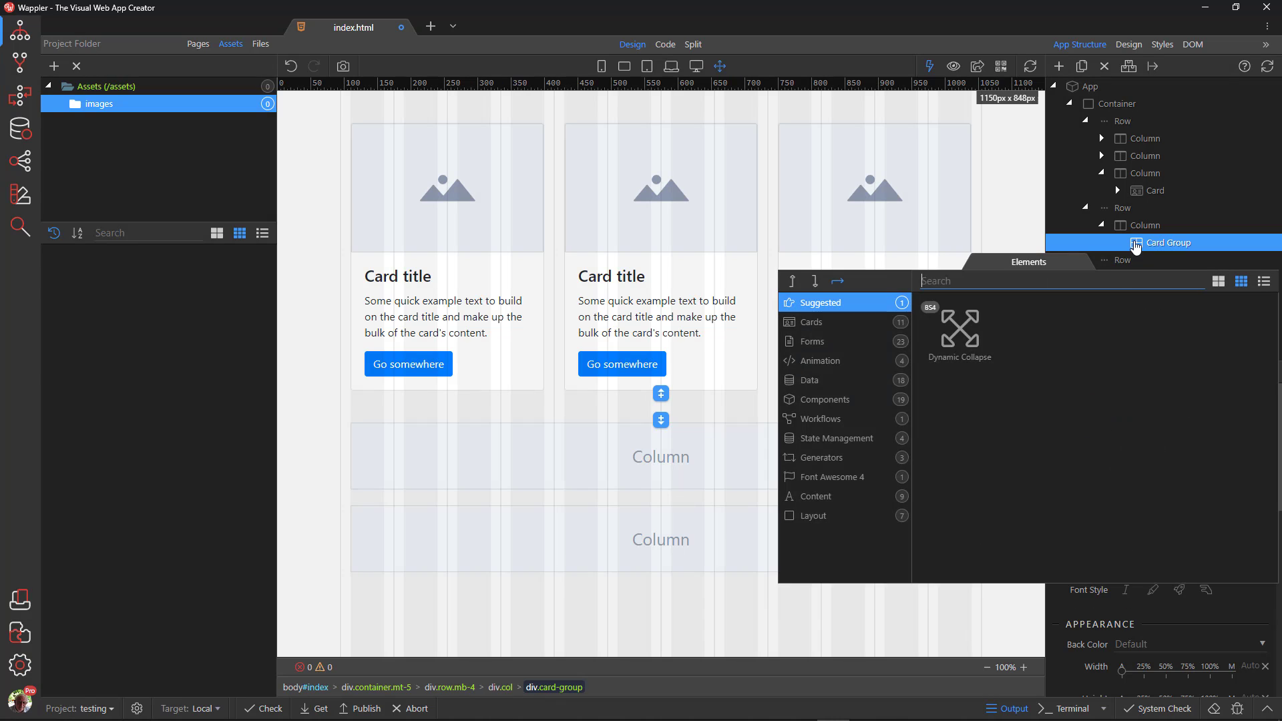
click(812, 322)
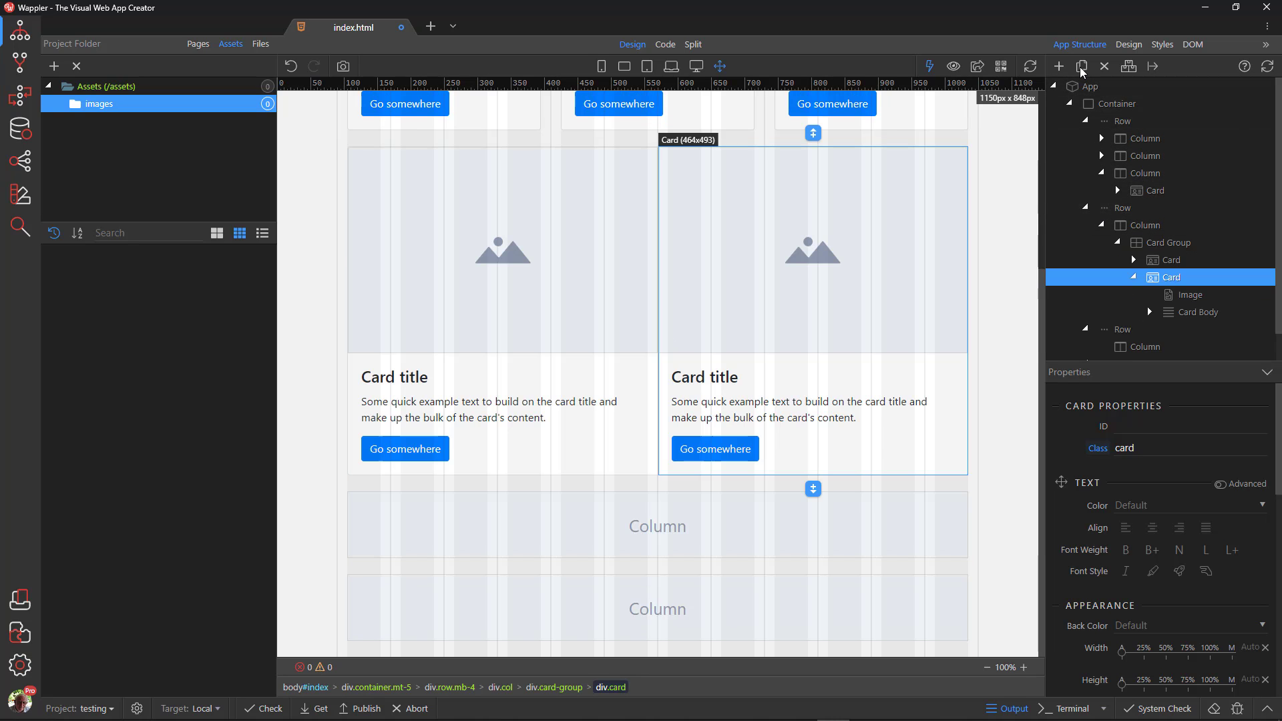
click(1080, 67)
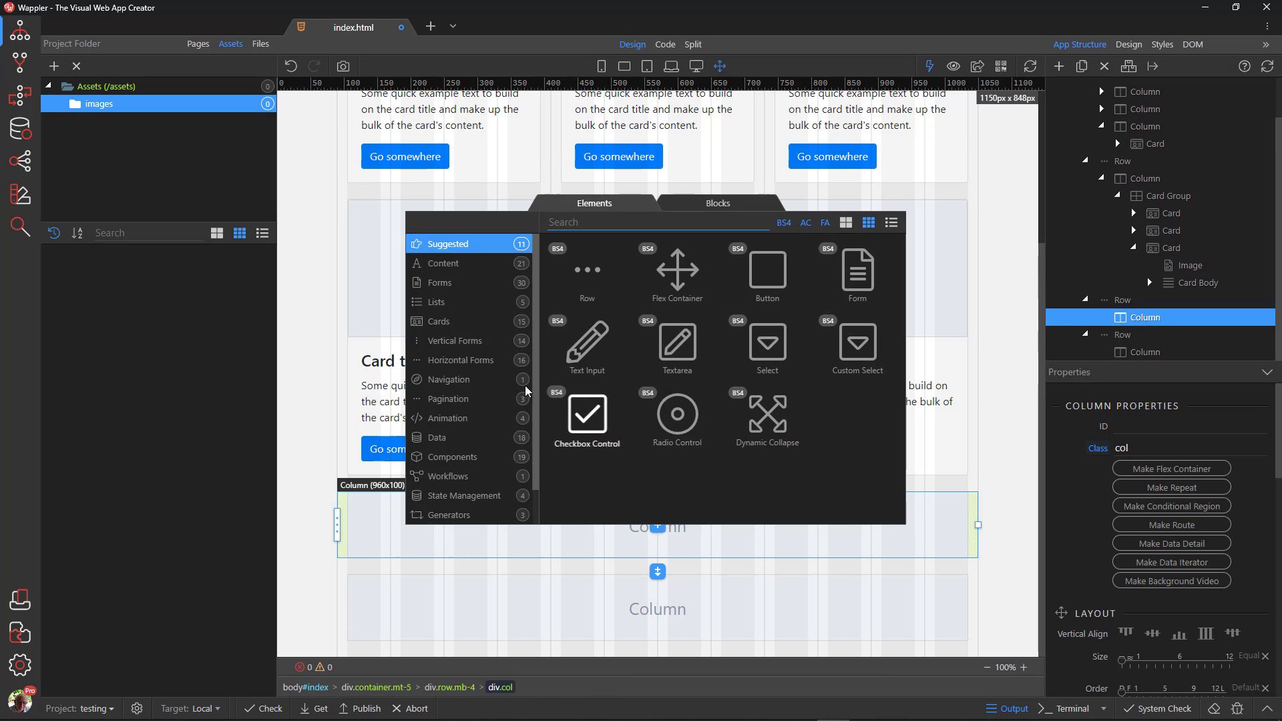
- Insert a Card Deck of three cards into the third row's column
click(438, 320)
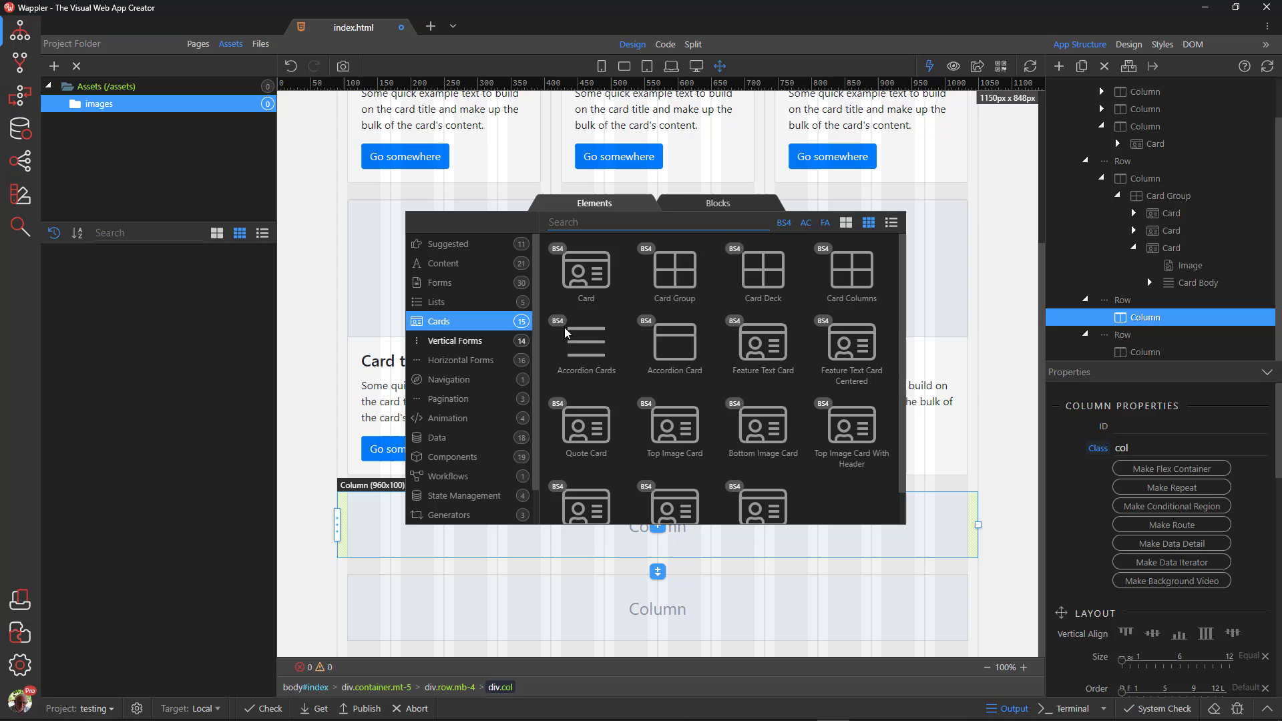
click(762, 274)
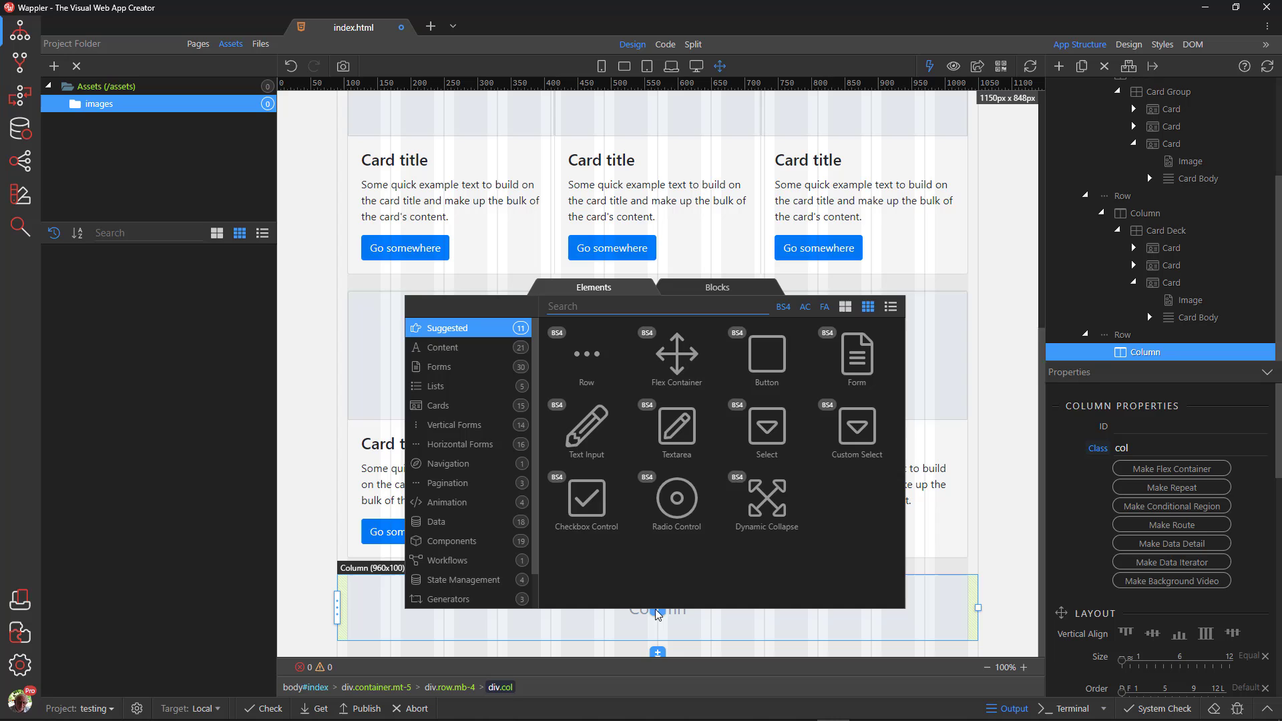
- Insert Card Columns into the fourth row and add a card with a Featured header
click(438, 406)
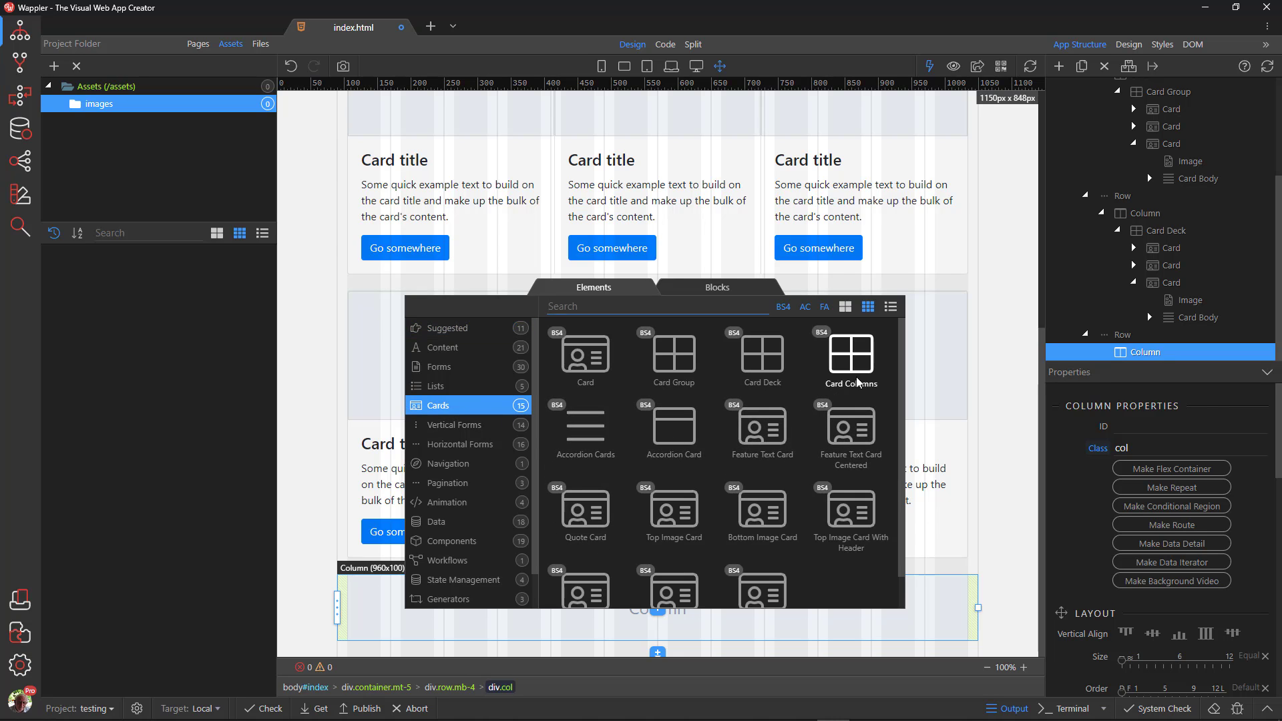
click(850, 355)
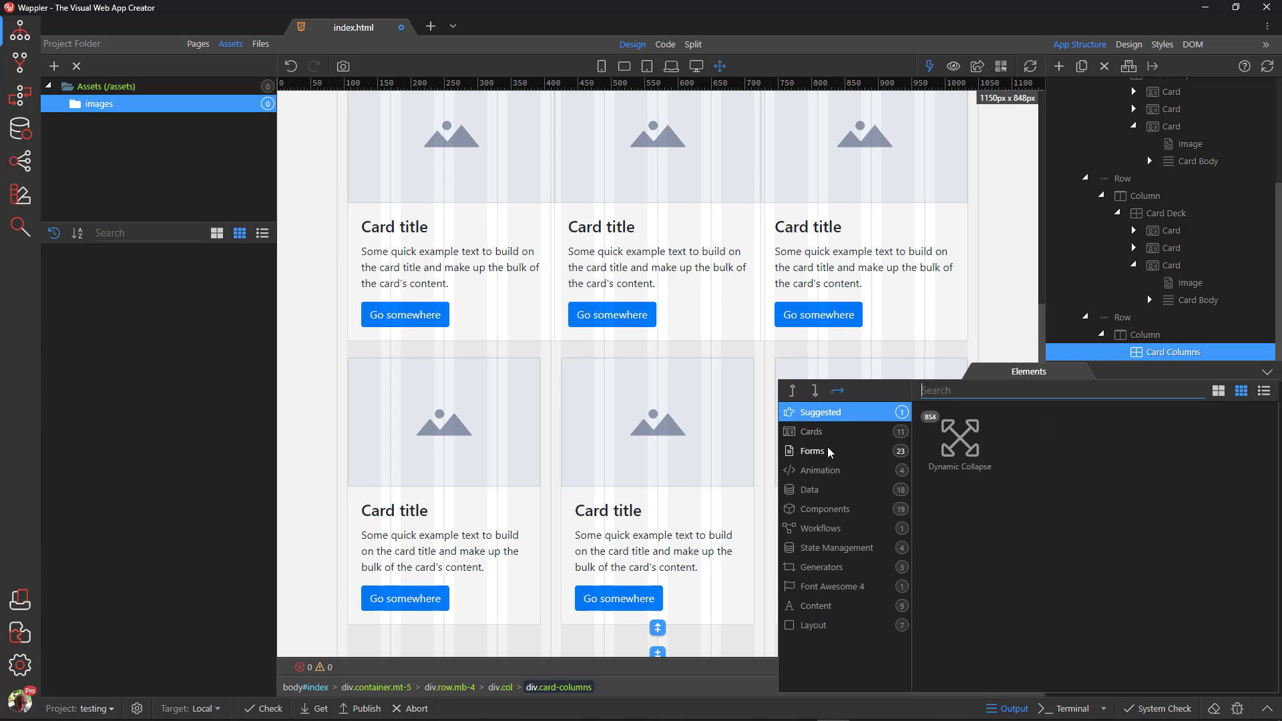
click(811, 432)
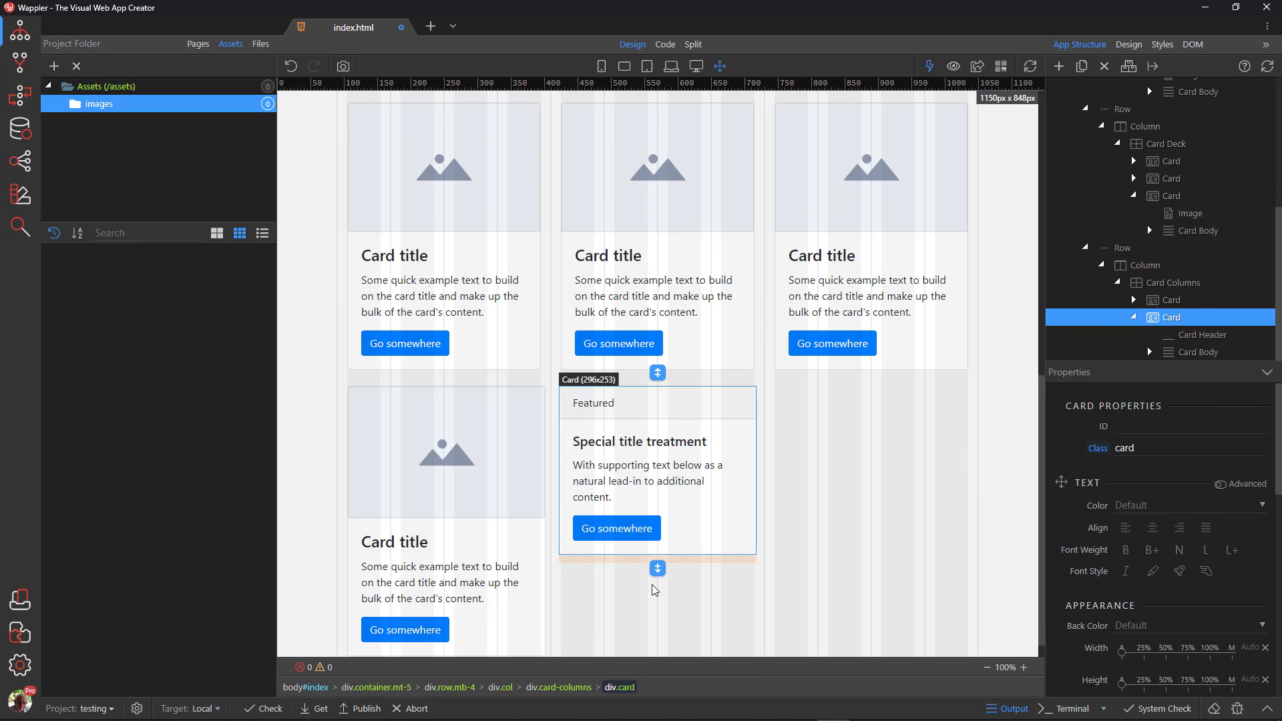
- Add further card variants (quote, listing) to the card columns and review them
click(657, 568)
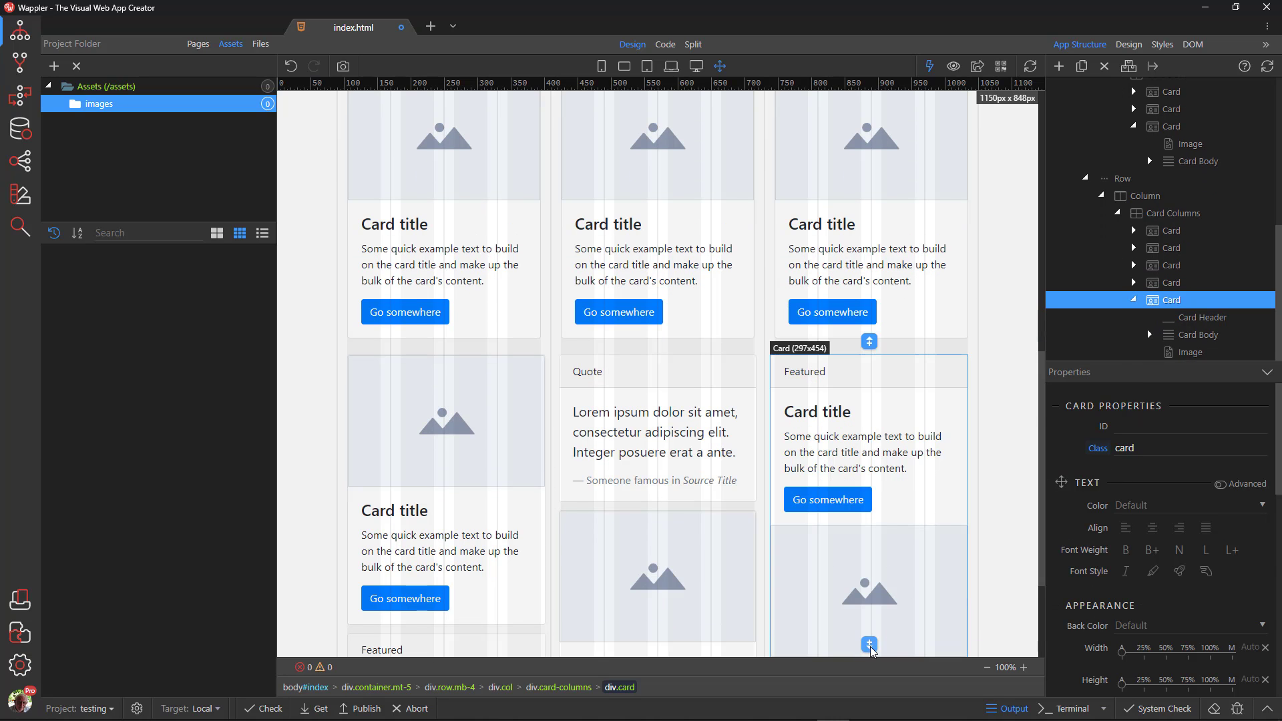
scroll(down, 3)
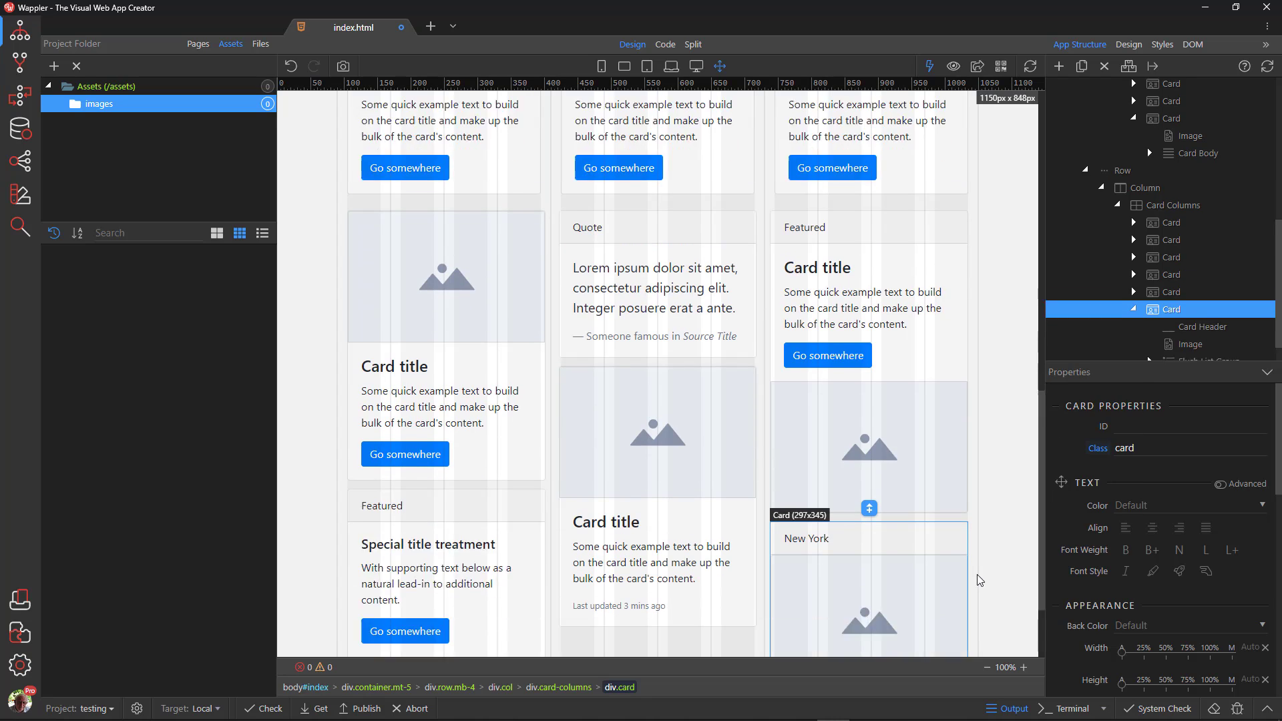
scroll(down, 3)
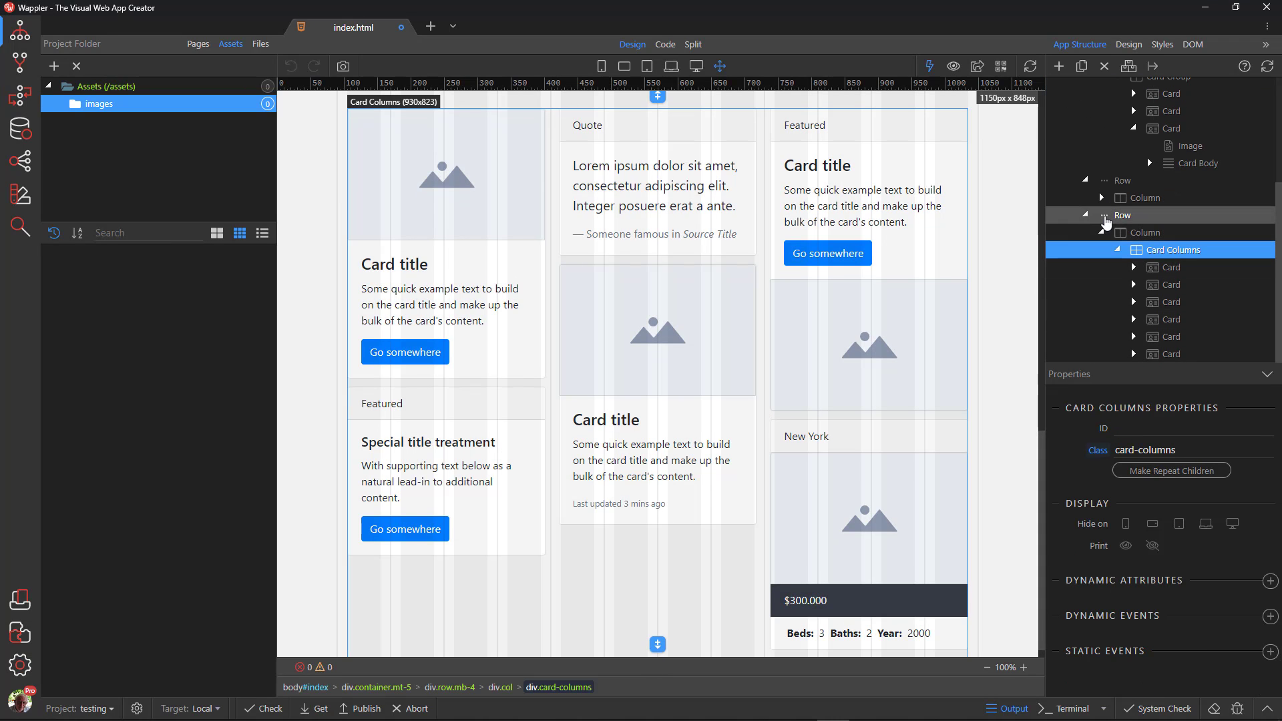
- Delete the card columns and card deck rows from the App Structure panel
click(1121, 215)
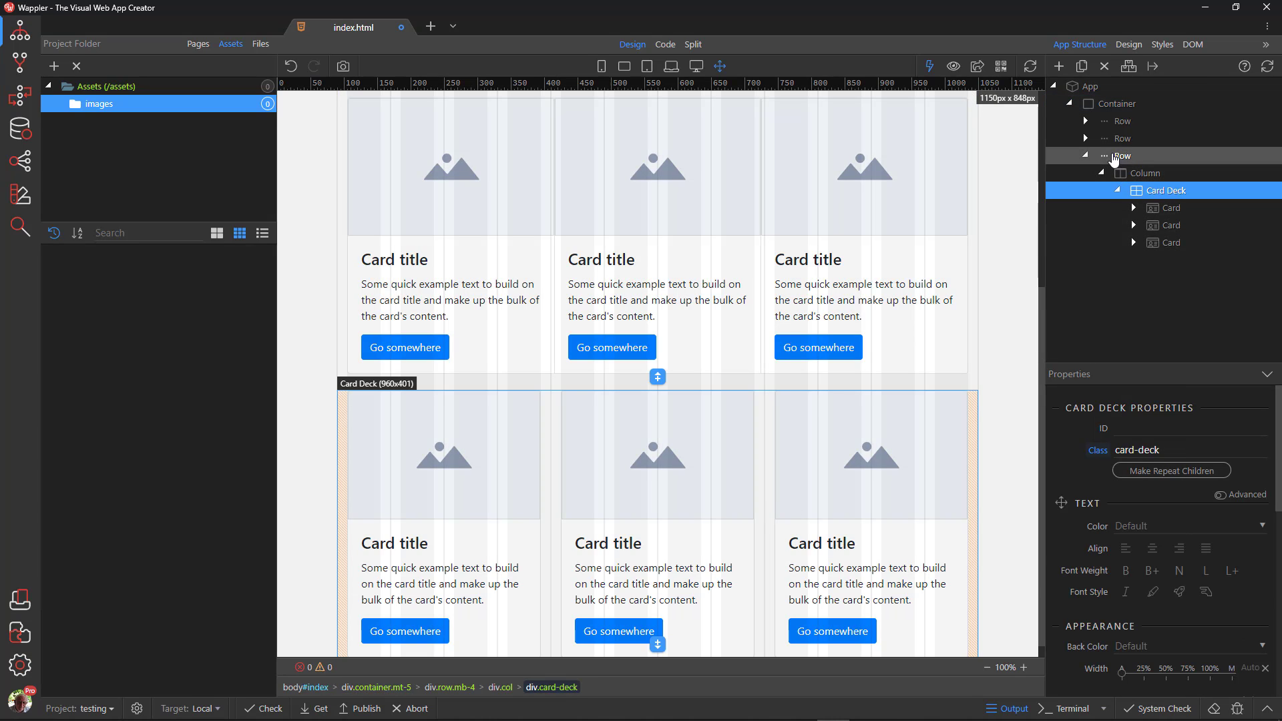
click(1121, 155)
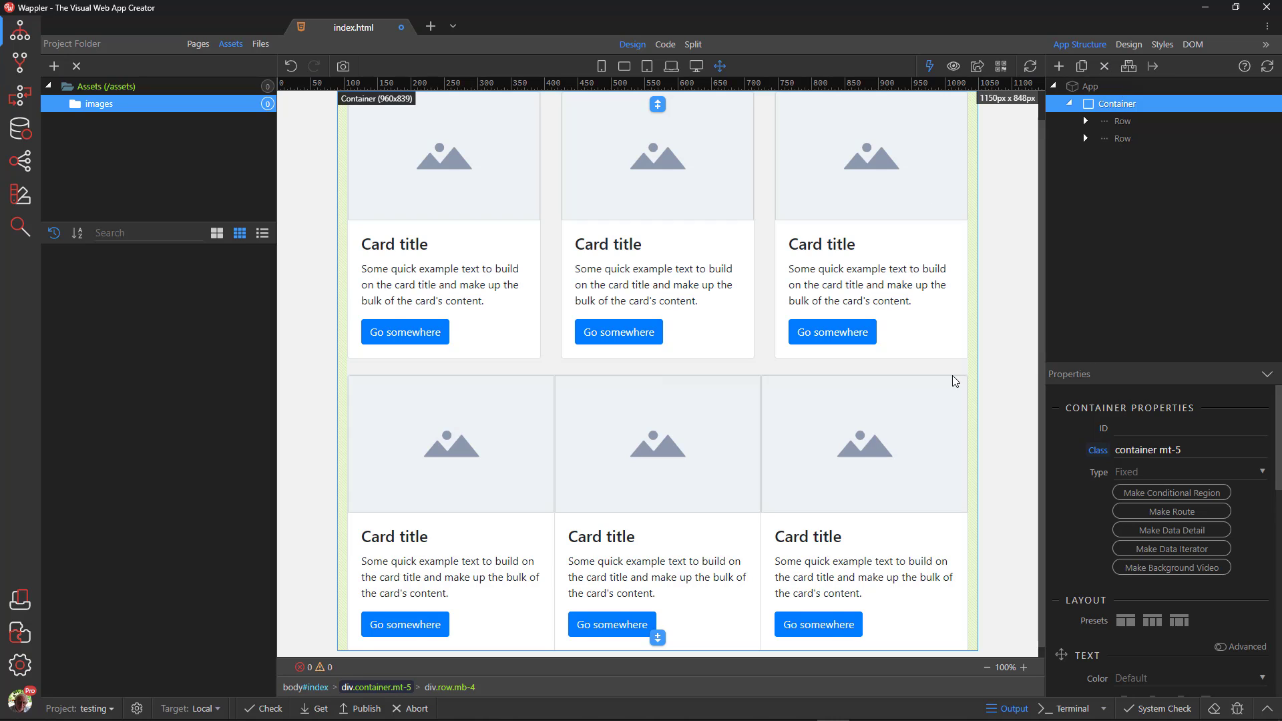
scroll(down, 3)
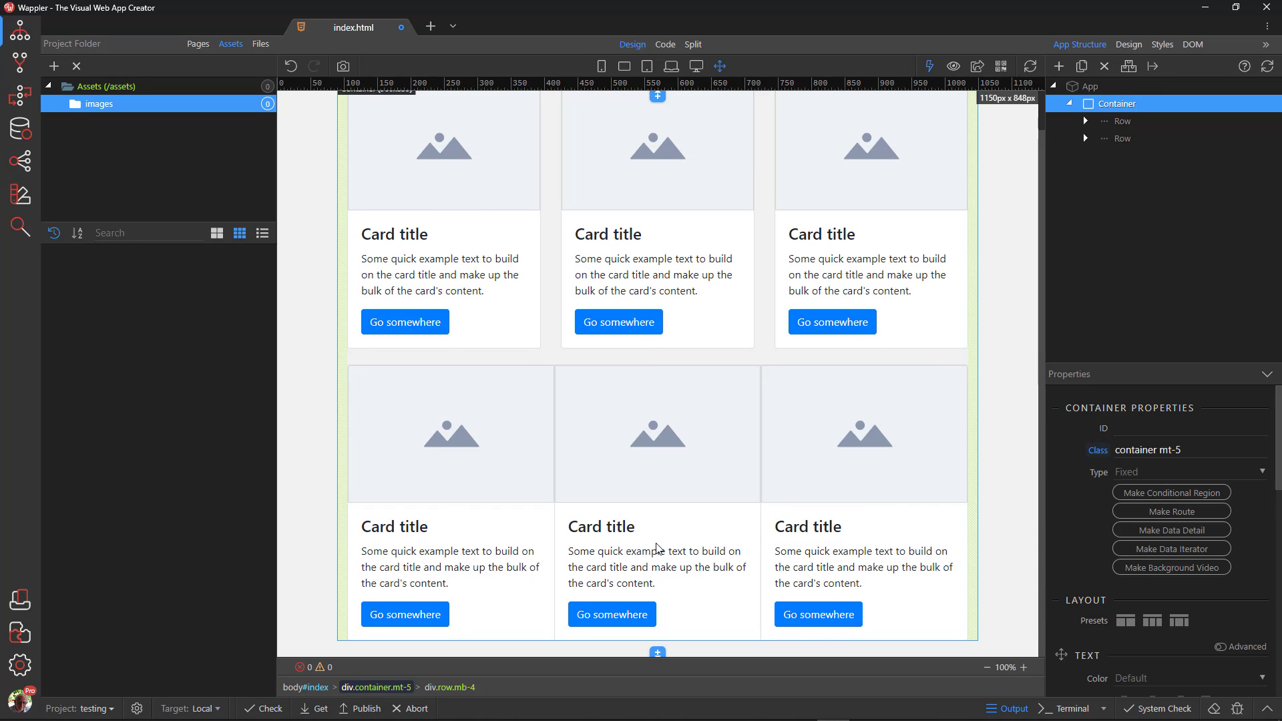
- Duplicate the middle card's paragraph, then delete the card group row
click(657, 566)
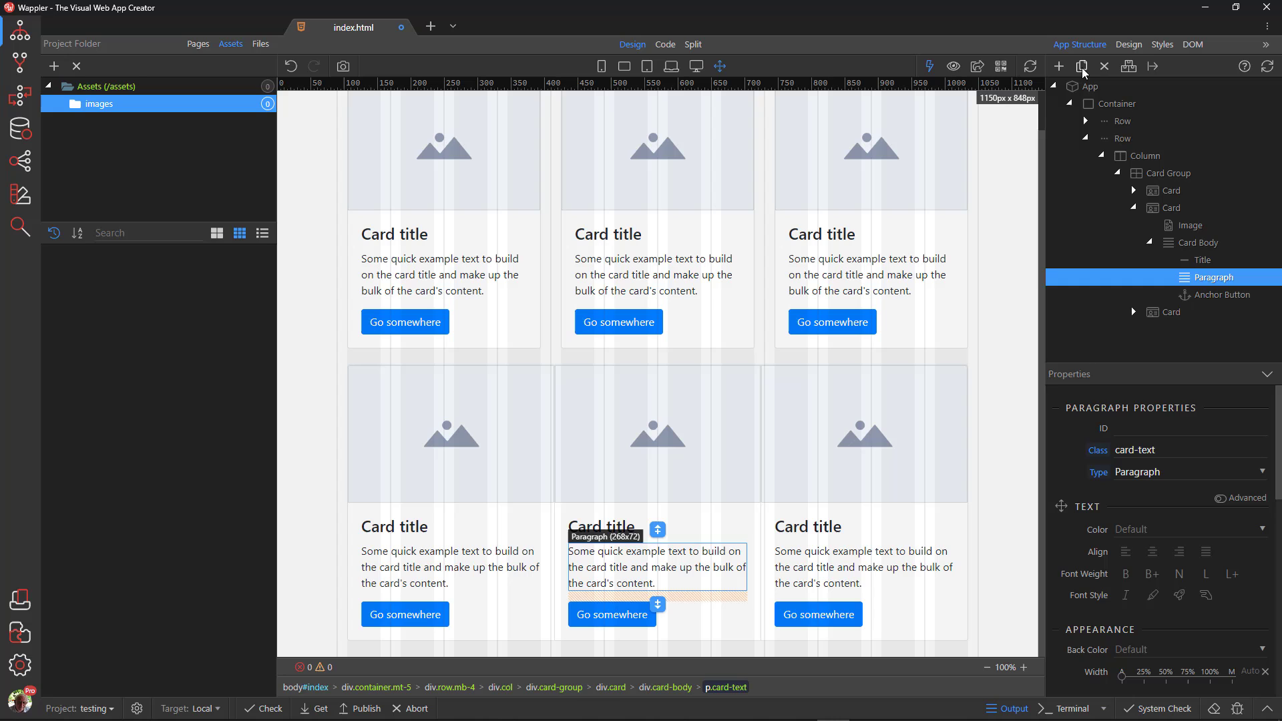
click(1087, 86)
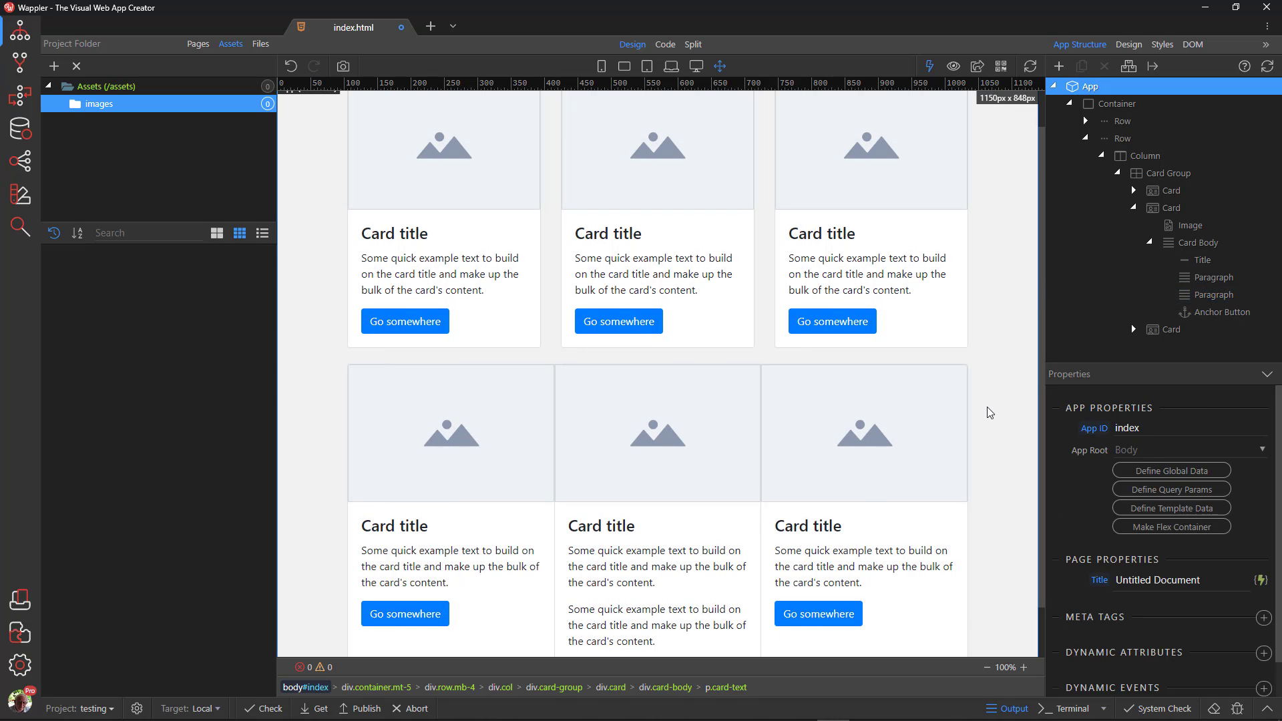
scroll(down, 3)
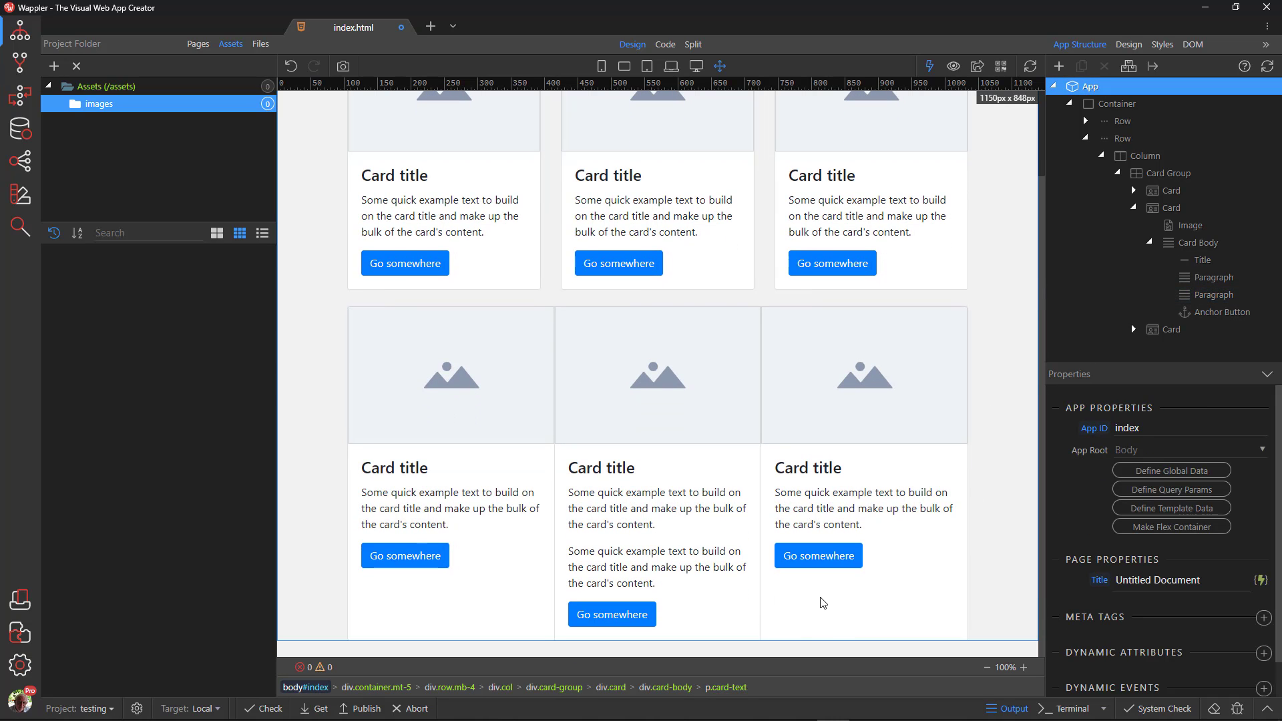
mouse_move(1007, 547)
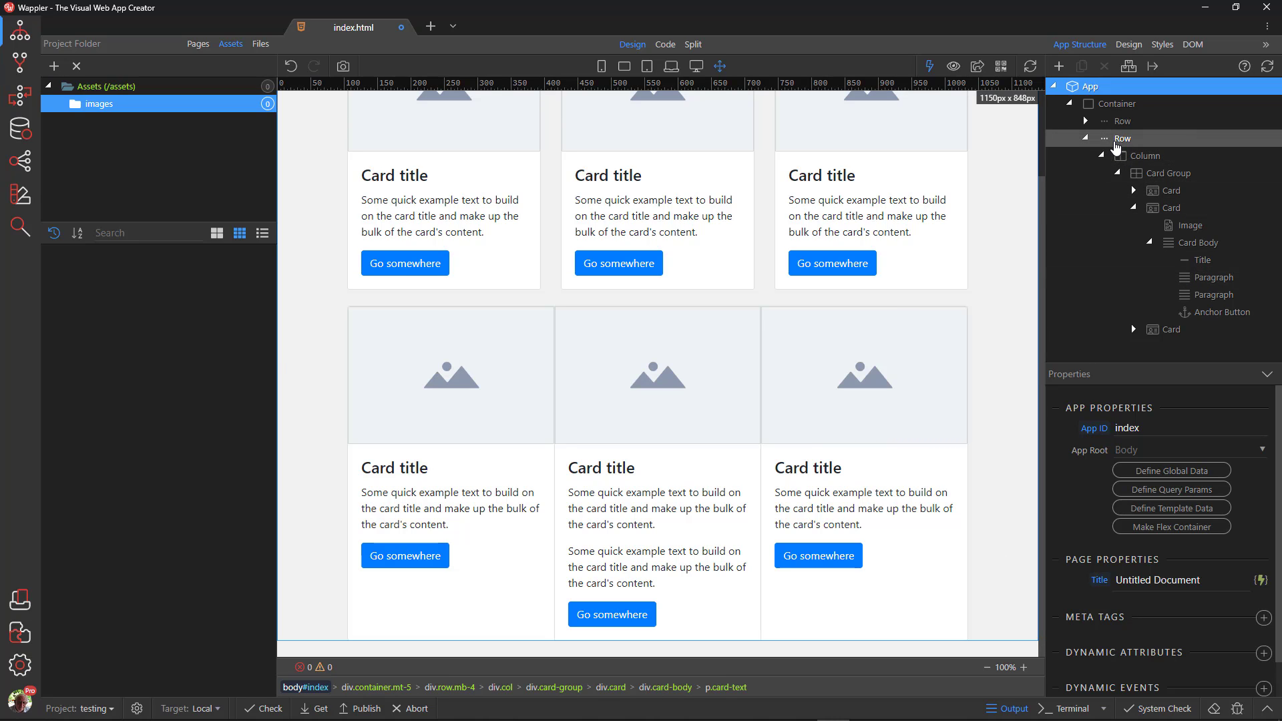
click(1122, 137)
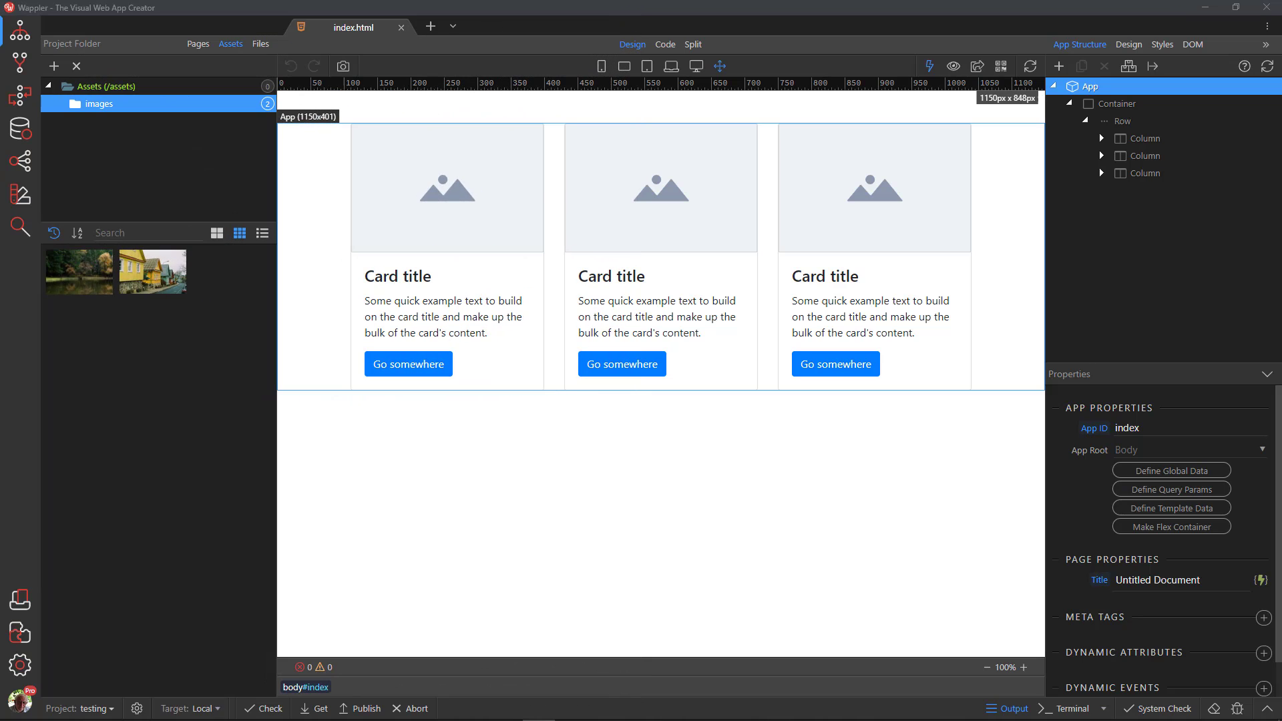
mouse_move(444, 196)
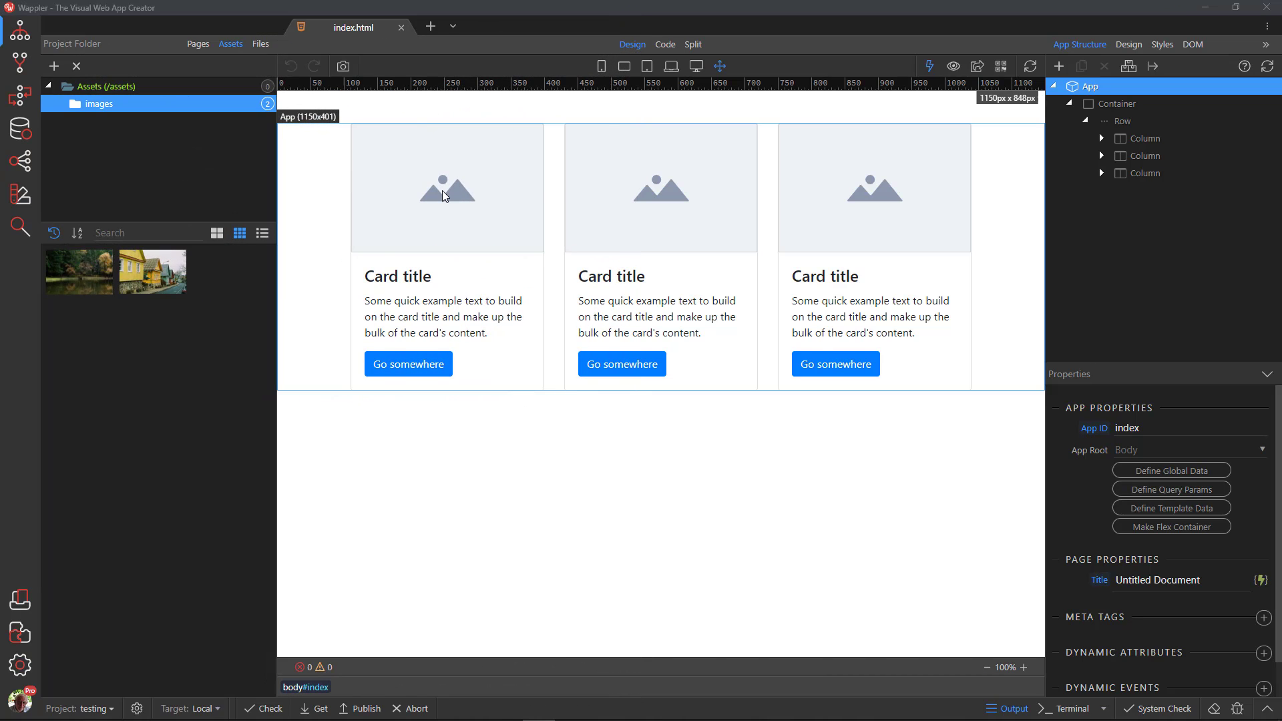
- Set the card images to the forest and yellow houses photos from Assets
click(447, 193)
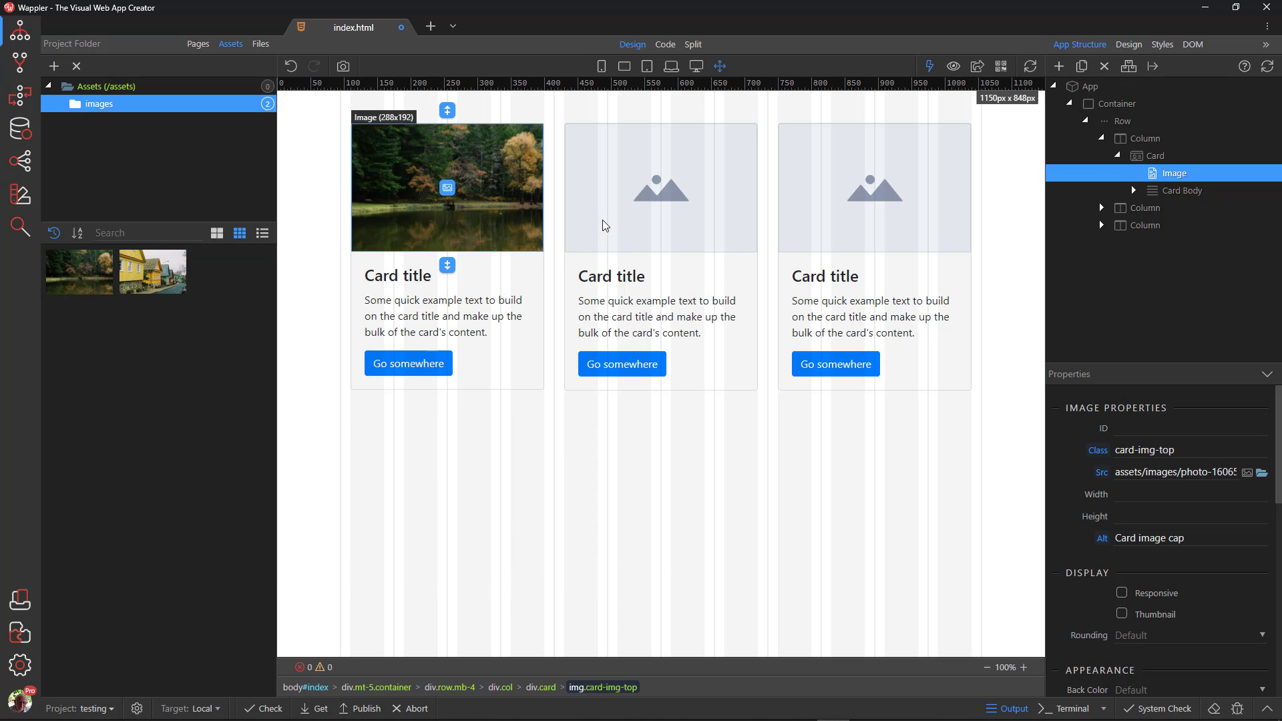
click(661, 192)
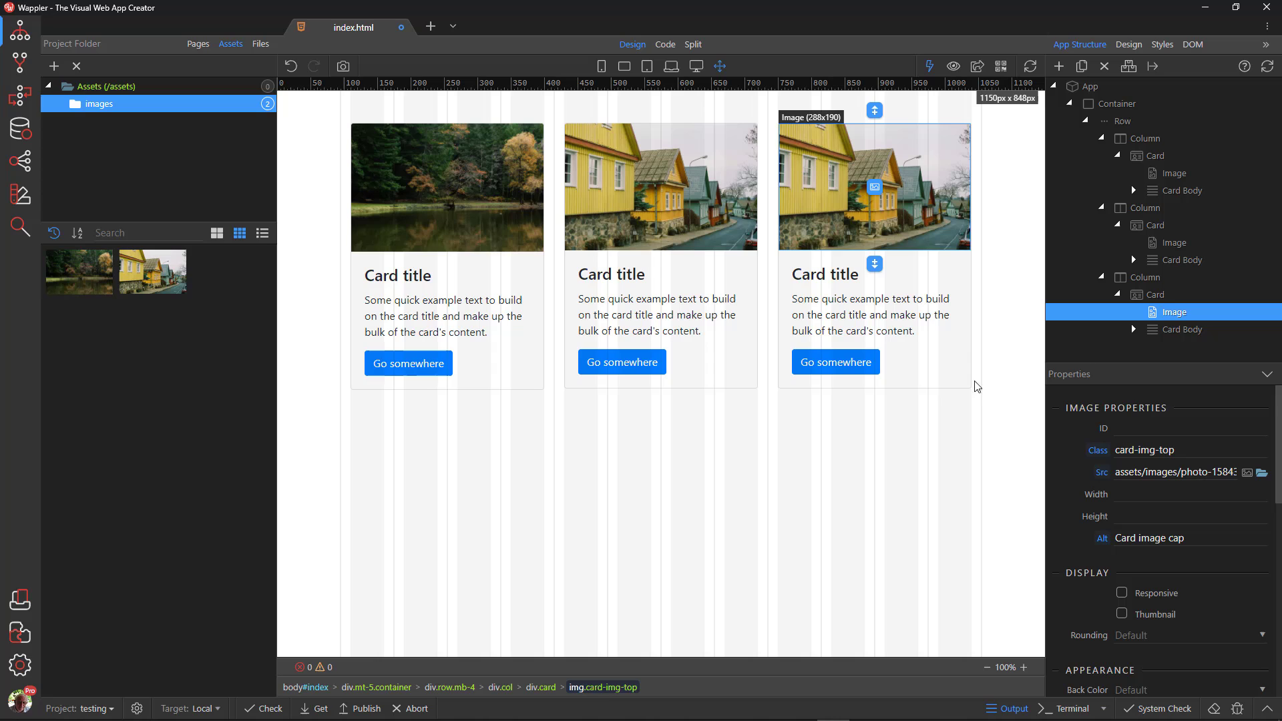
mouse_move(1000, 504)
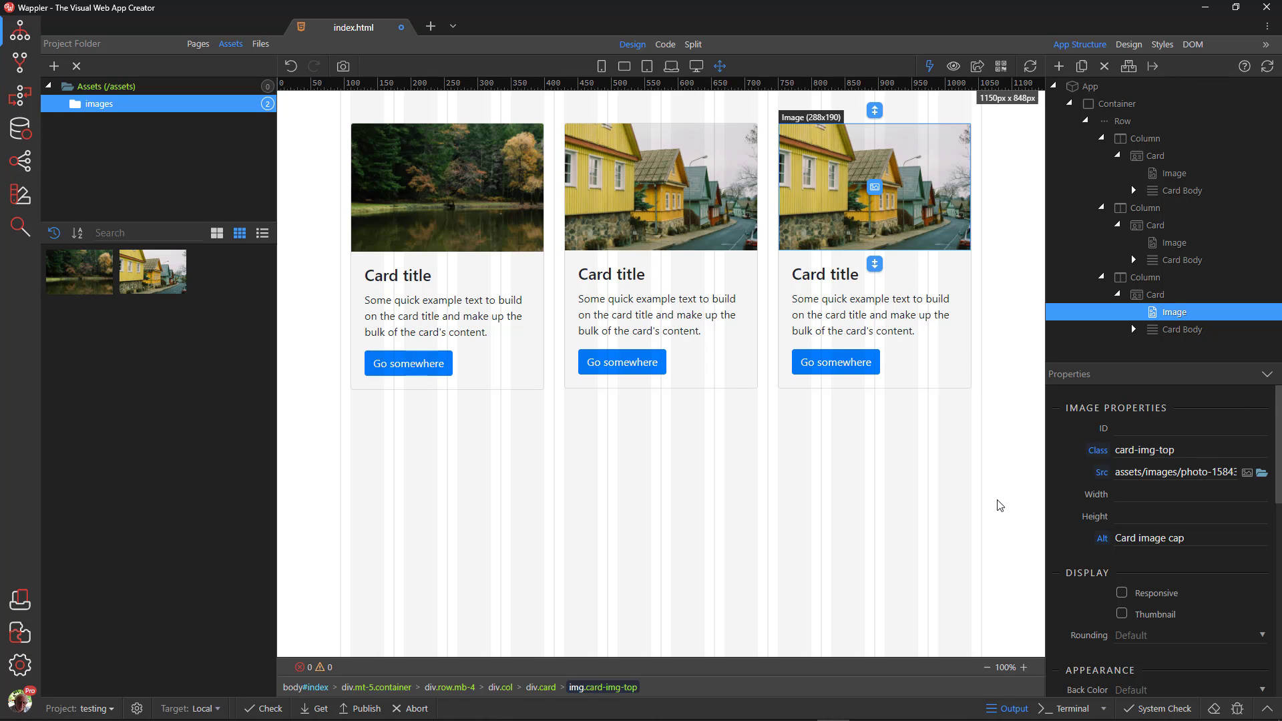
mouse_move(990, 437)
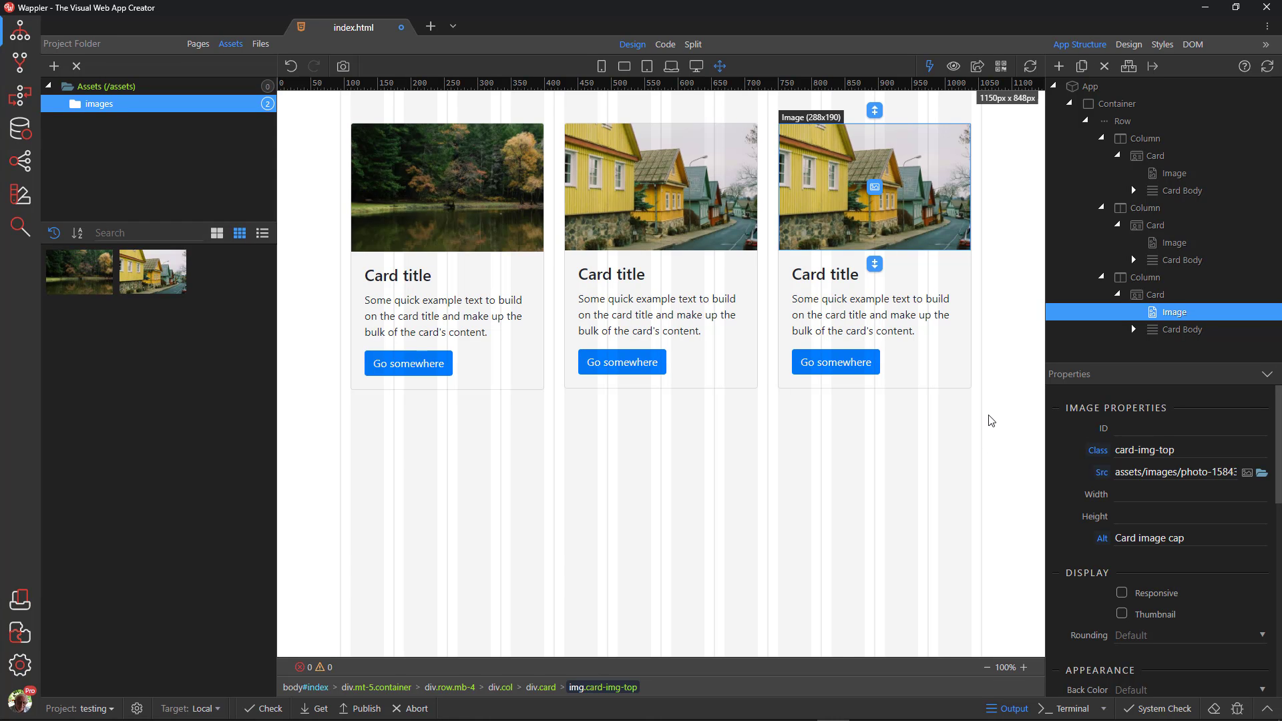
click(1145, 278)
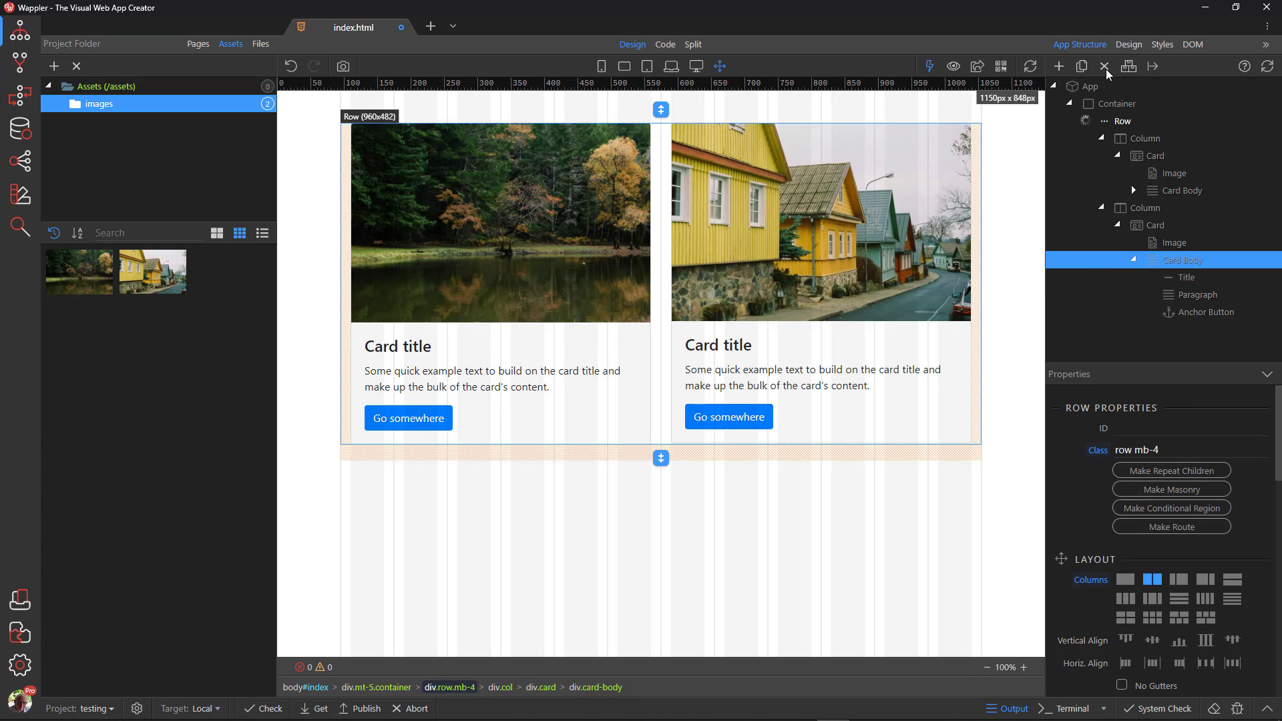
- Delete the second column with the houses card and select the remaining forest card
click(1088, 120)
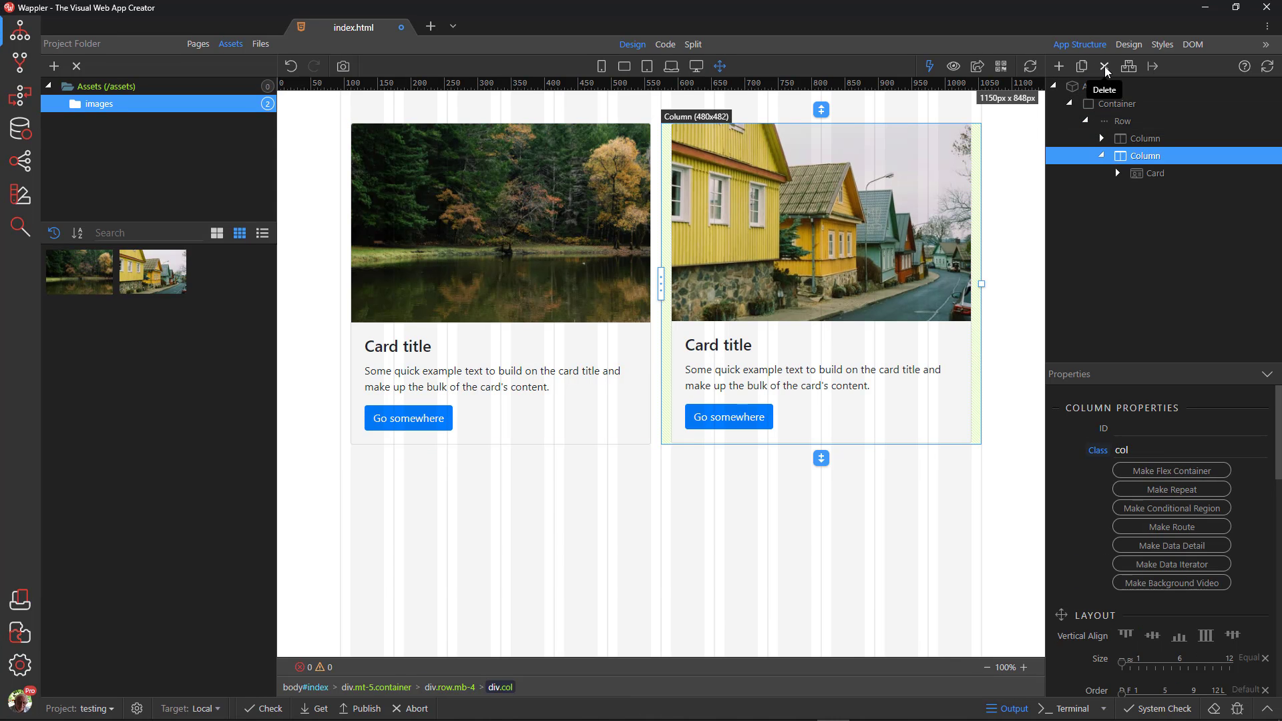
click(1104, 66)
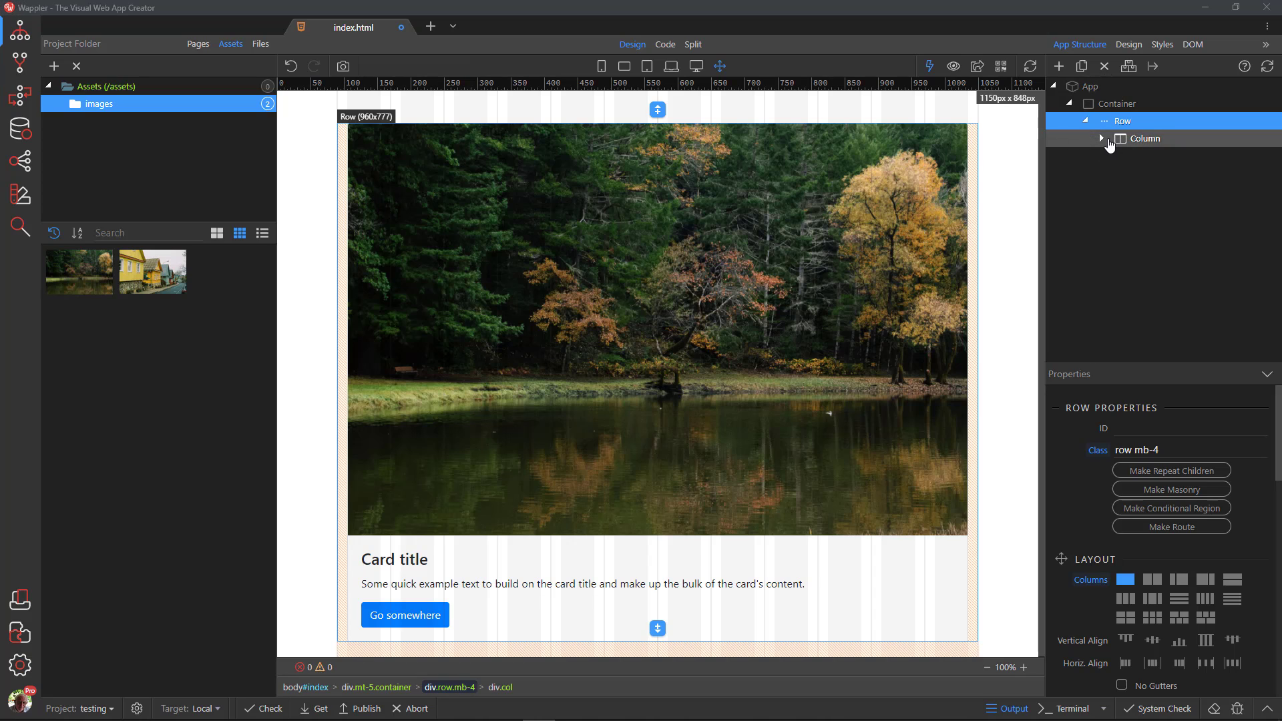
click(1102, 138)
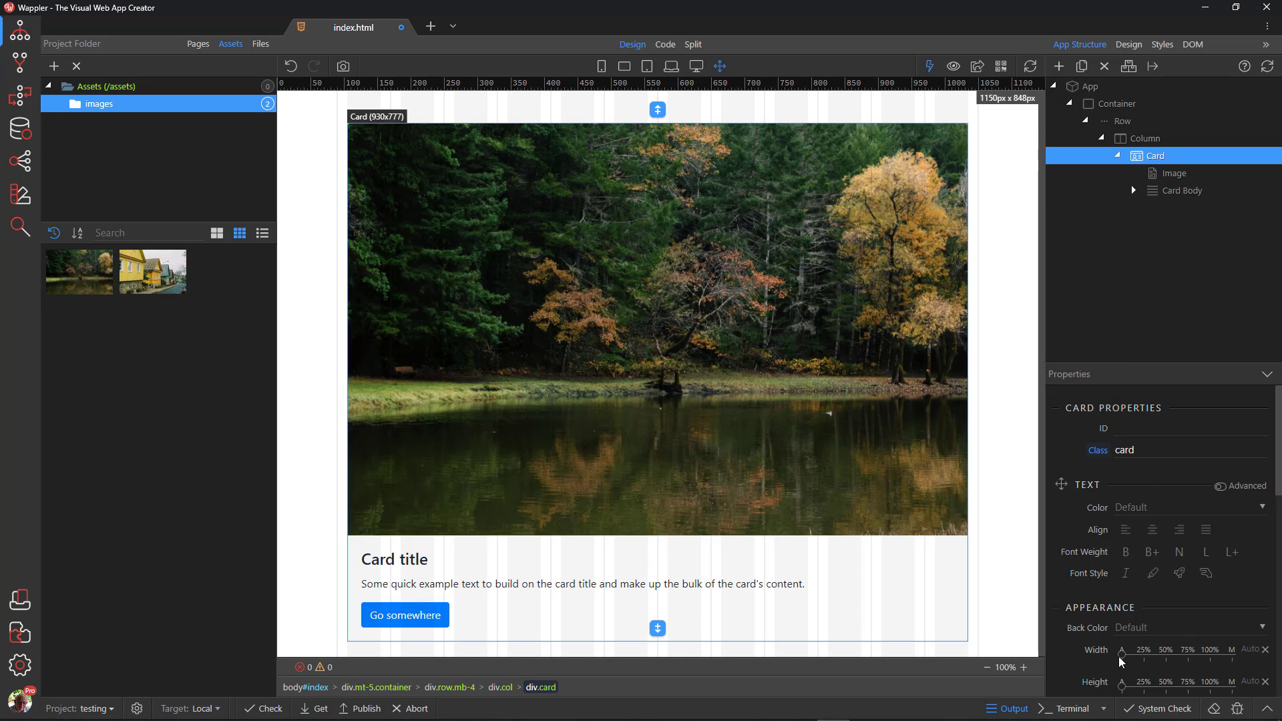
- Give the forest card the ID mycard and add a new #mycard style rule
click(1166, 650)
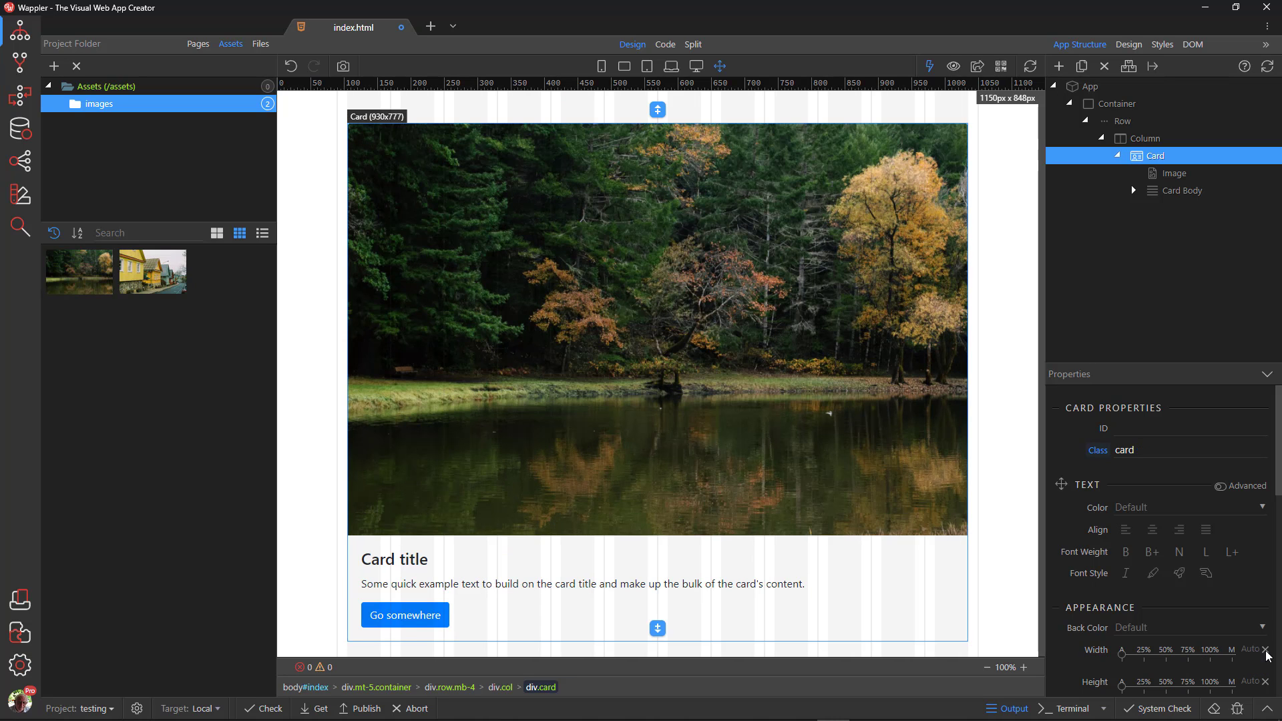
click(1189, 427)
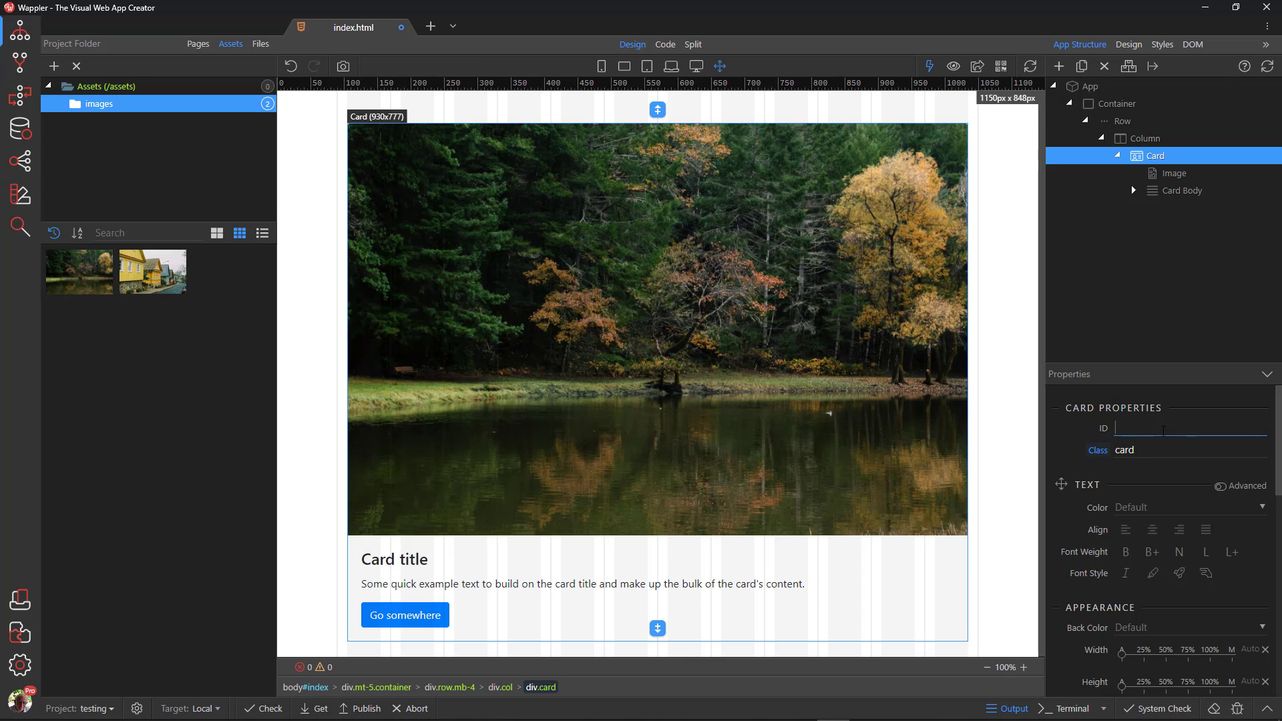
text(mycard)
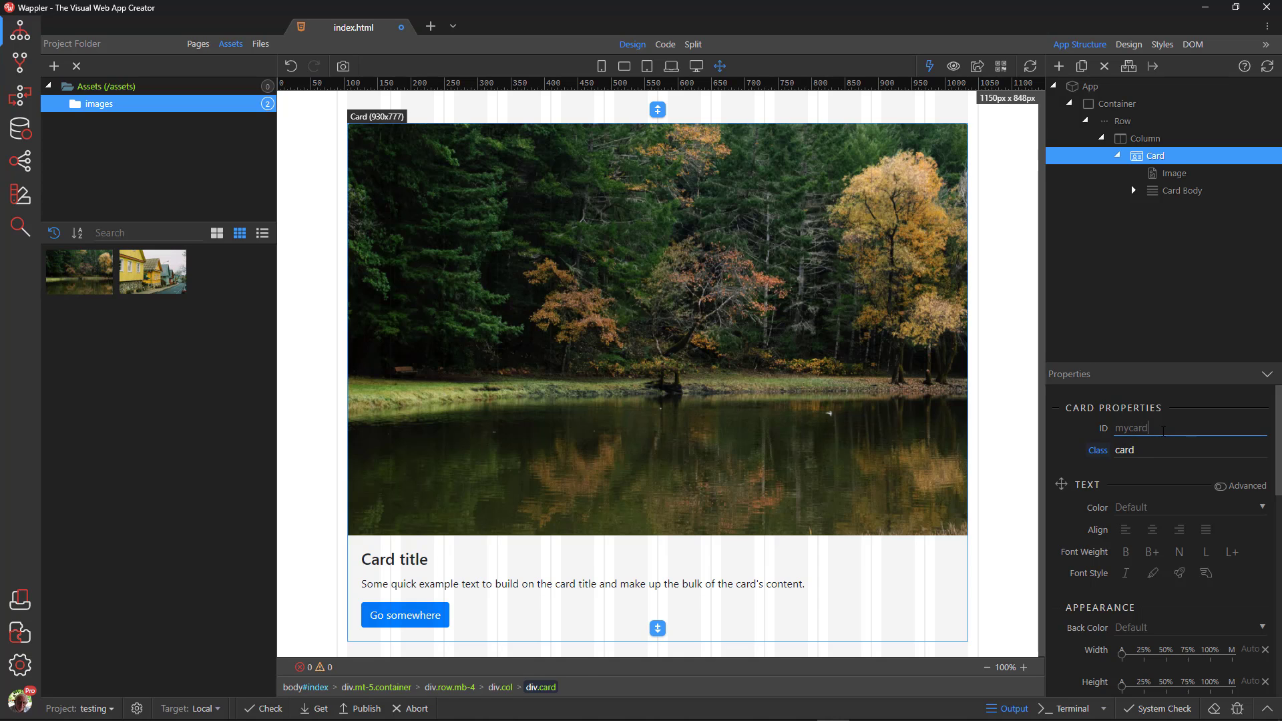
click(1161, 45)
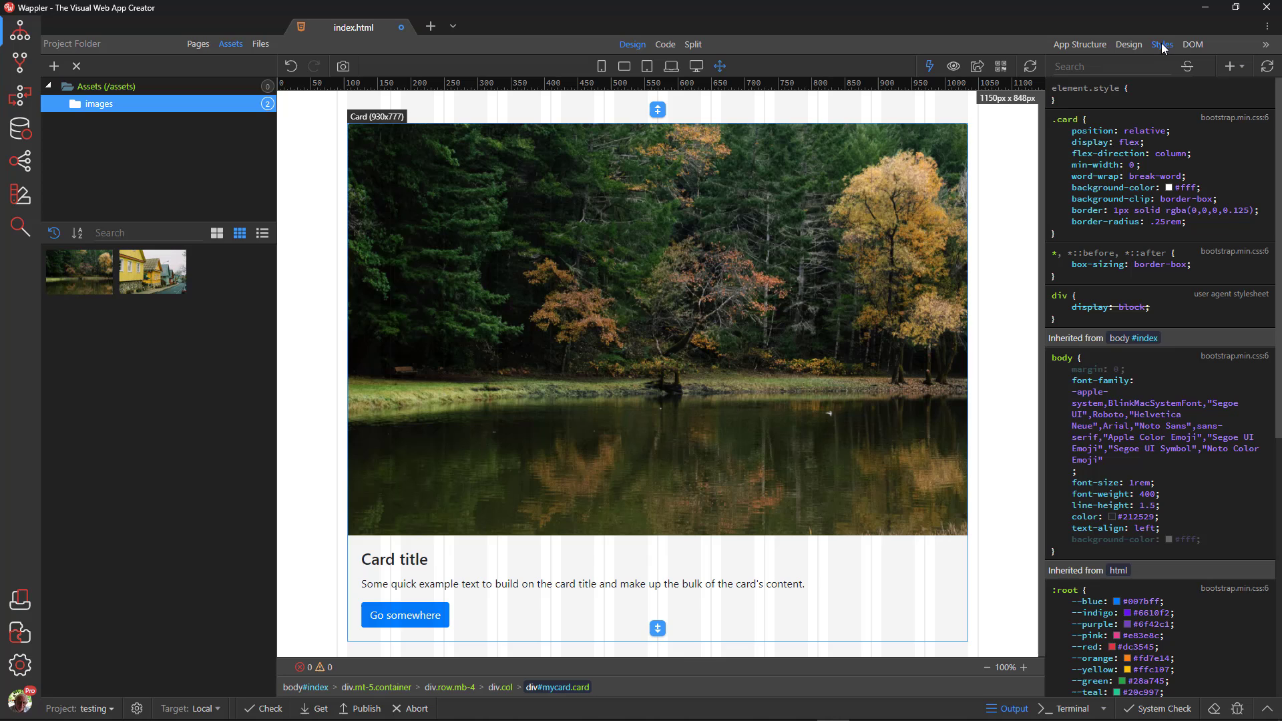
mouse_move(1240, 67)
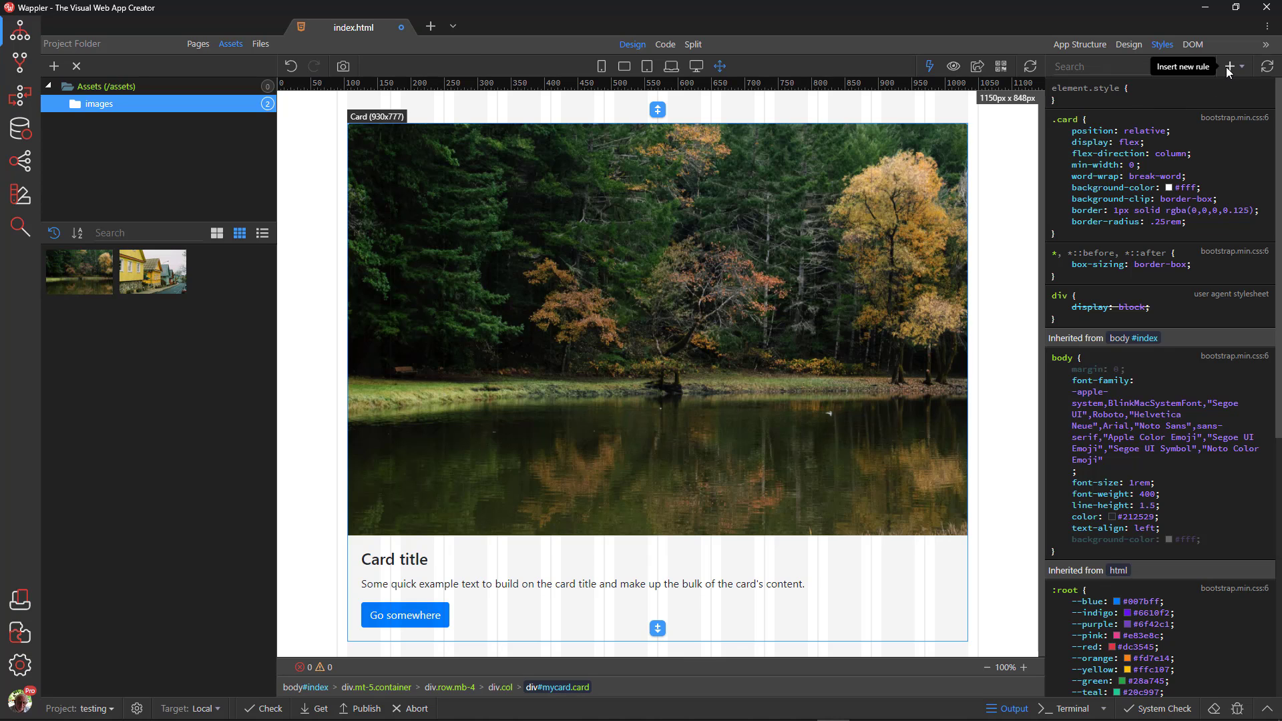
click(1229, 67)
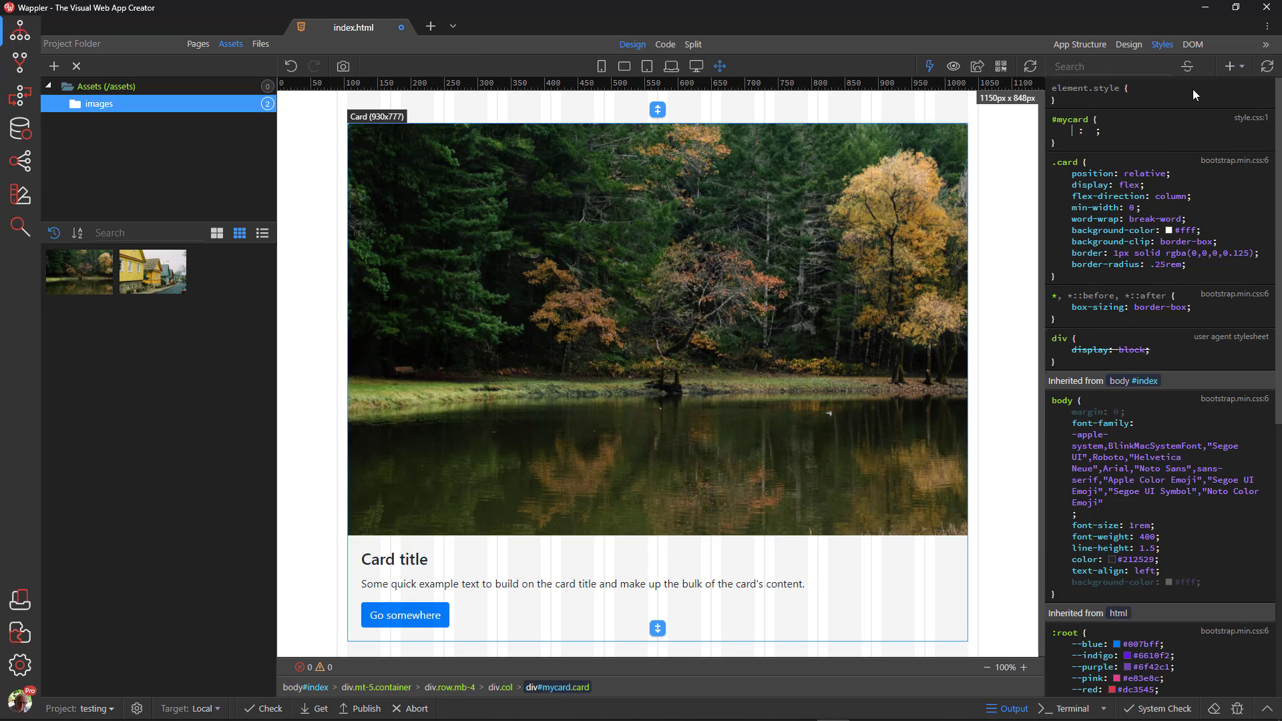
mouse_move(1175, 112)
text(width)
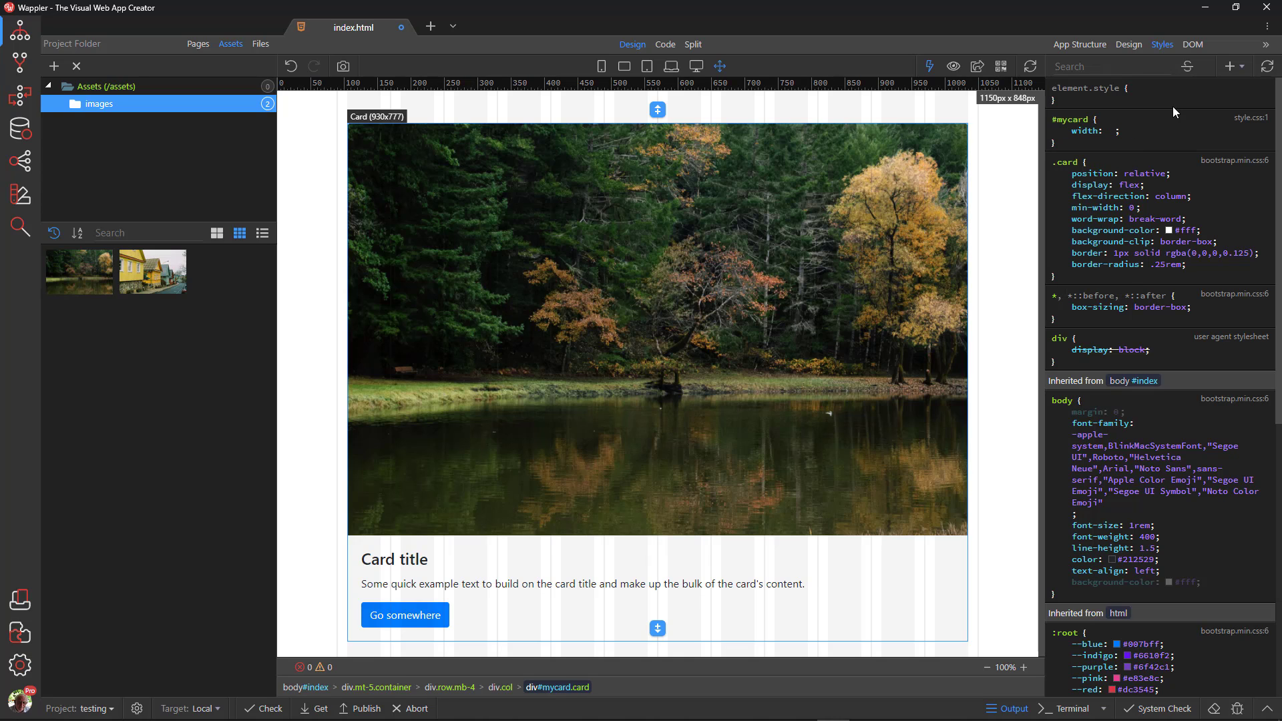
- Try a 36em width on #mycard, preview at phone width, then leave the width disabled
text(36em)
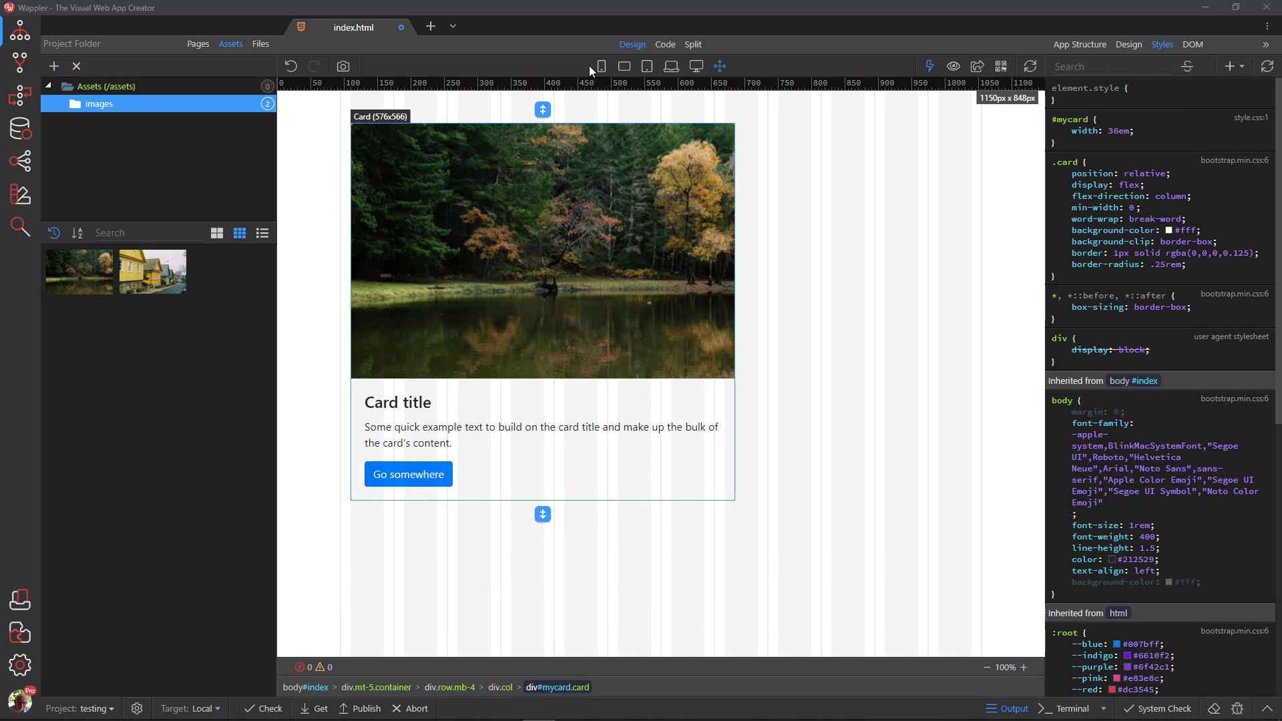
click(601, 65)
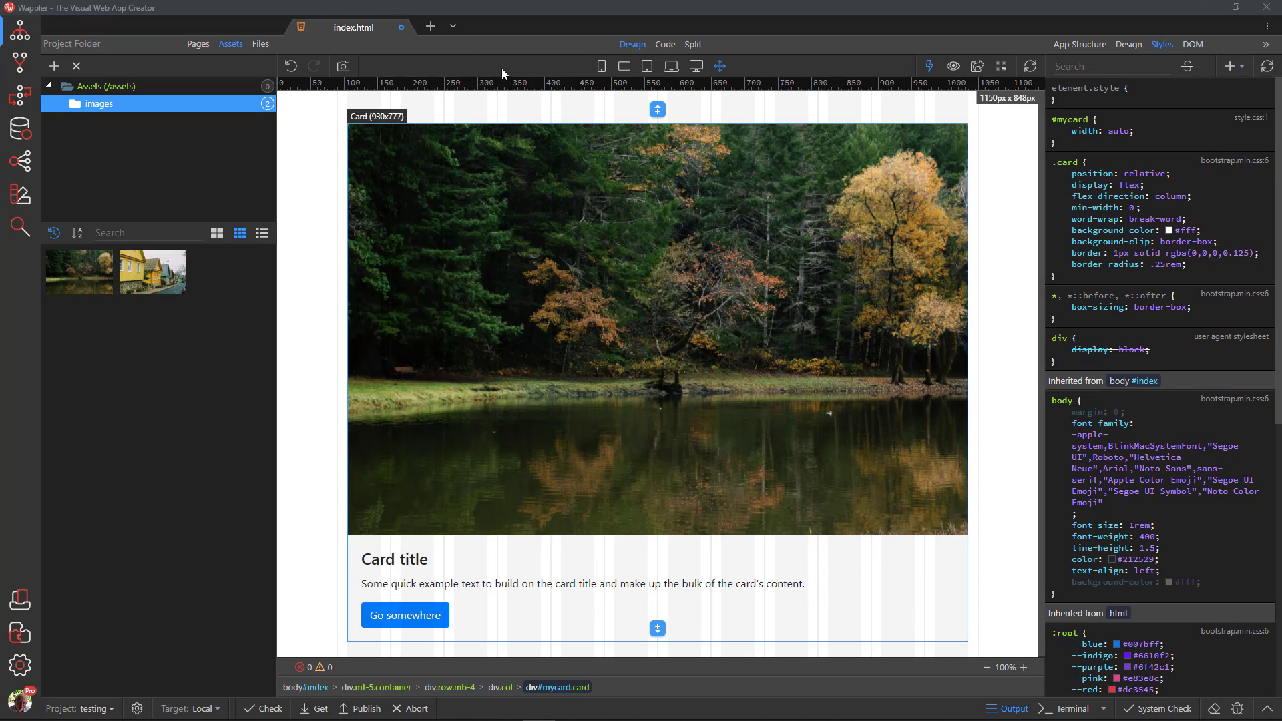
click(601, 66)
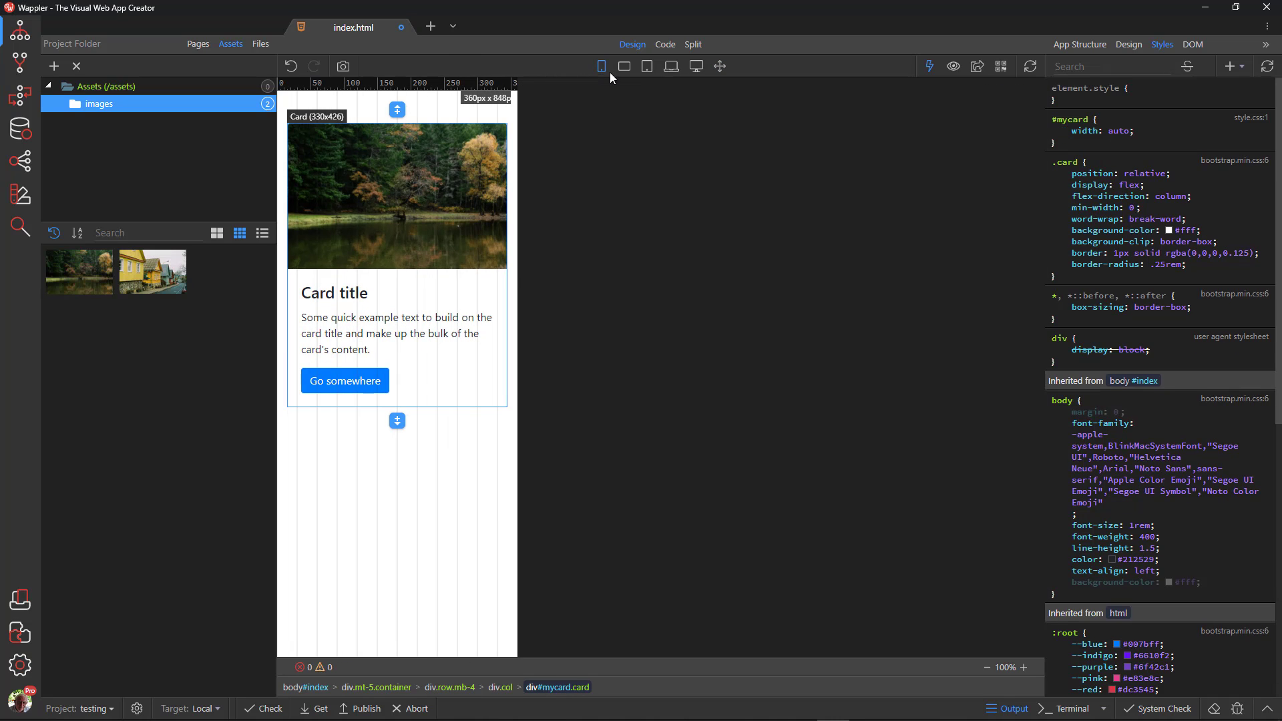
click(623, 65)
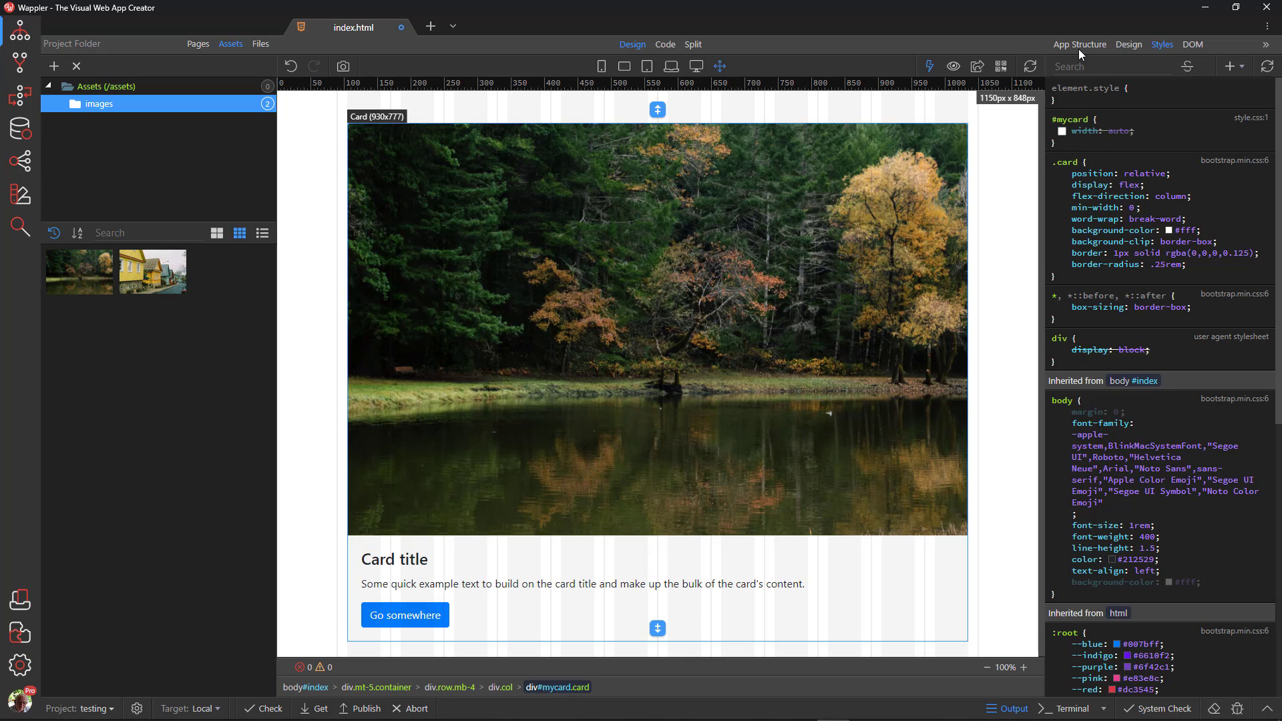
click(1080, 44)
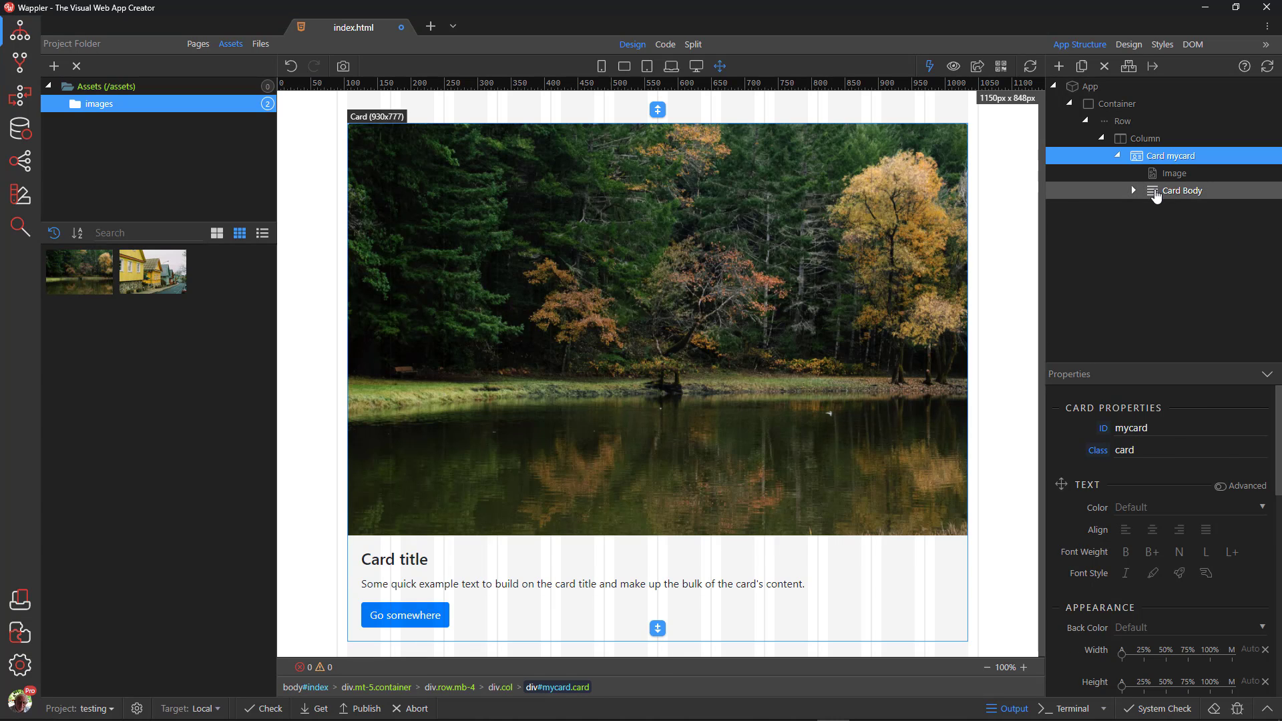
- Give the card body negative top and side margins and a Light background colour
click(1130, 191)
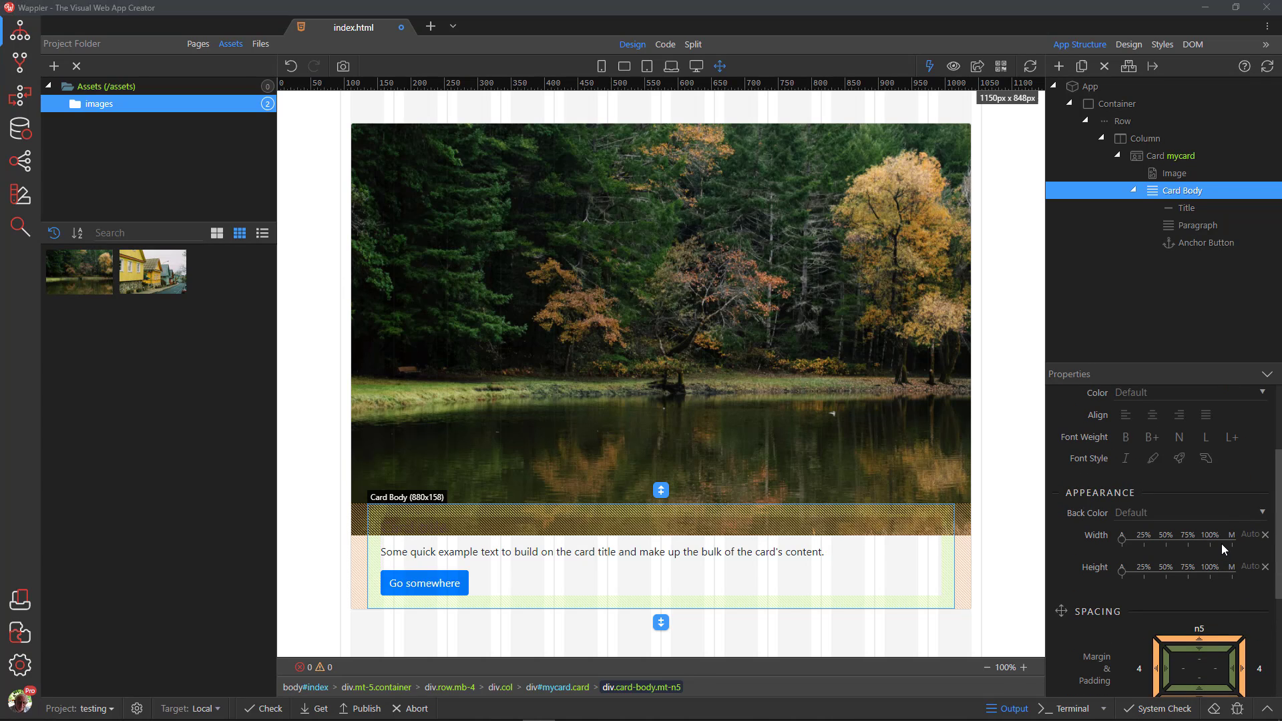
click(1190, 513)
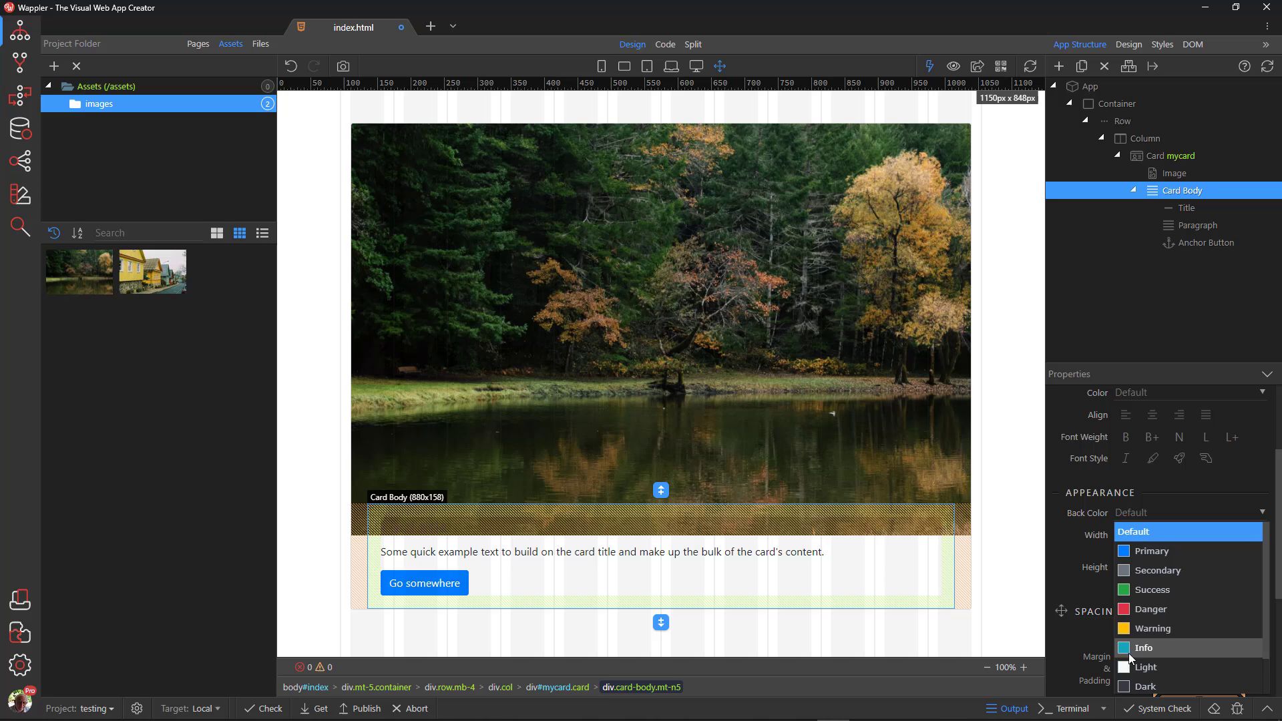
click(1146, 667)
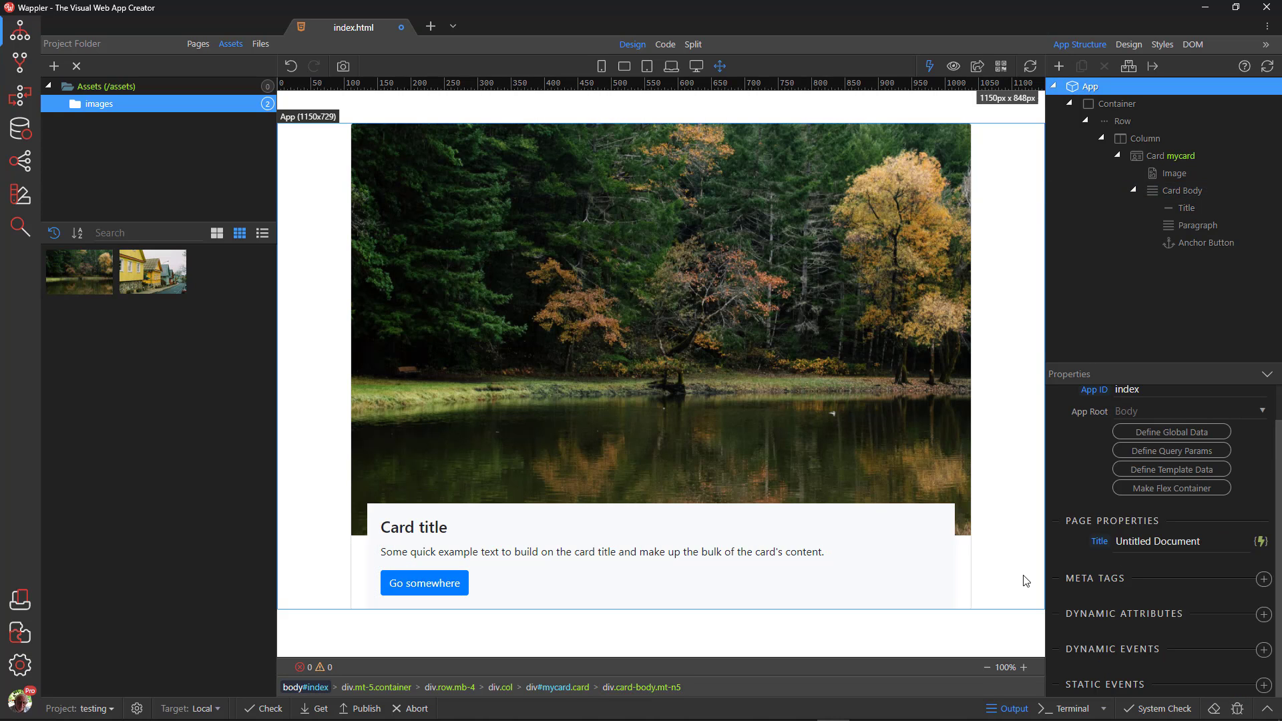
mouse_move(969, 590)
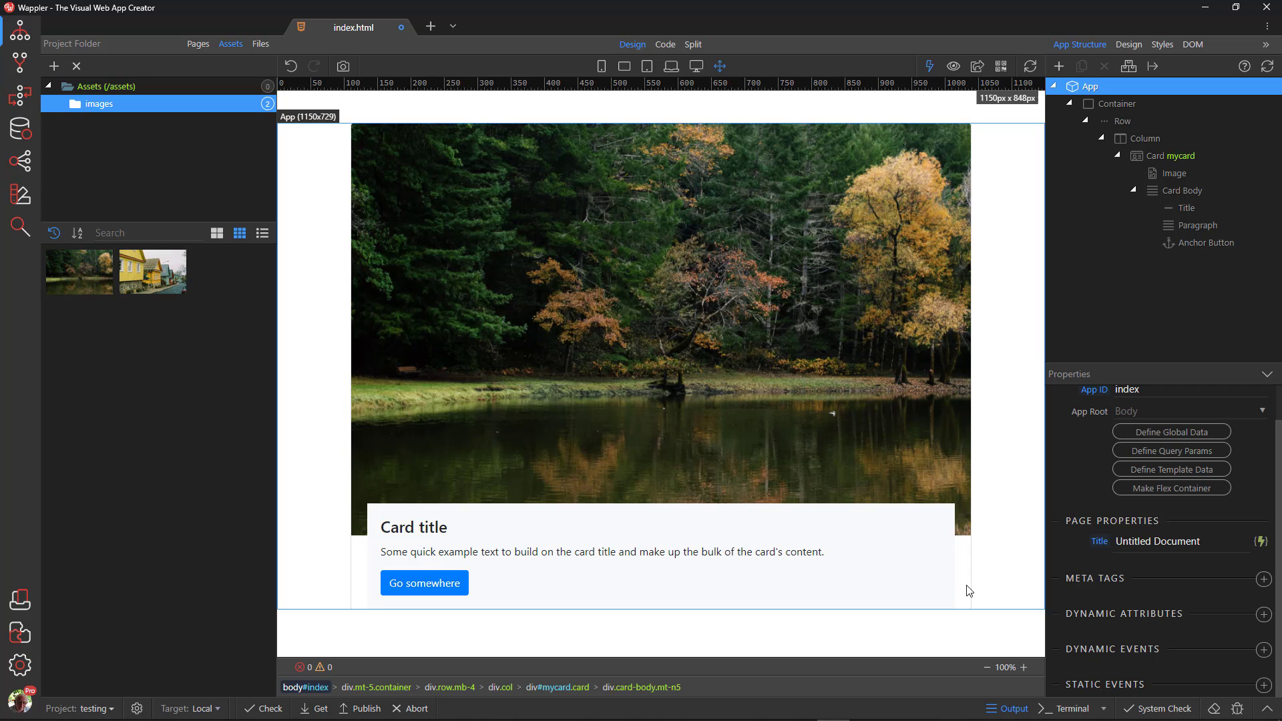
- Set the mycard card's Border to None and deselect to check the result
click(1162, 155)
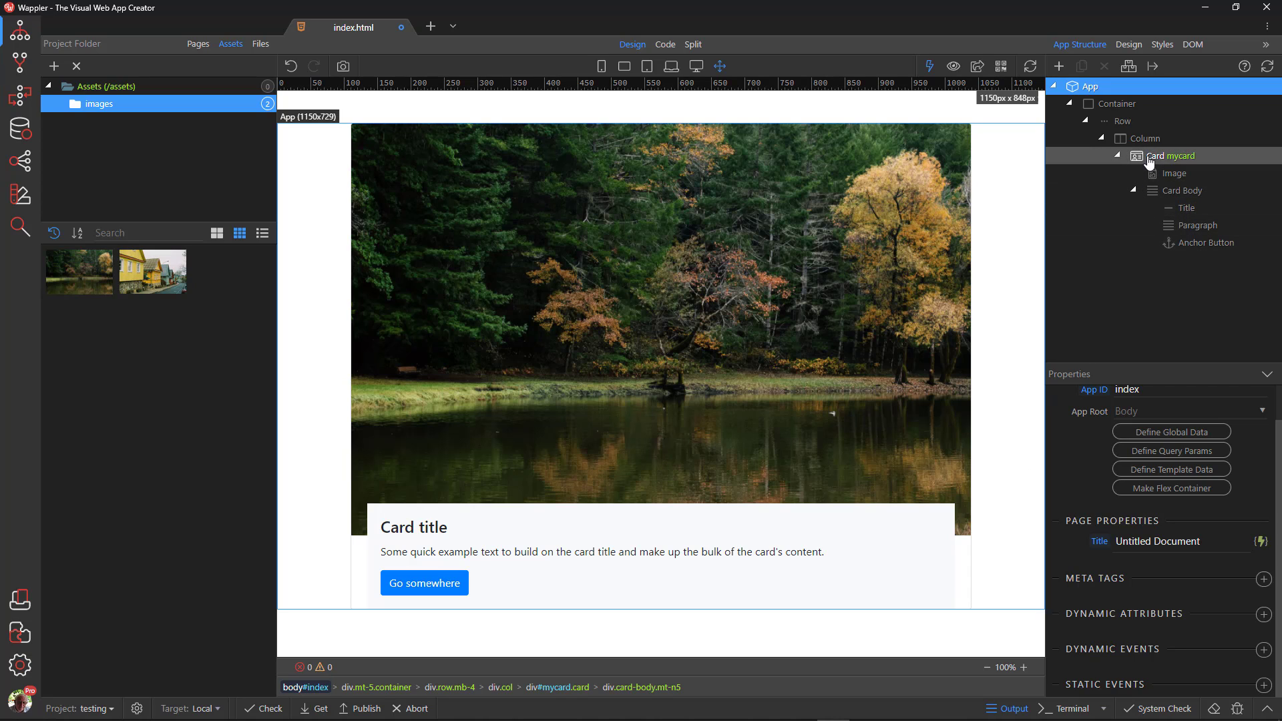
click(1167, 155)
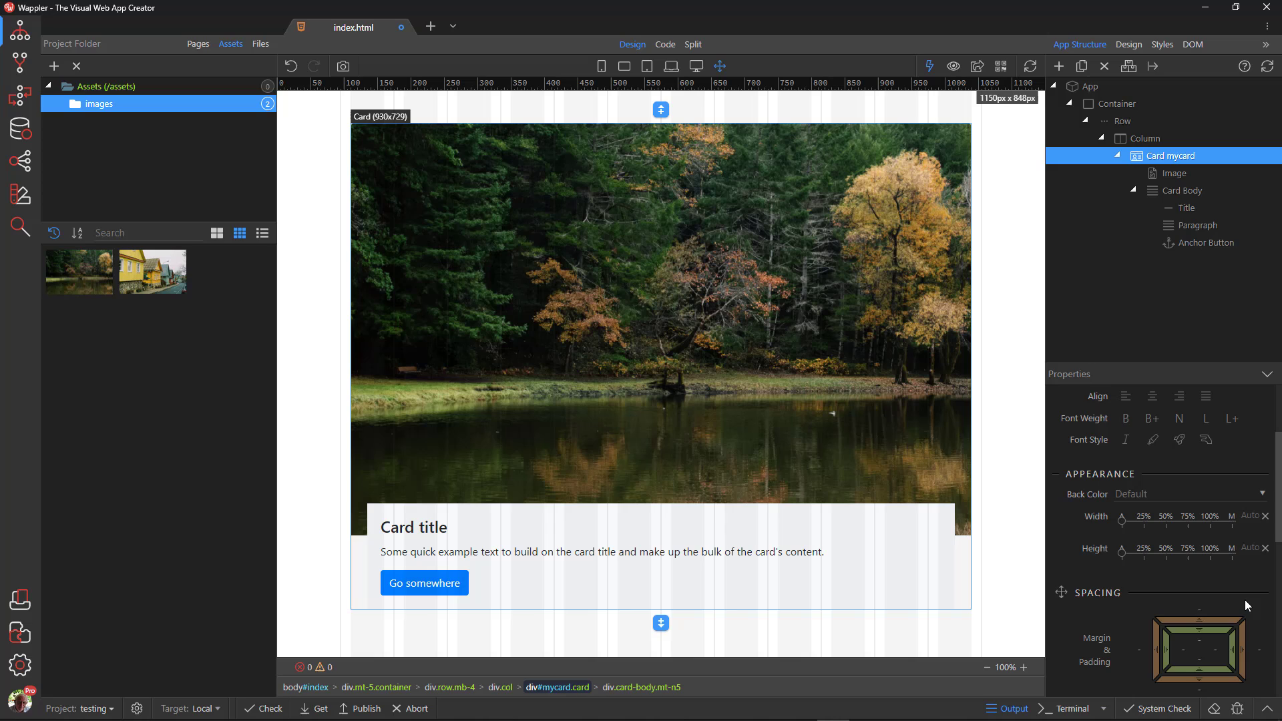
scroll(down, 3)
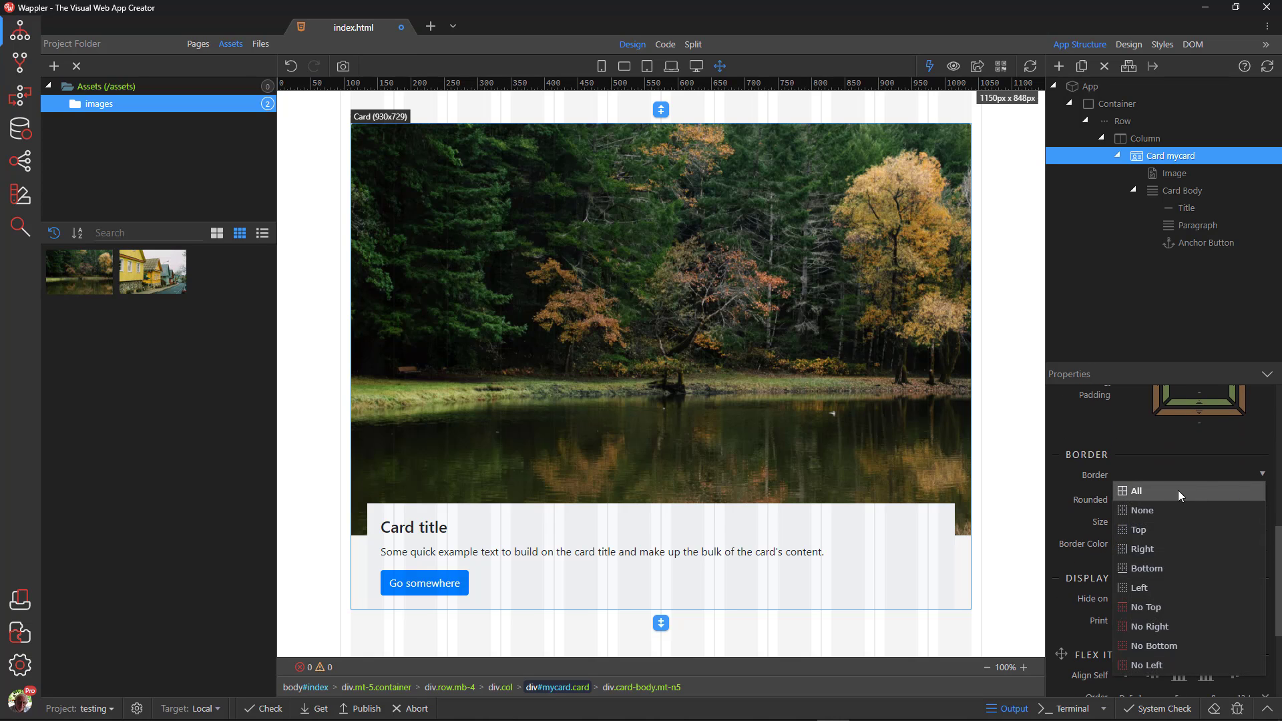
click(1143, 510)
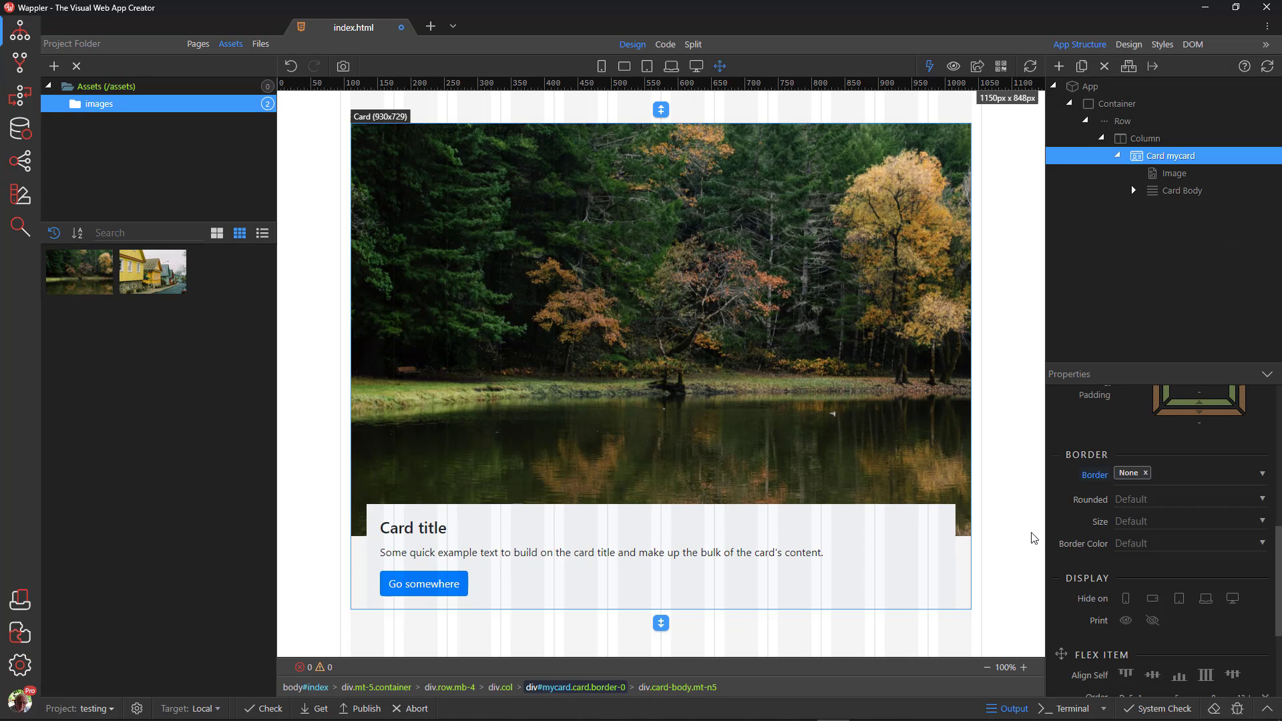
click(1084, 85)
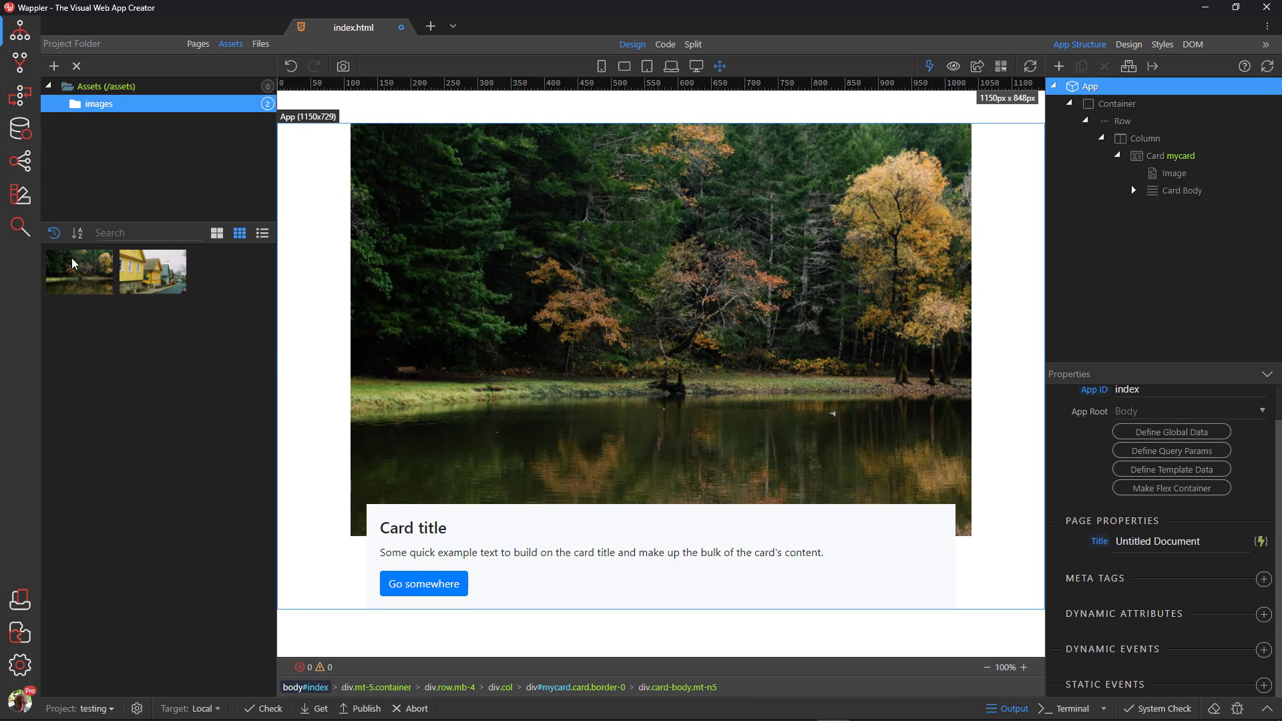
- Enable Shadows in the page theme via Theme Manager
click(20, 194)
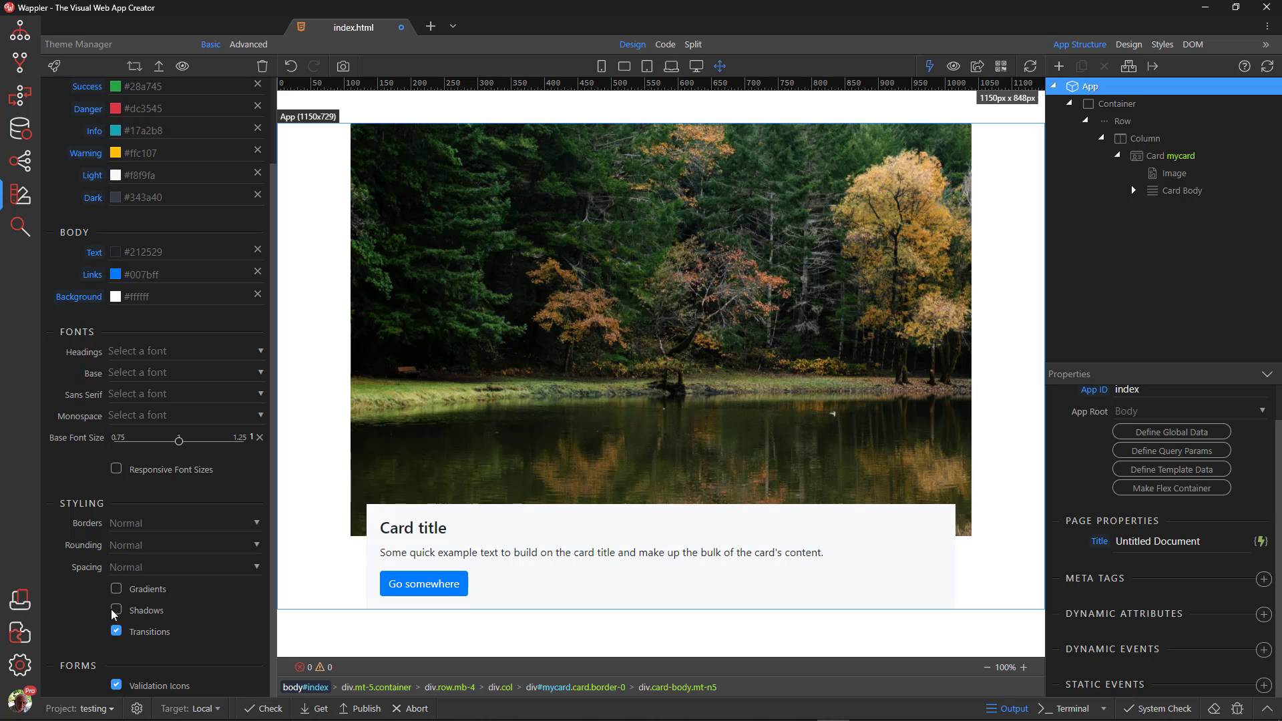
click(116, 610)
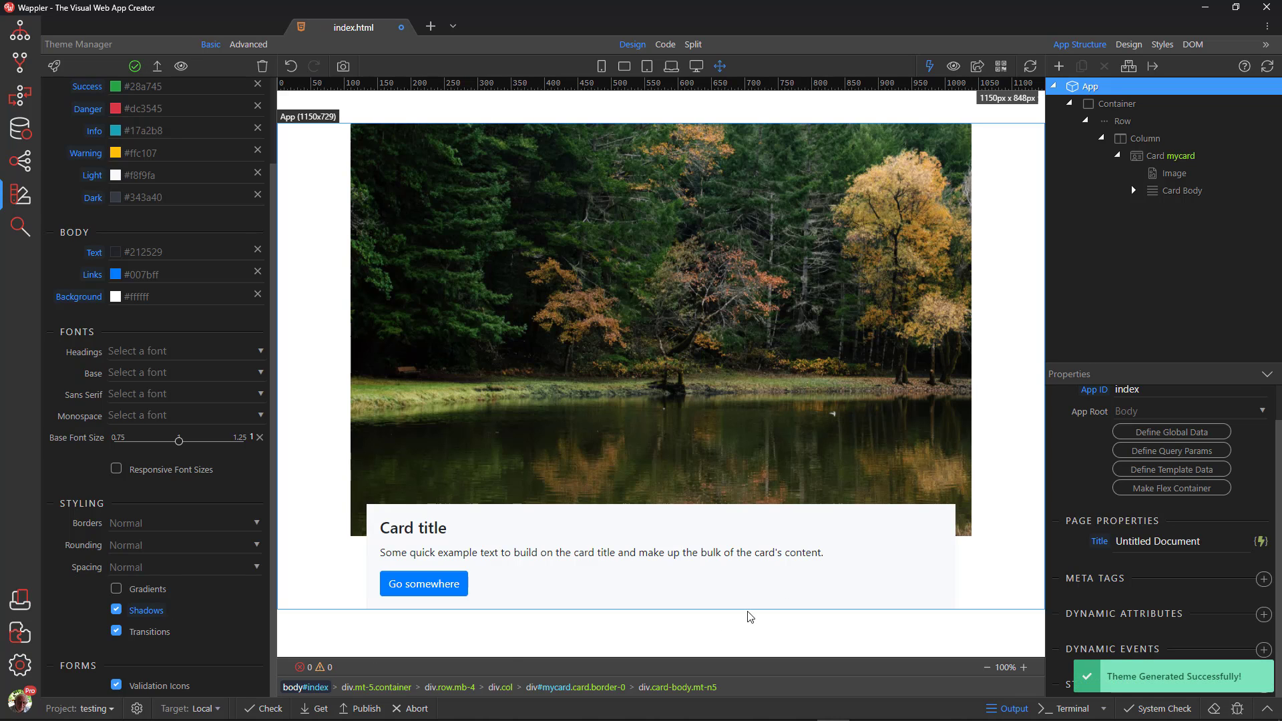
- Add the shadow class to the forest card image and to the card body
click(1163, 155)
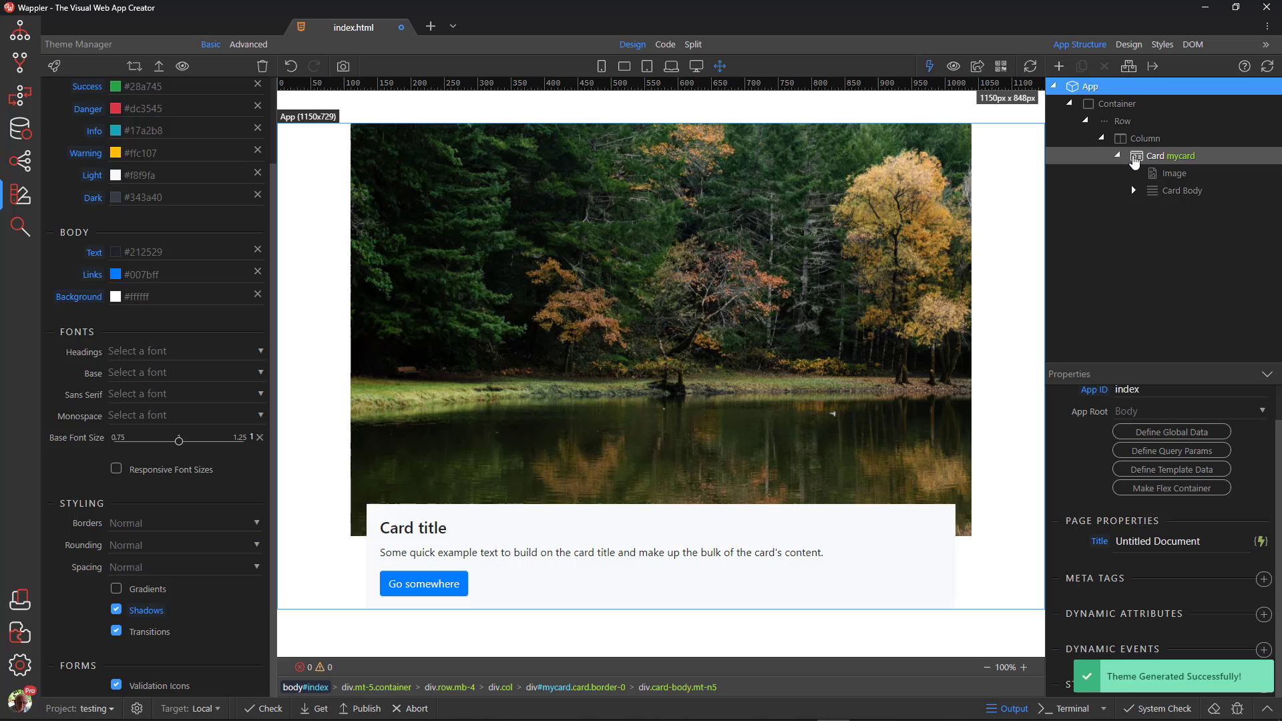
click(1175, 172)
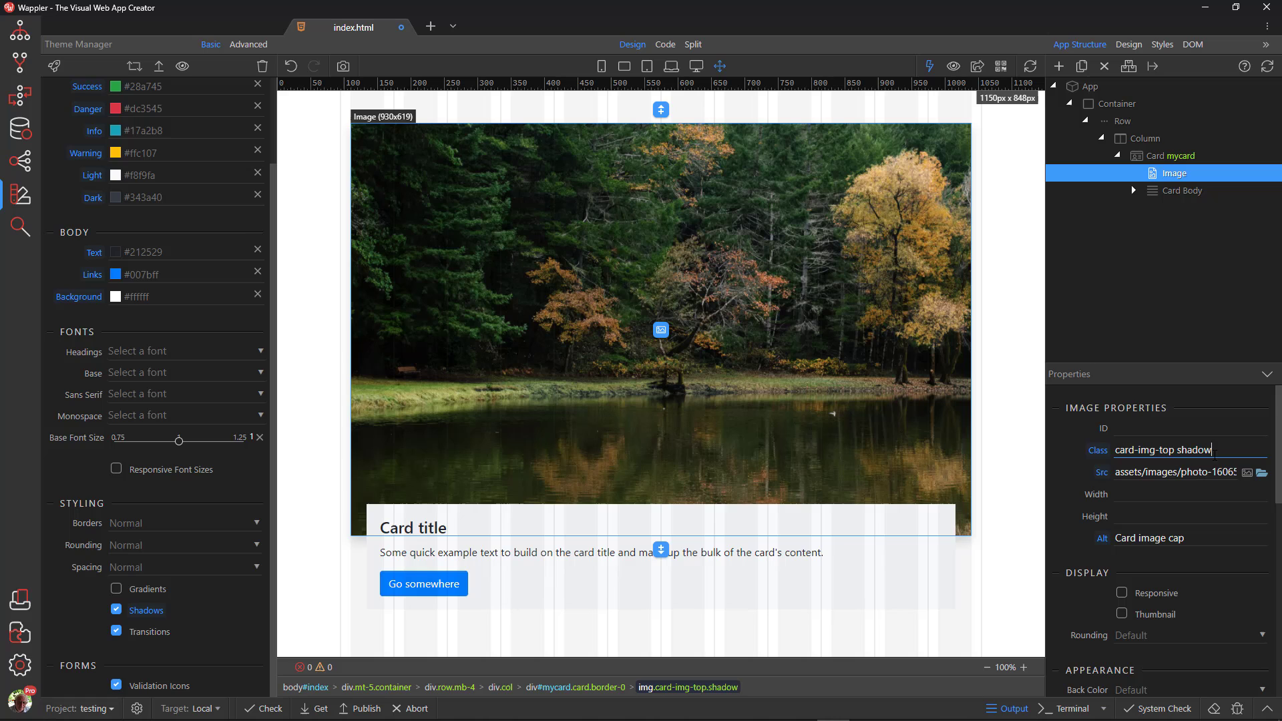
mouse_move(1148, 200)
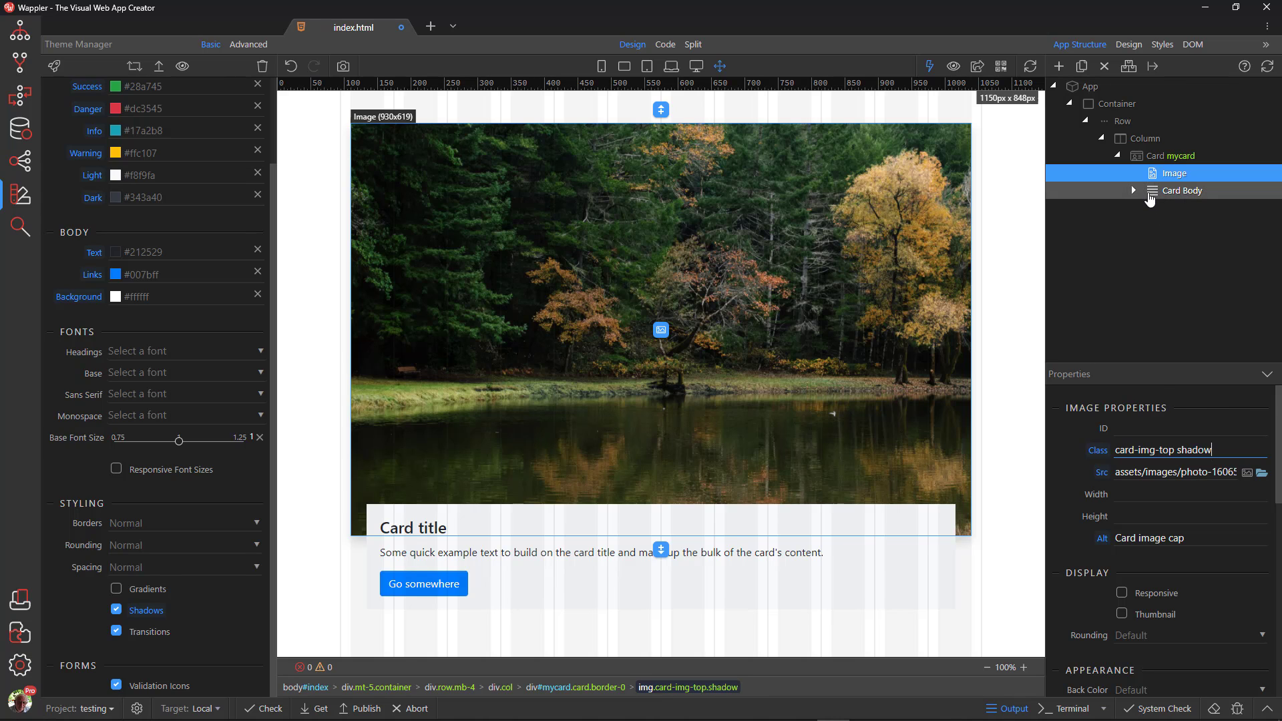
click(1183, 190)
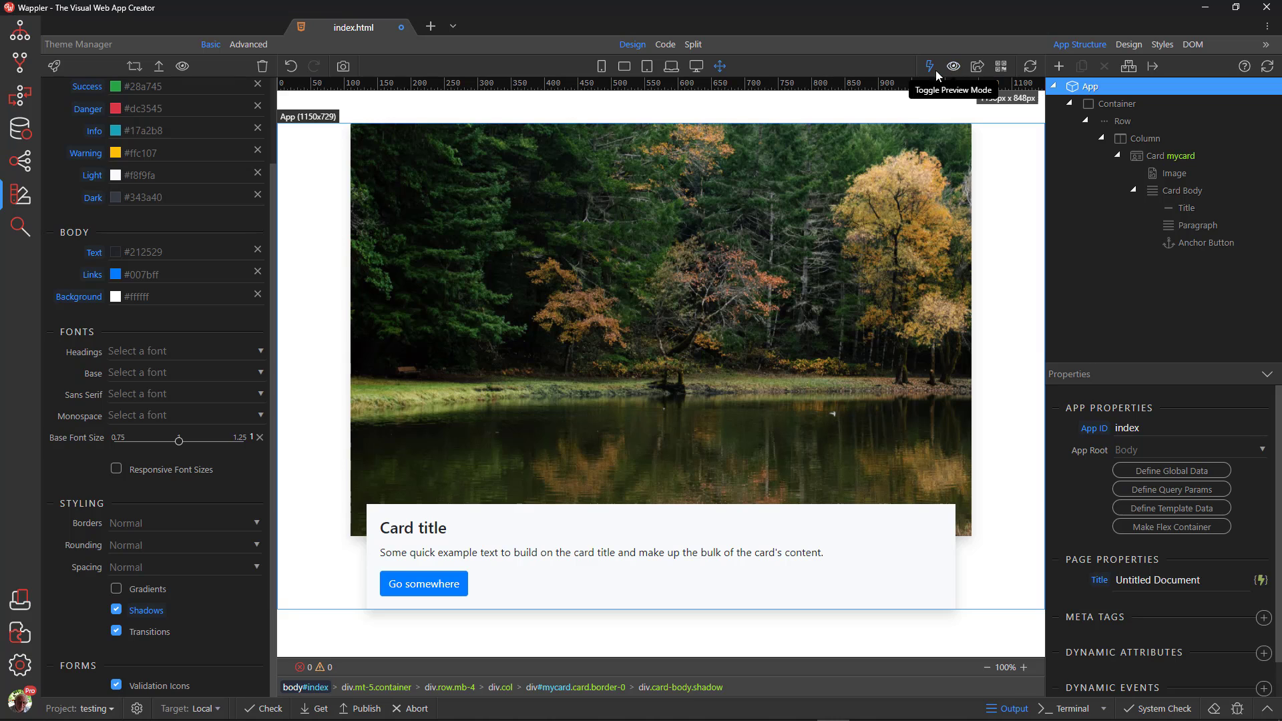
click(1183, 189)
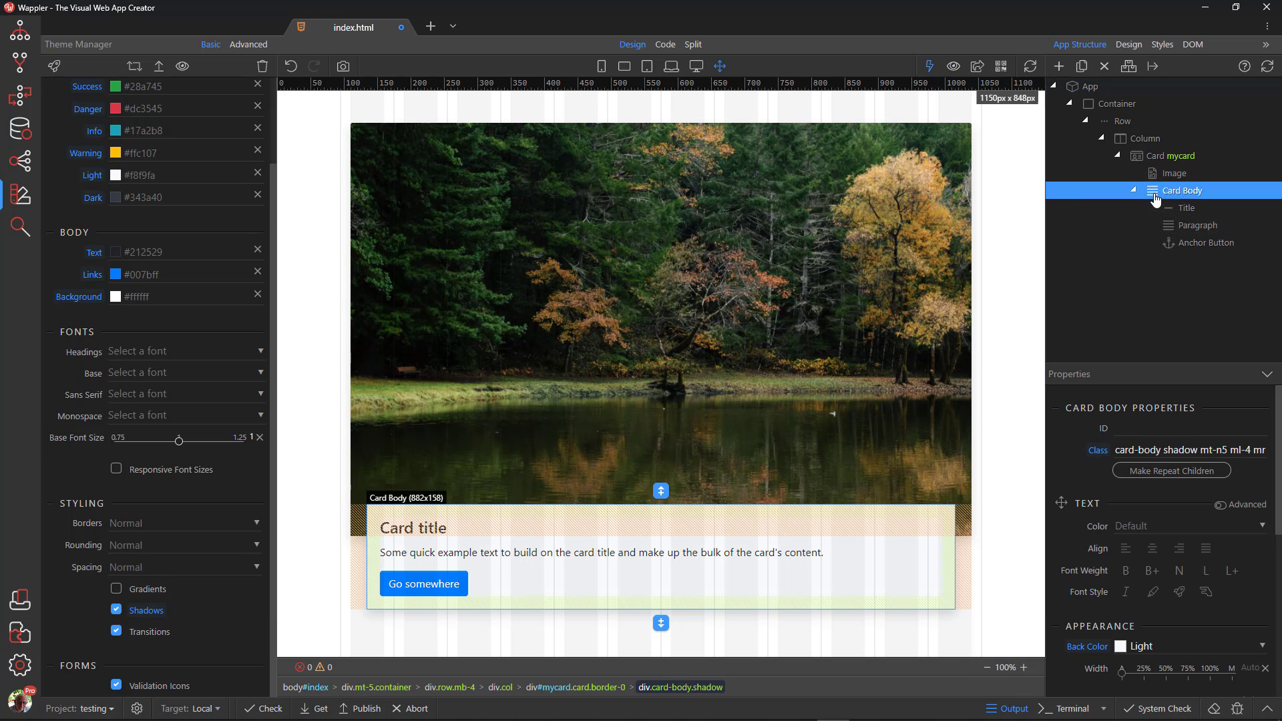
click(1151, 547)
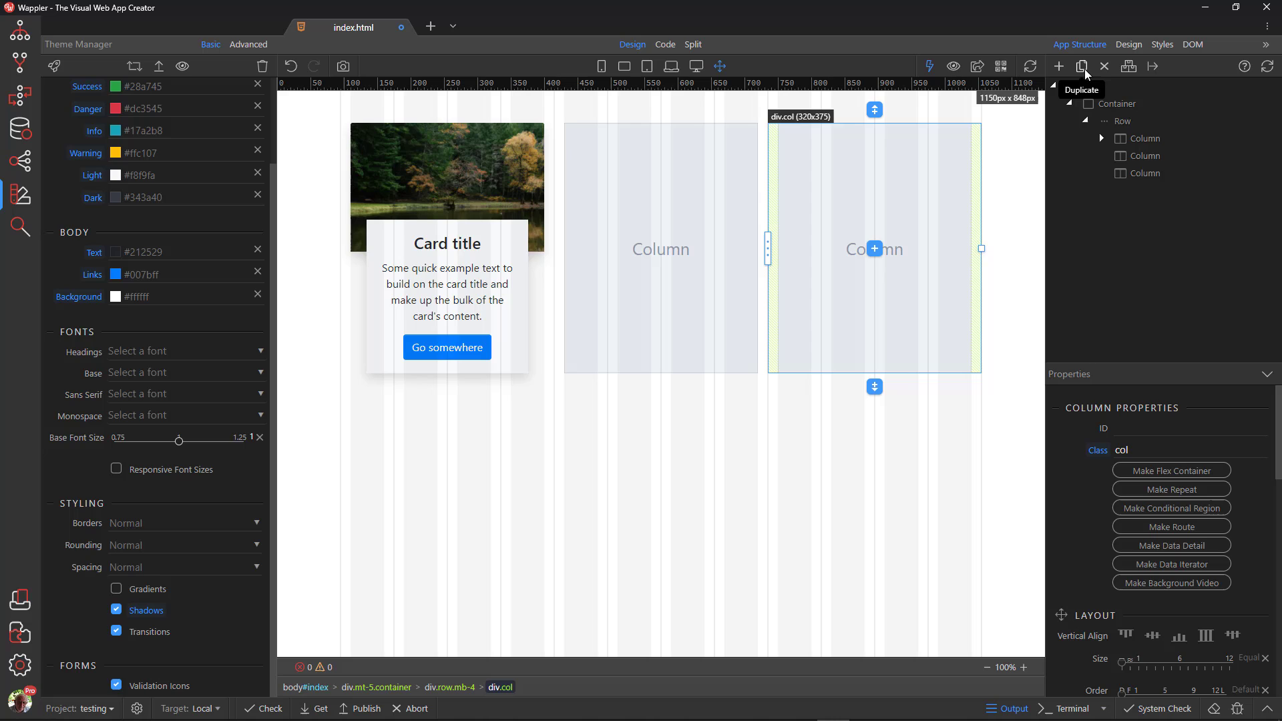
- Insert a top-image Card into the middle column and a Bottom Image Card into the third column
click(1081, 67)
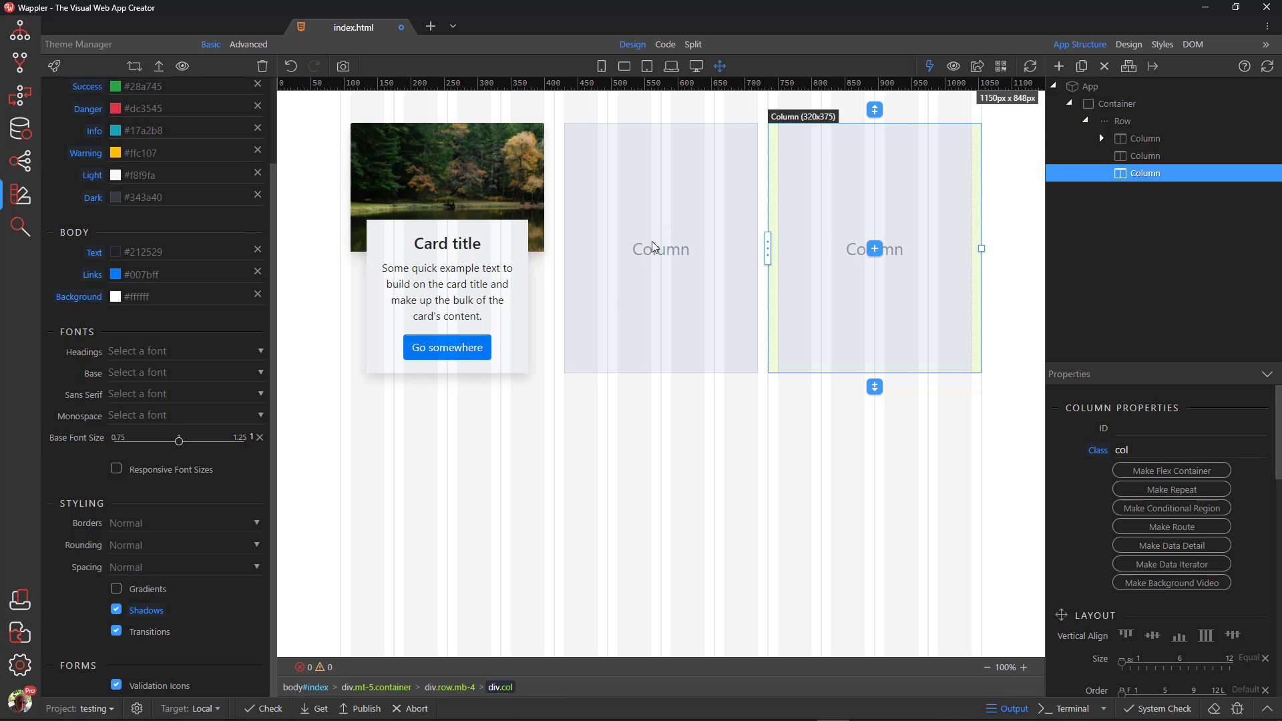
click(659, 249)
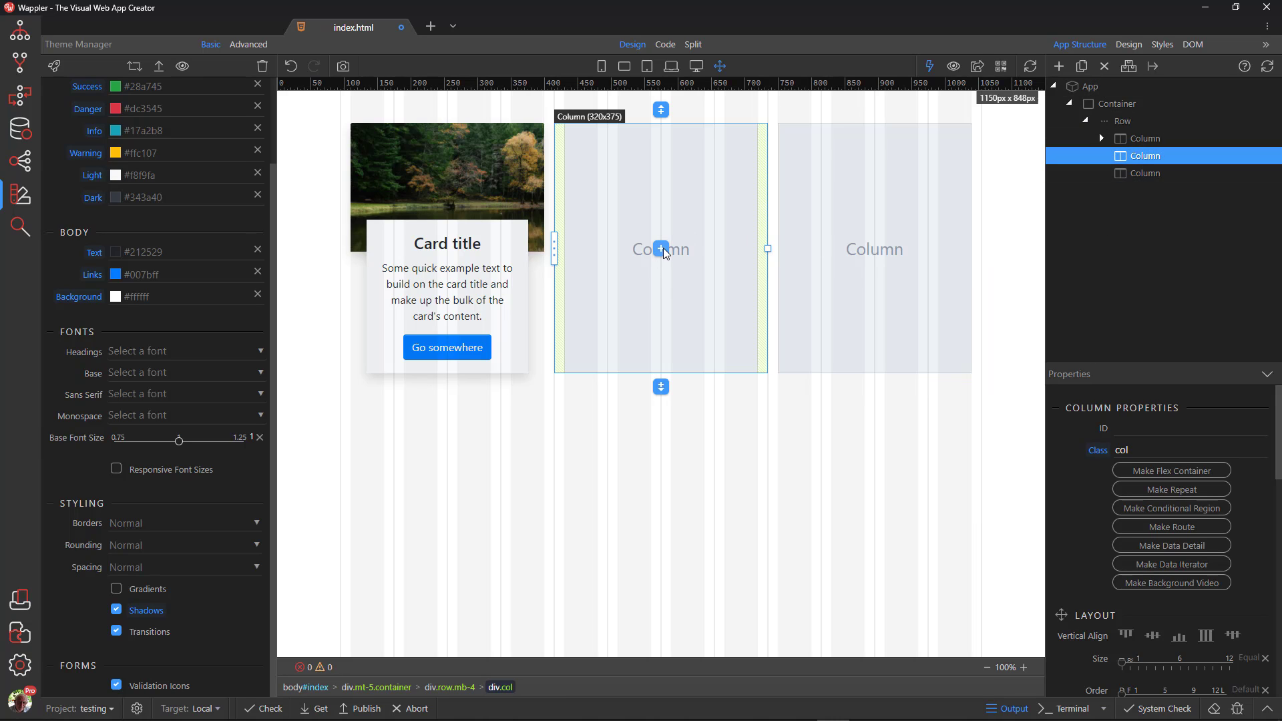
click(660, 249)
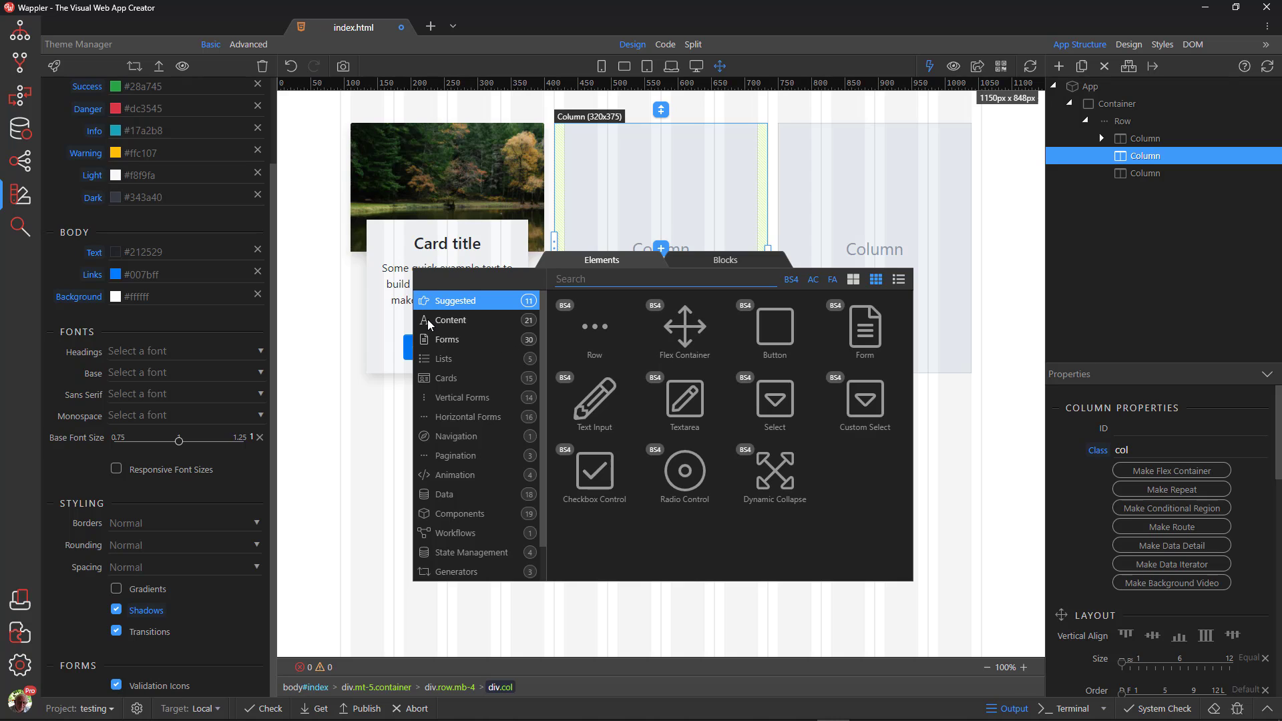
click(446, 378)
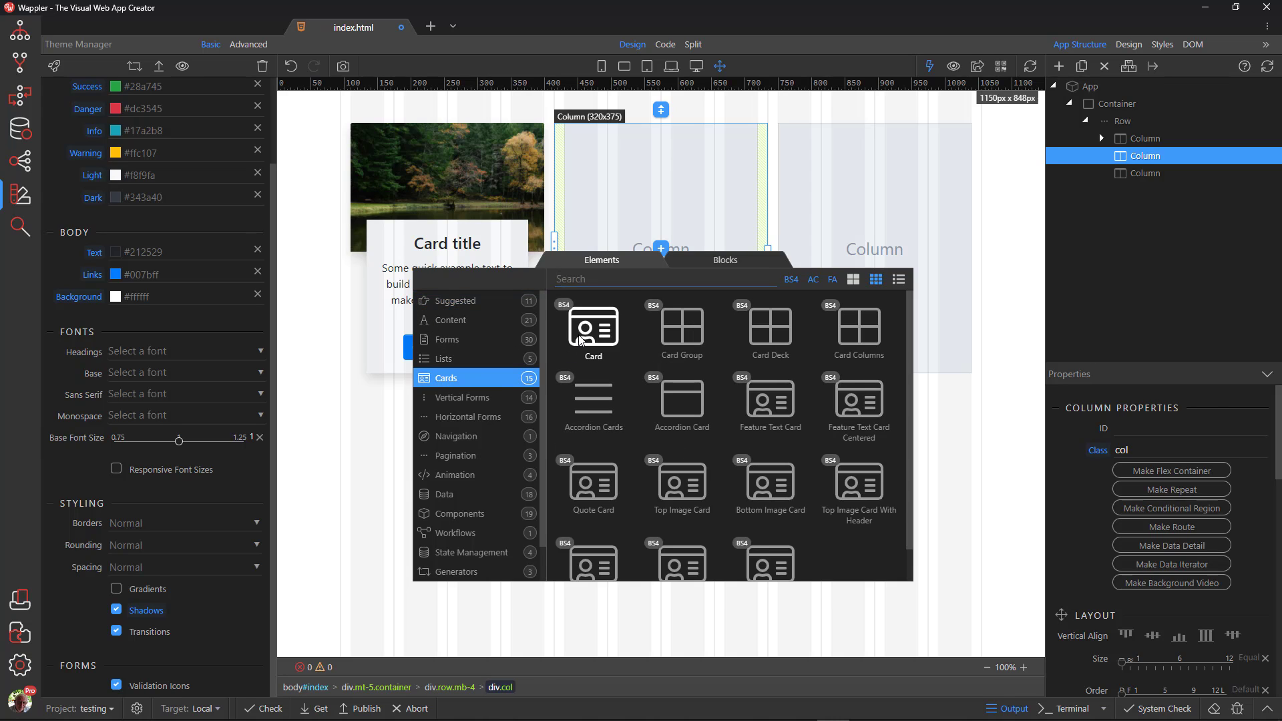
click(593, 329)
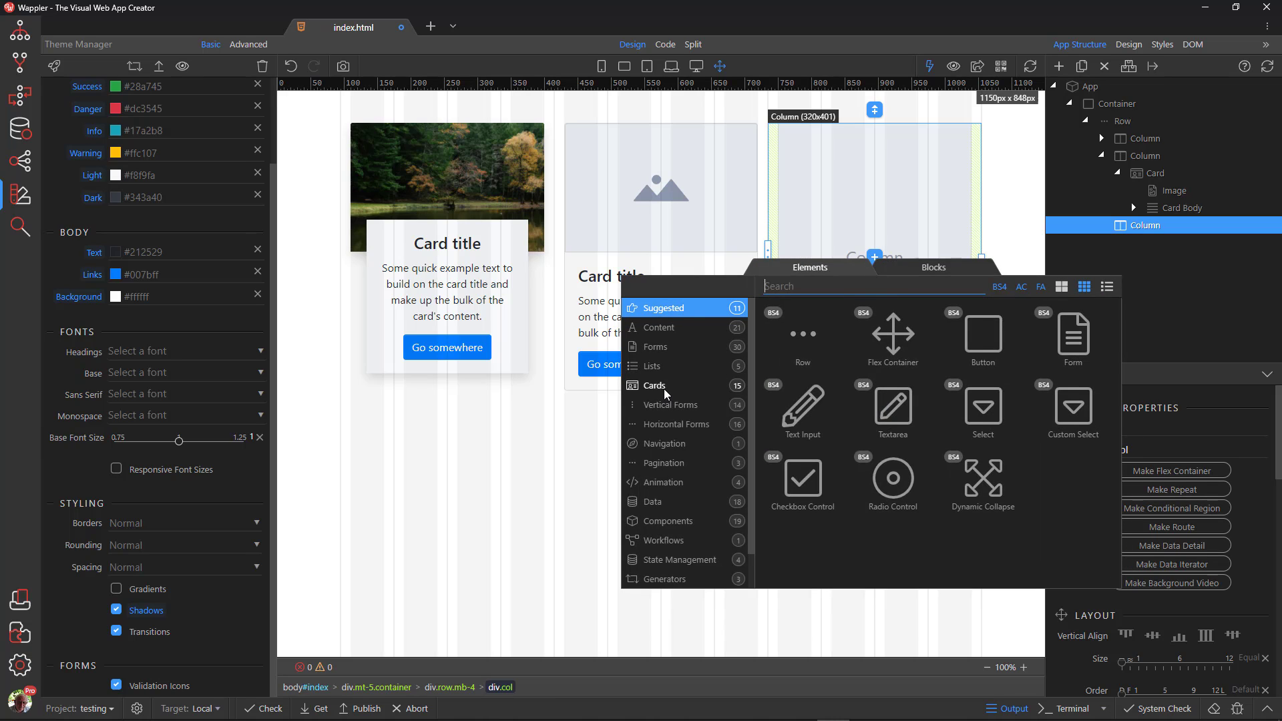
click(654, 384)
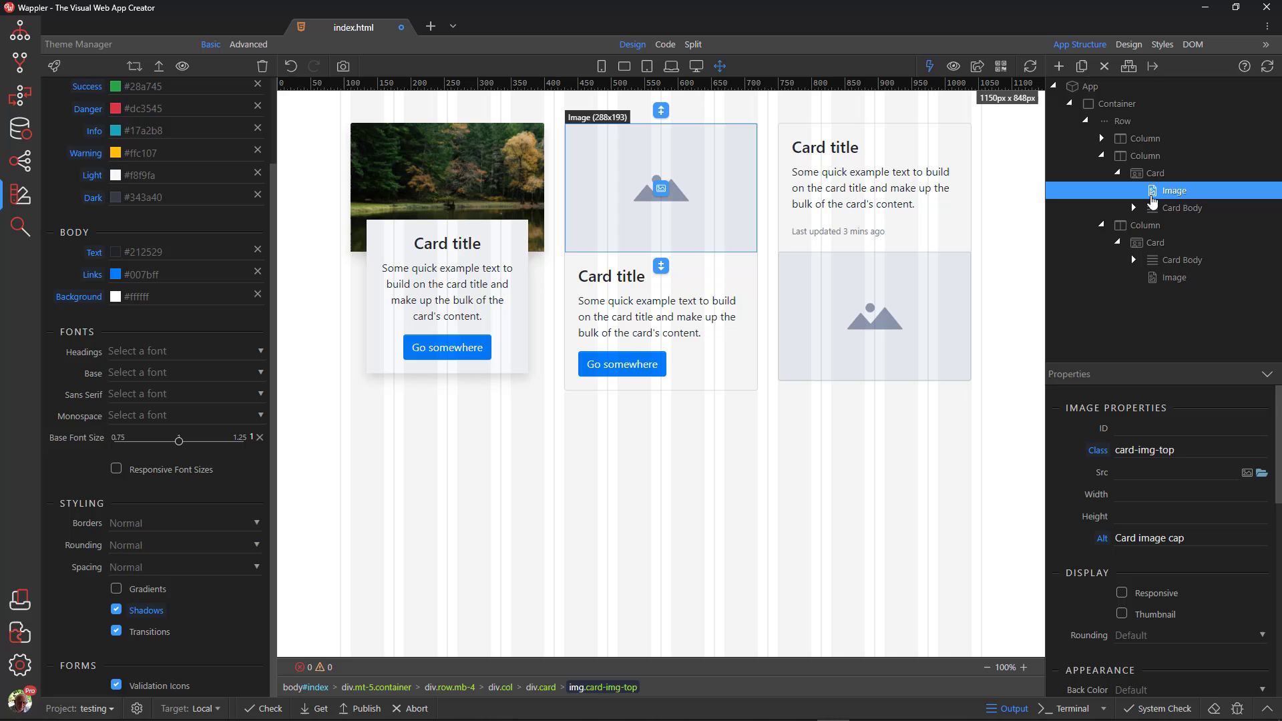
mouse_move(797, 136)
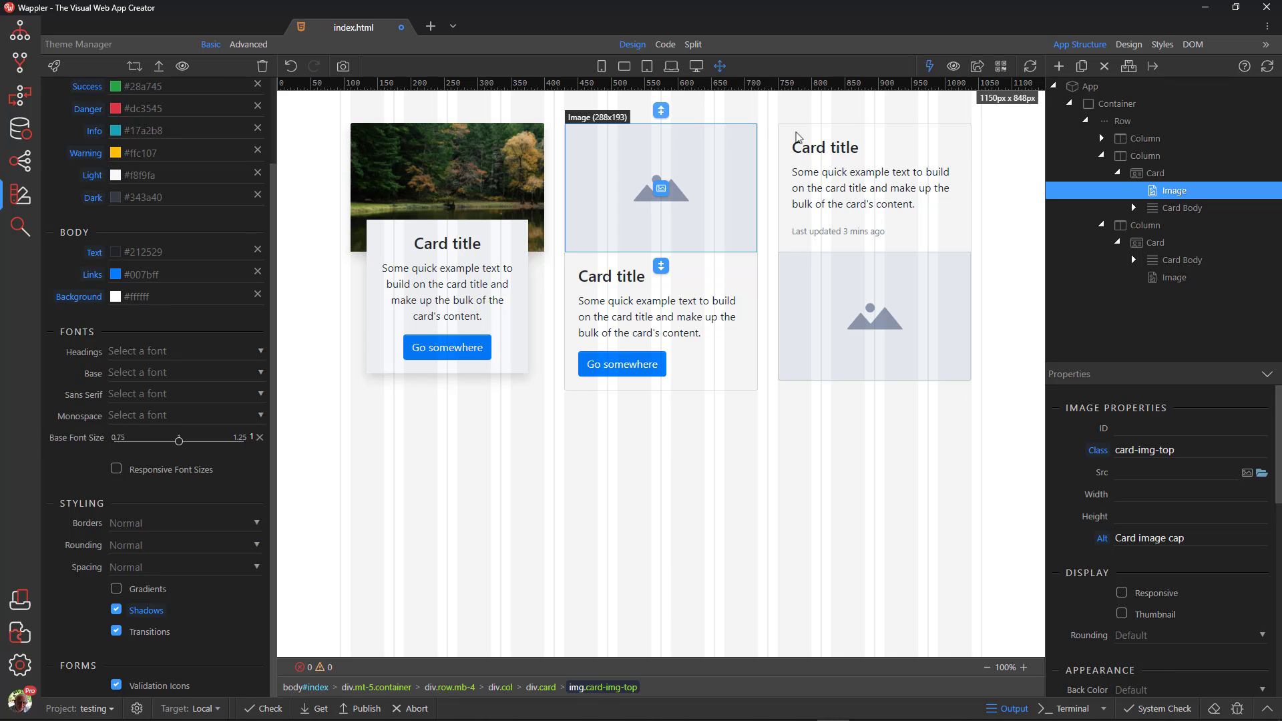
- Add a Card Header to the middle card with the text 'My header'
click(659, 109)
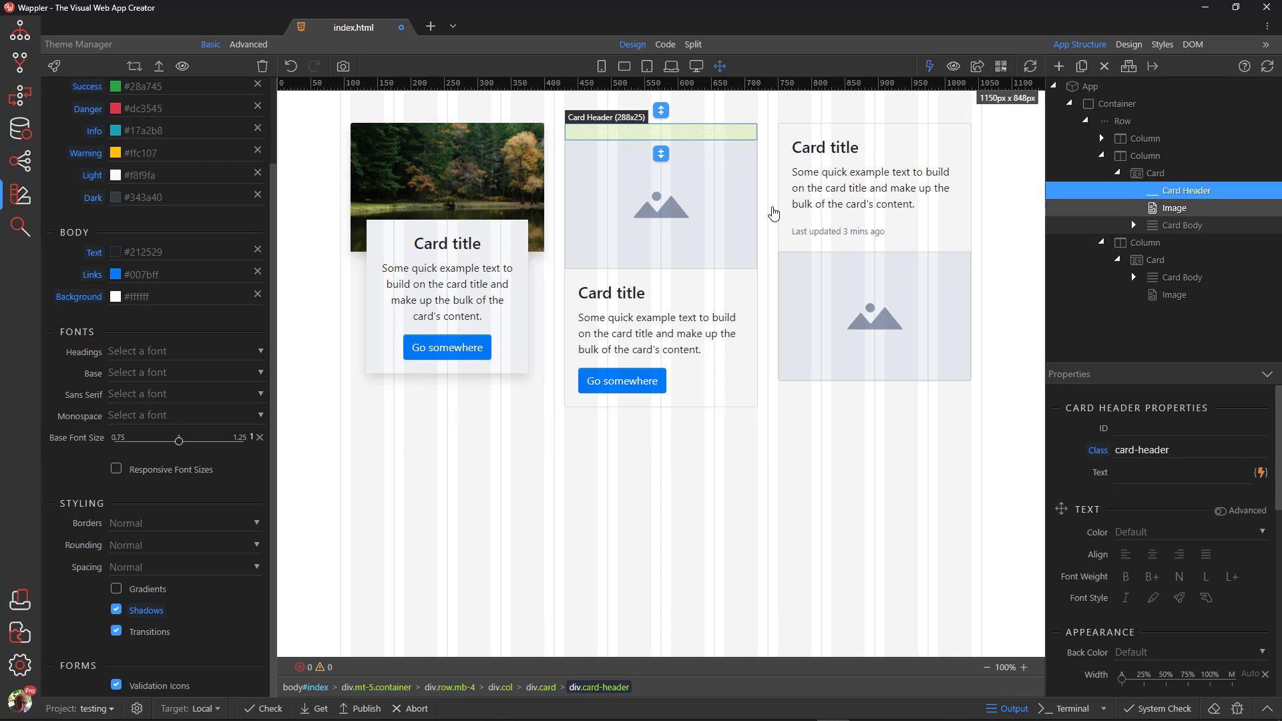
click(1178, 473)
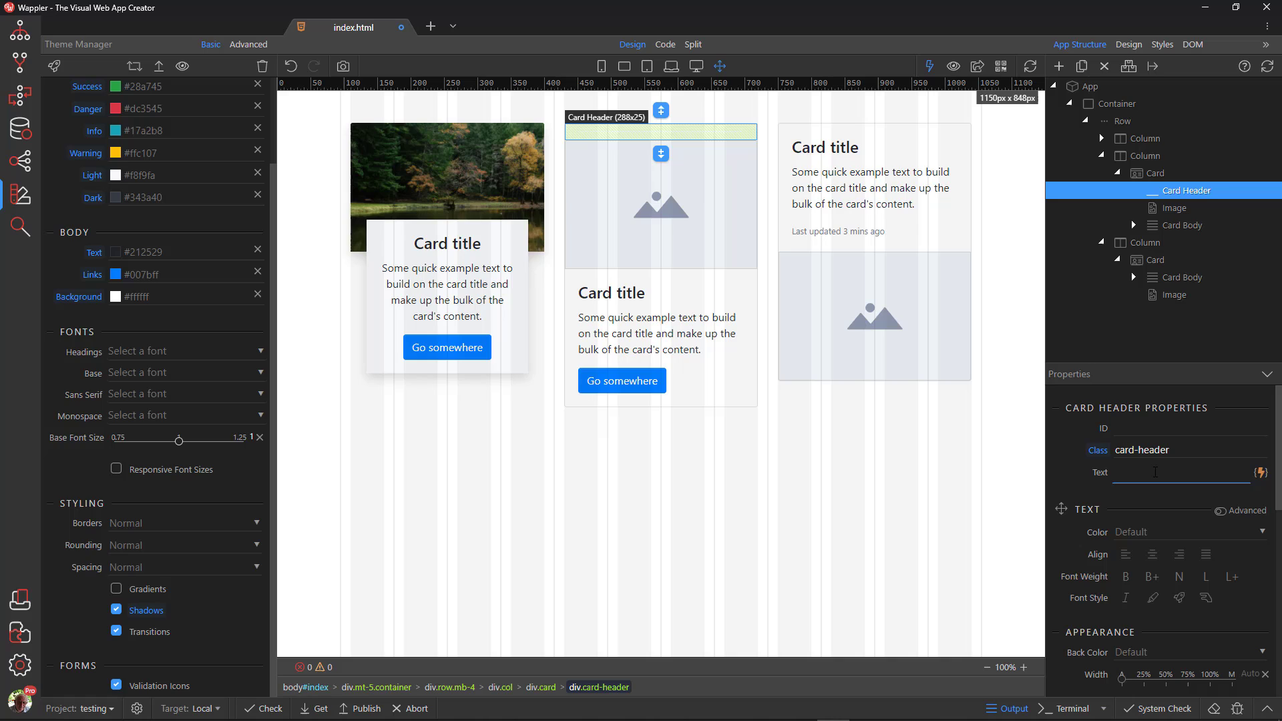
text(My header)
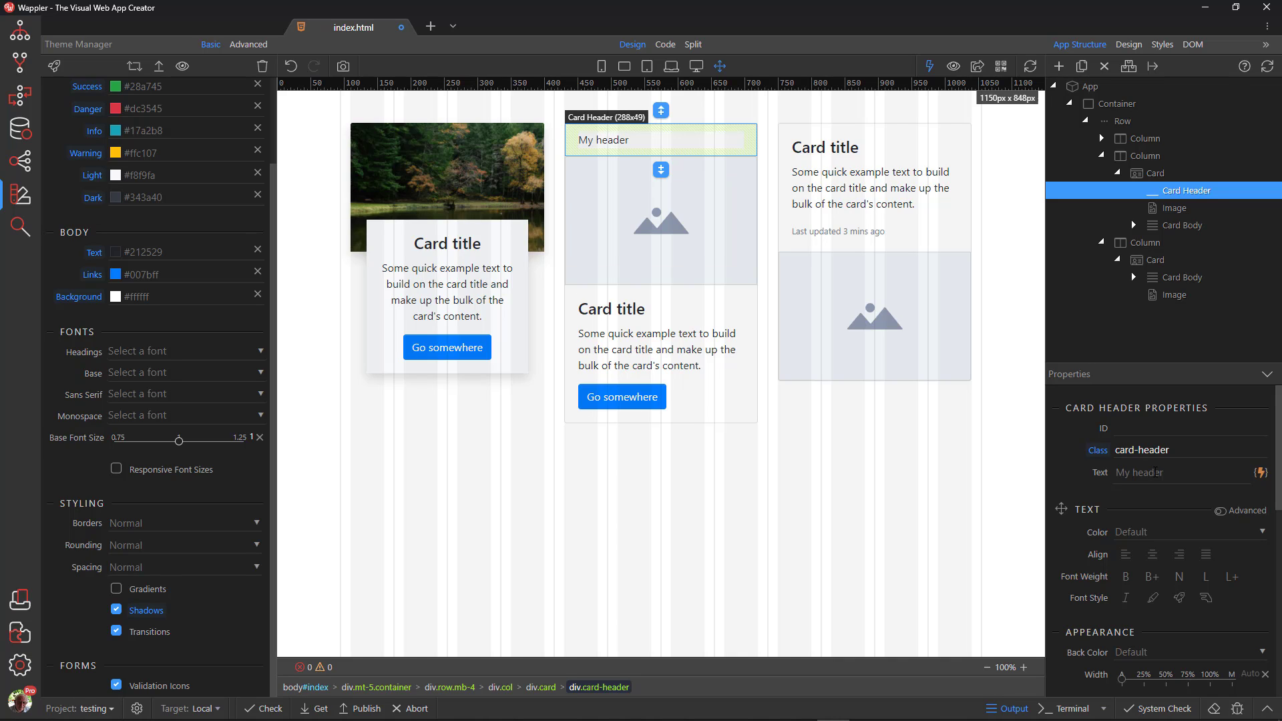
click(1170, 473)
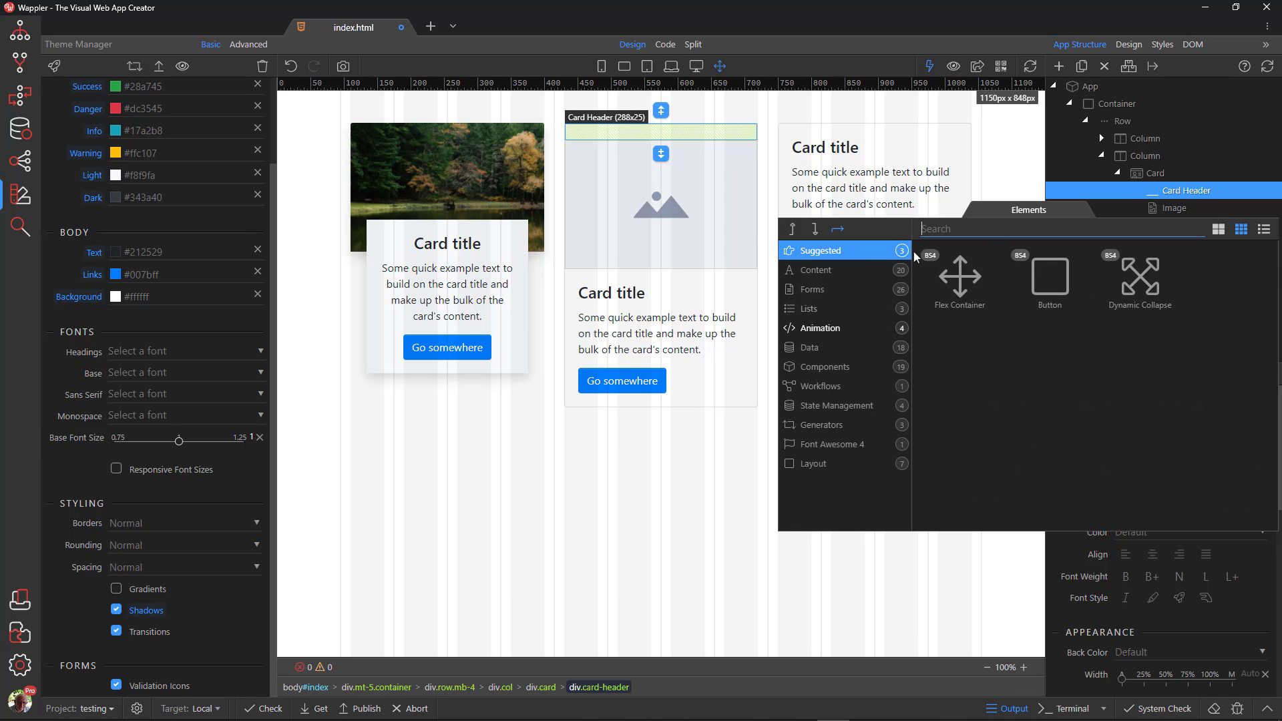
- Insert a Title in the header and make it a Heading 4
click(817, 269)
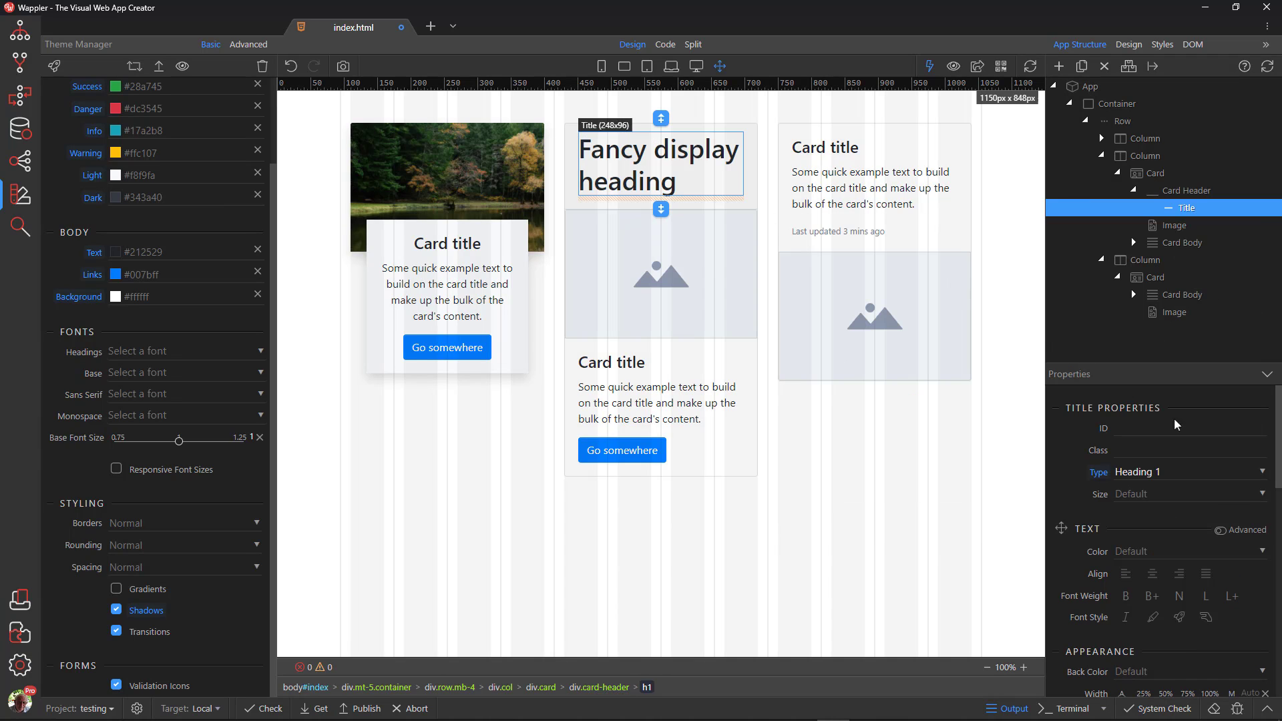
click(1191, 472)
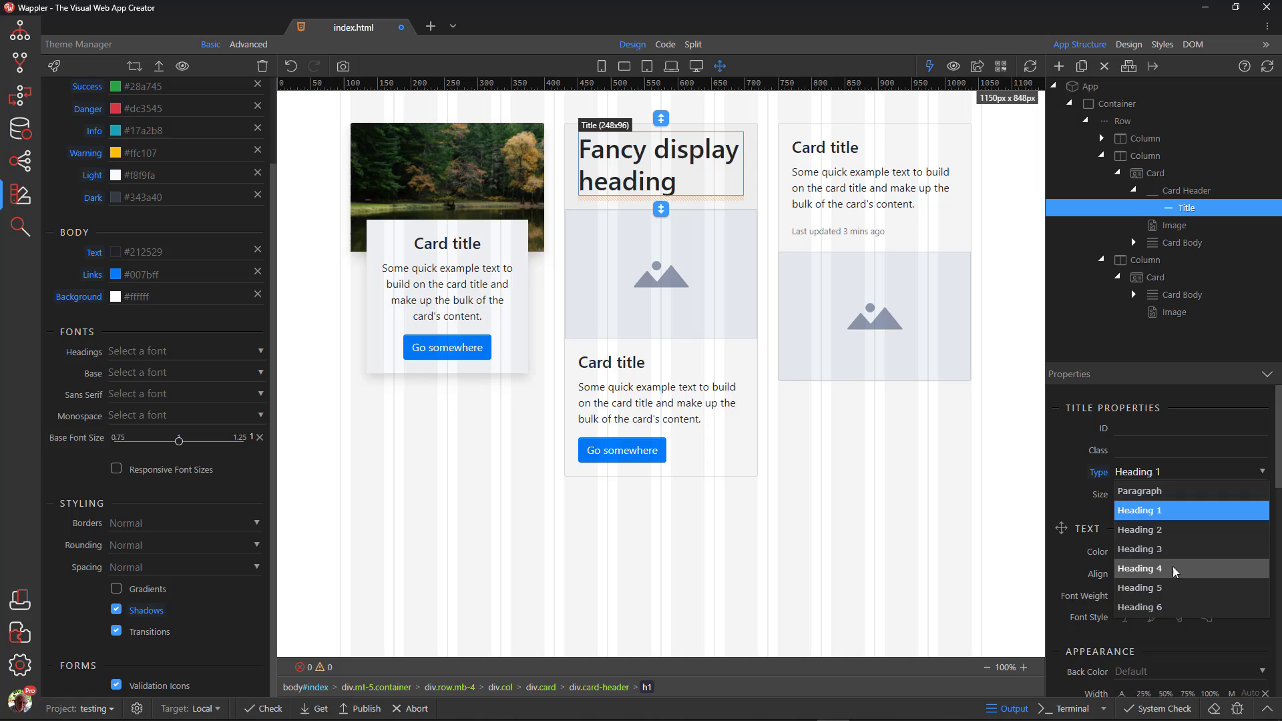
click(1140, 569)
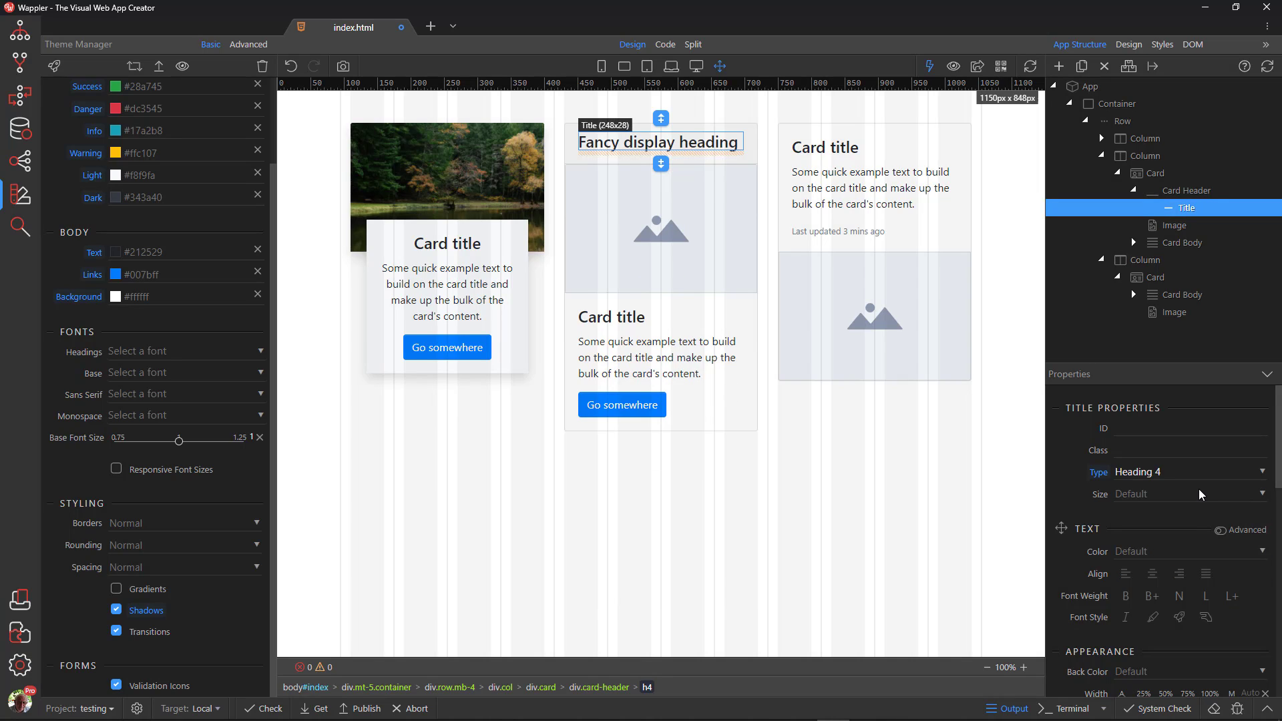
click(1187, 190)
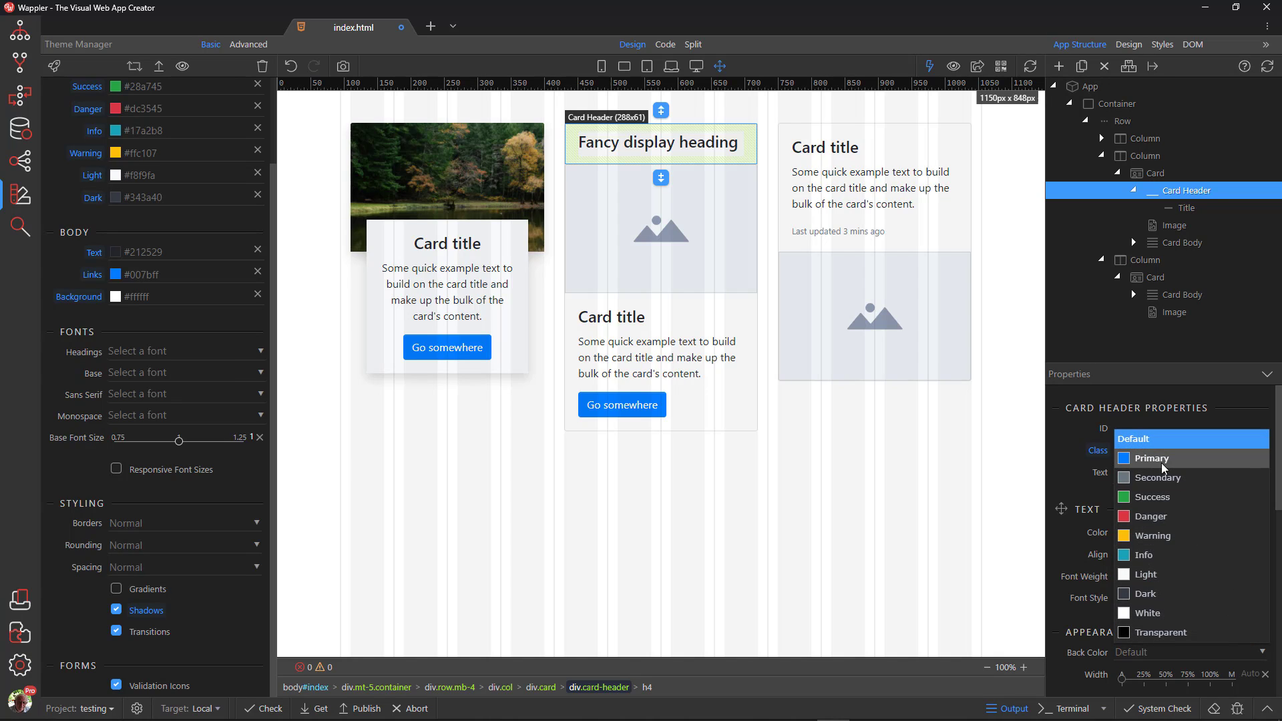
- Set the card header's Back Color to Primary blue
click(1151, 458)
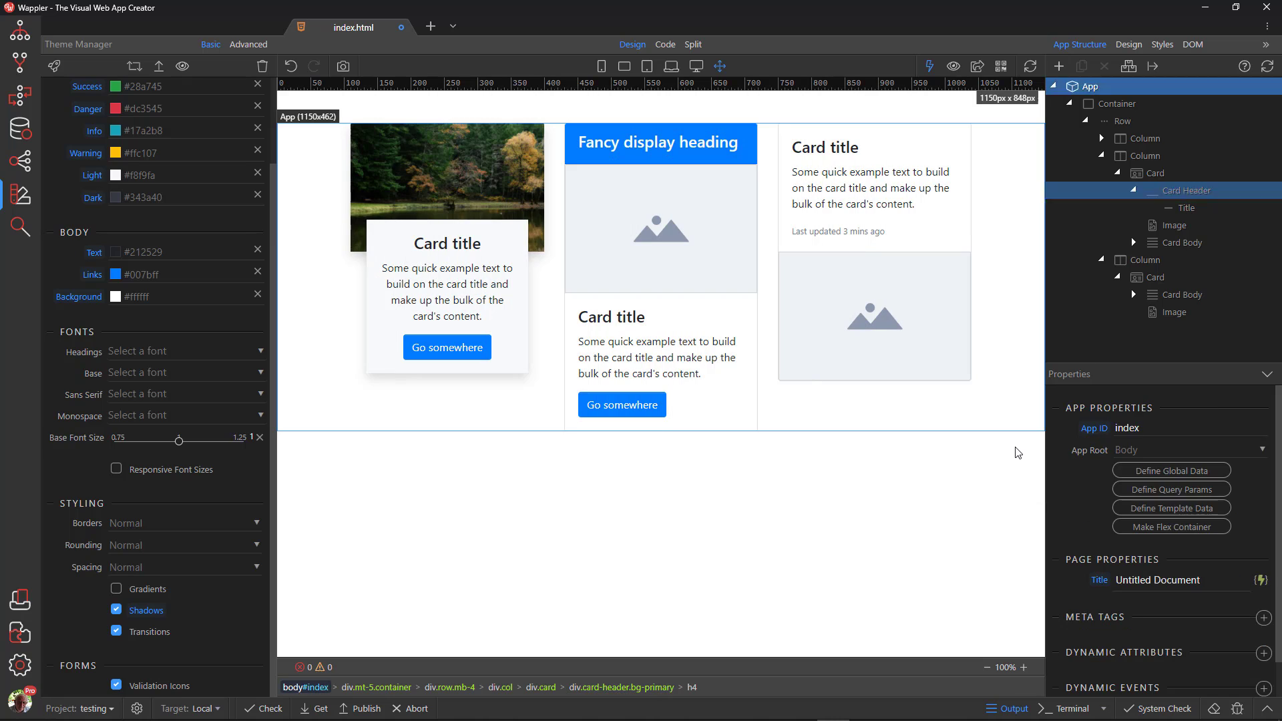
- Select the middle card's placeholder image to set its Src to the houses photo
click(659, 227)
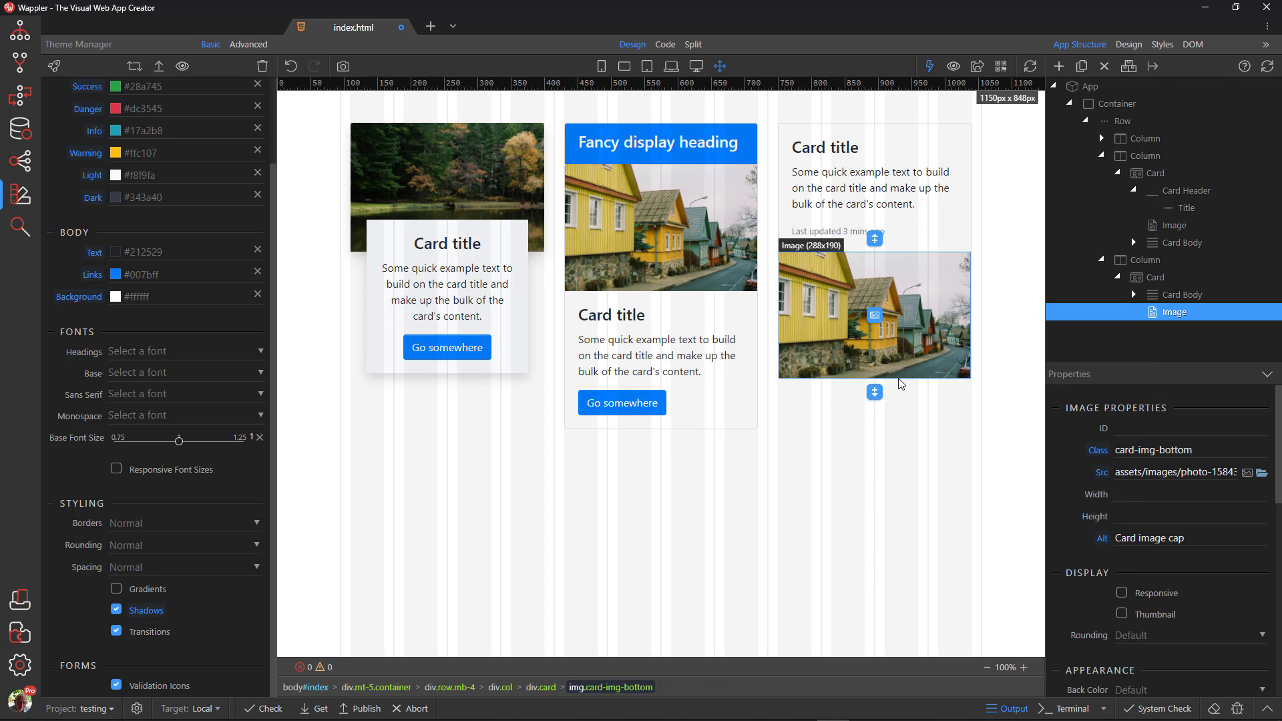
mouse_move(751, 433)
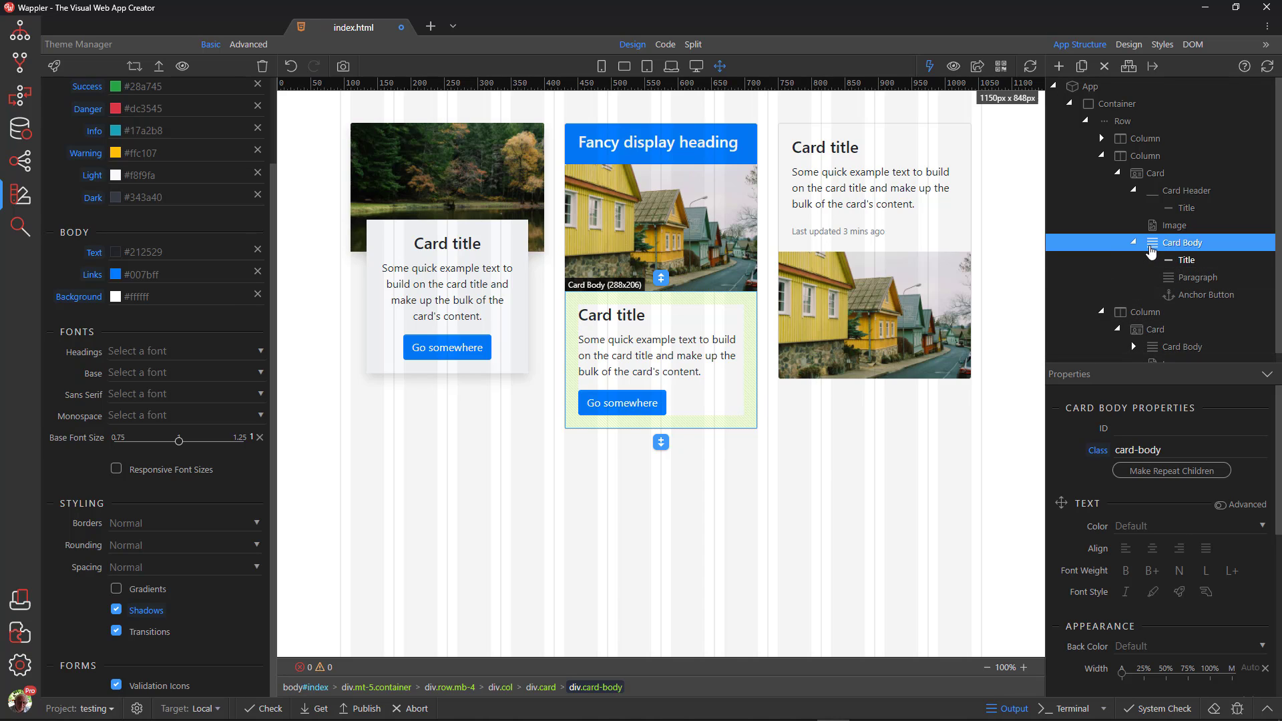
- Add a Card Footer to the middle card holding a Primary blue Button
click(659, 441)
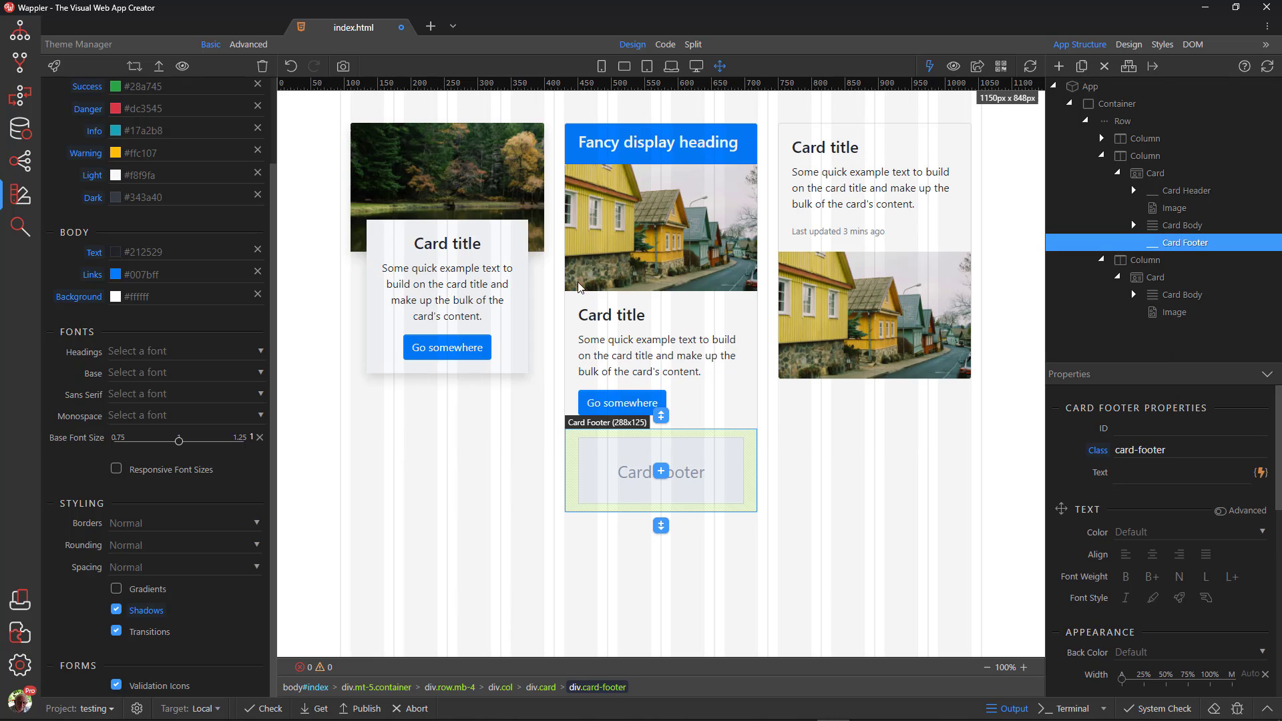
mouse_move(661, 475)
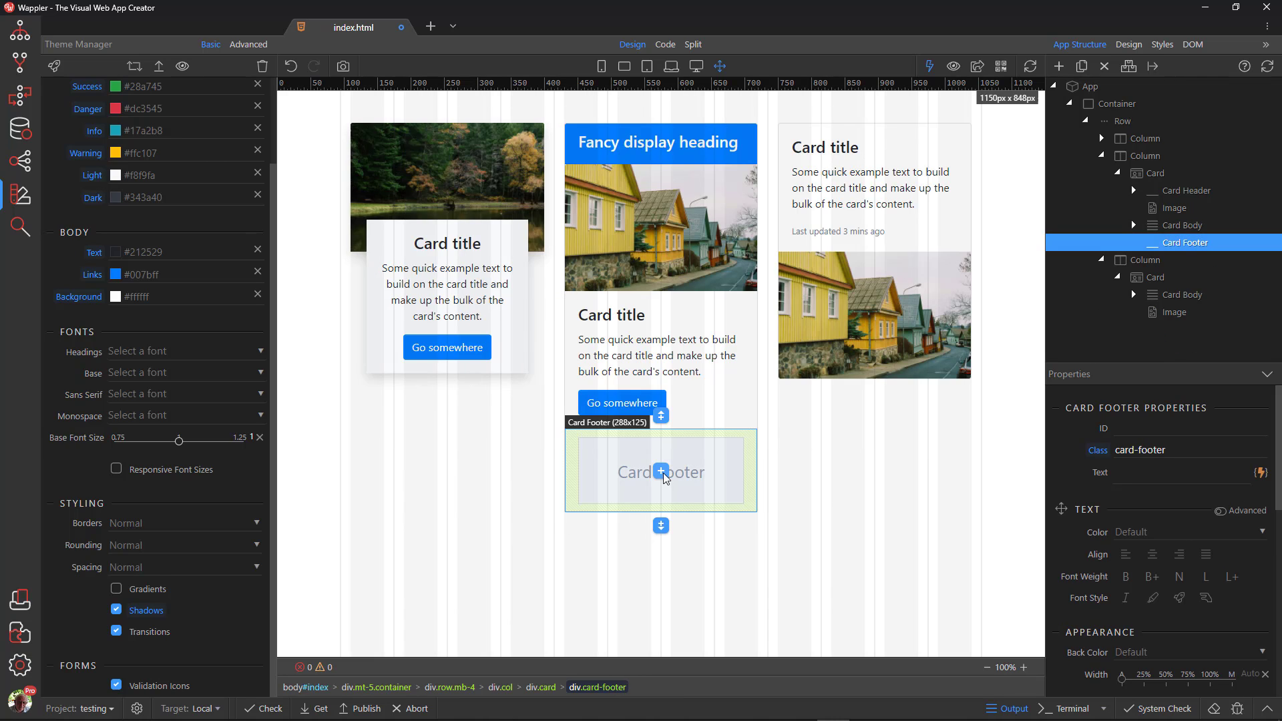
click(659, 473)
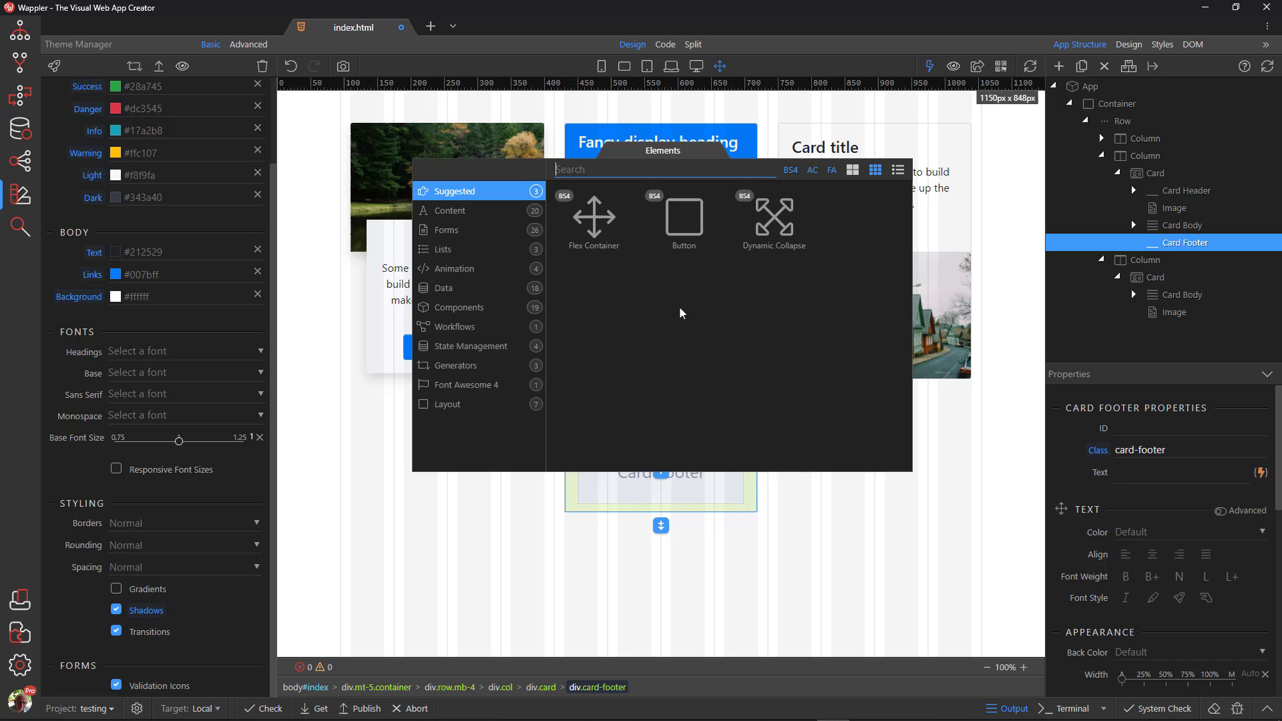
click(682, 217)
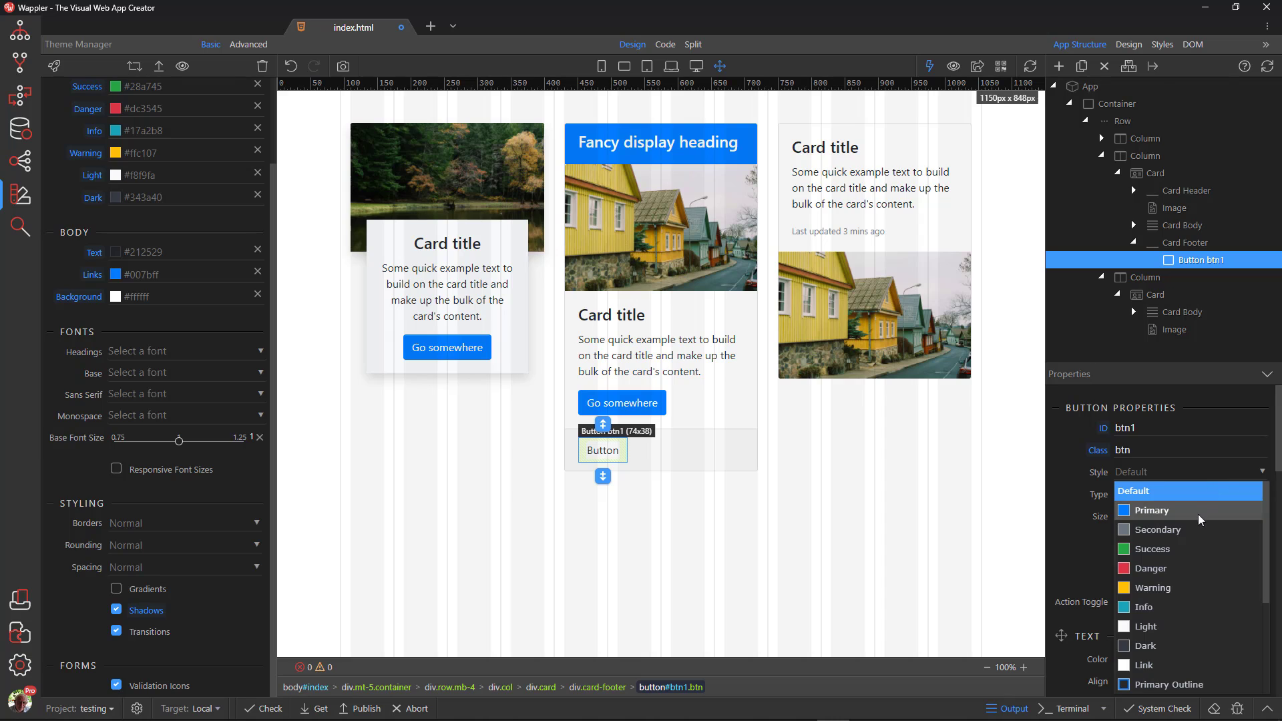
click(1151, 510)
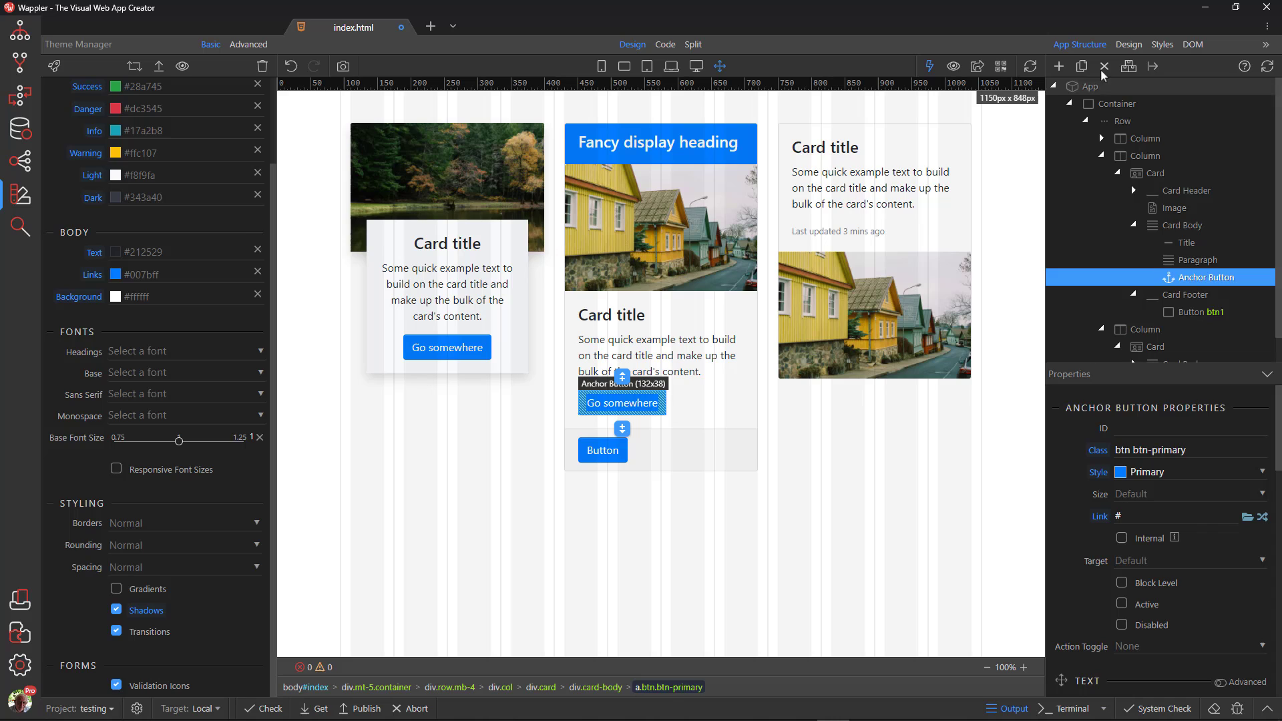
- Delete the Go somewhere anchor button and make the footer button Block Level full width
click(1201, 312)
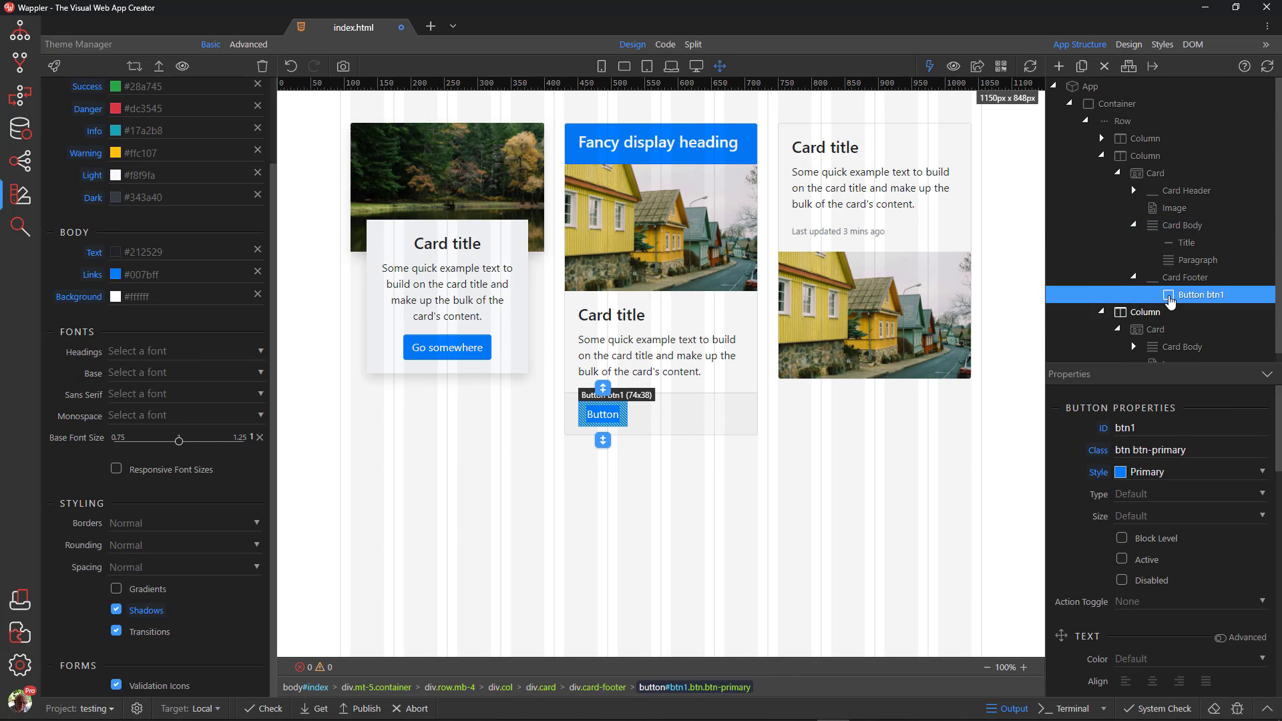
click(1122, 538)
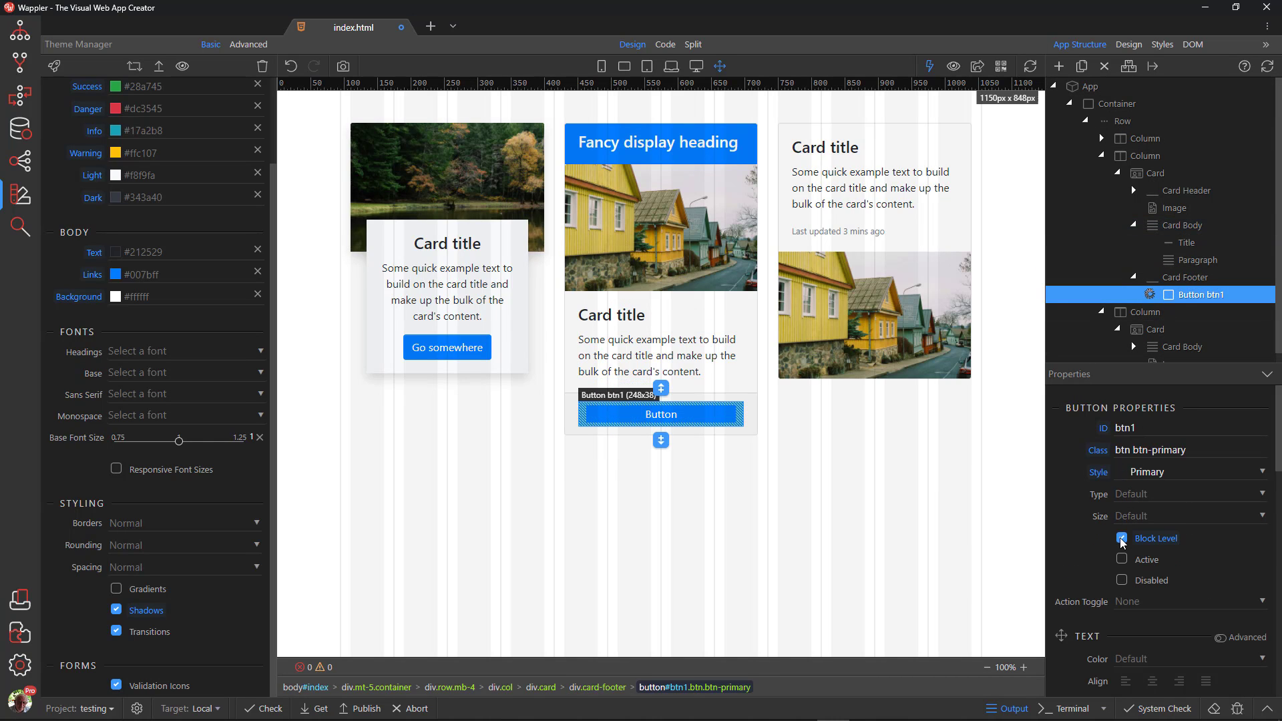
click(1121, 538)
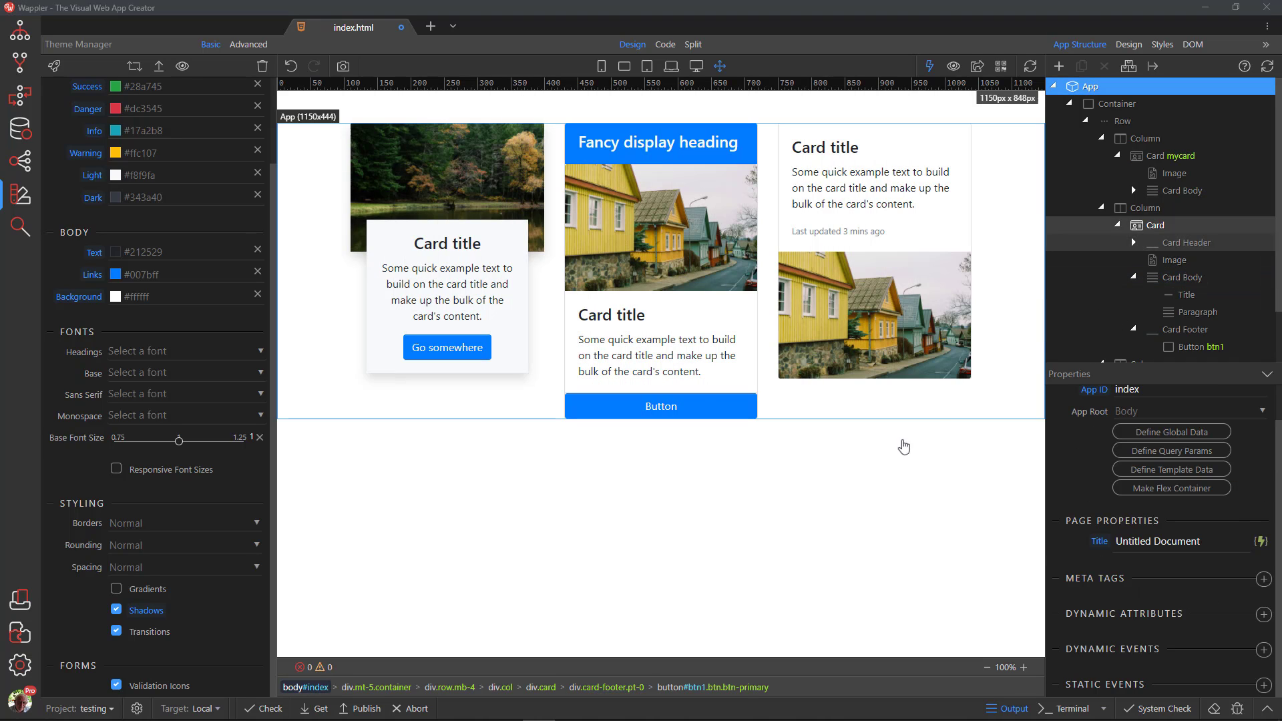
- Add the shadow class to the middle card and hide the design guides to preview it
click(1156, 224)
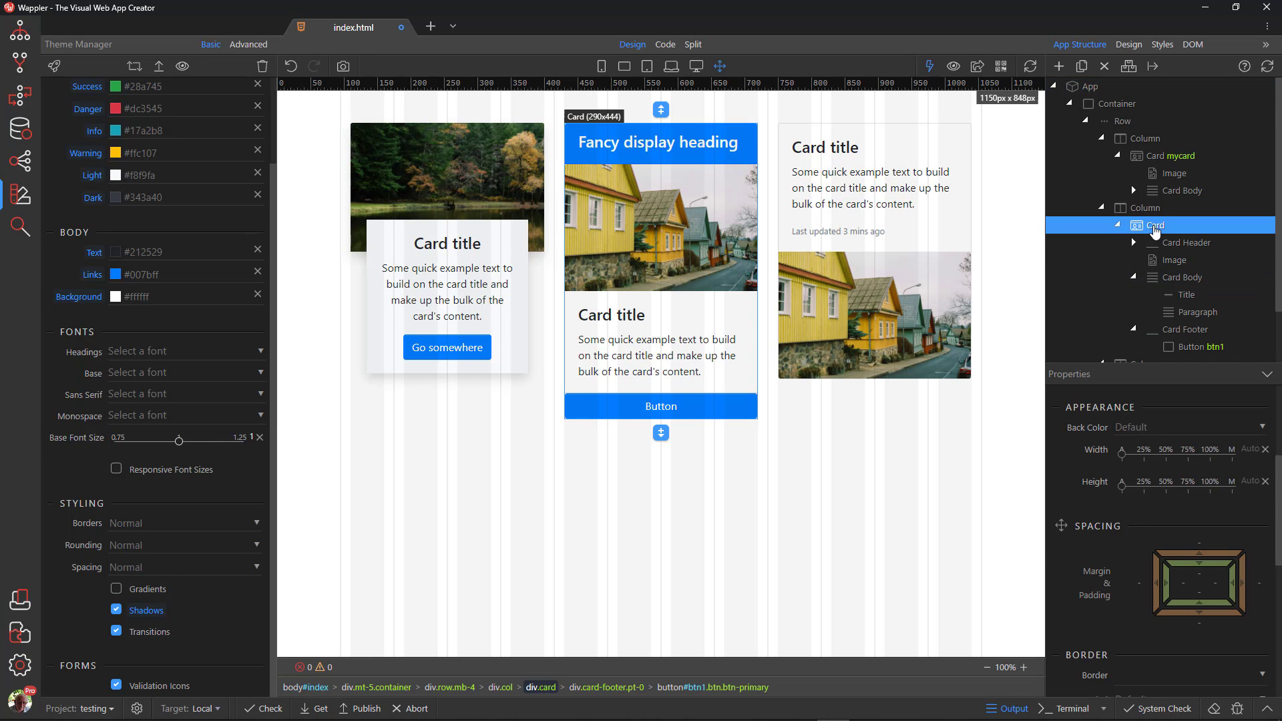
click(1156, 224)
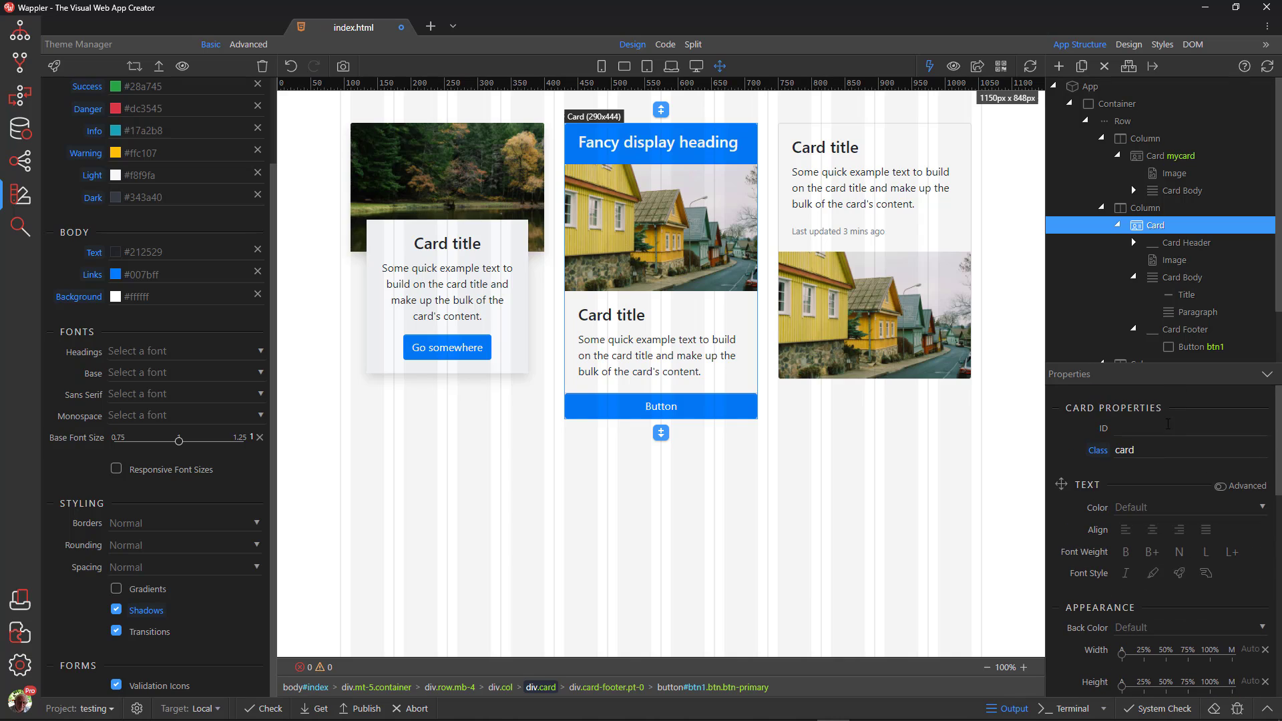
click(1165, 450)
text( shadow)
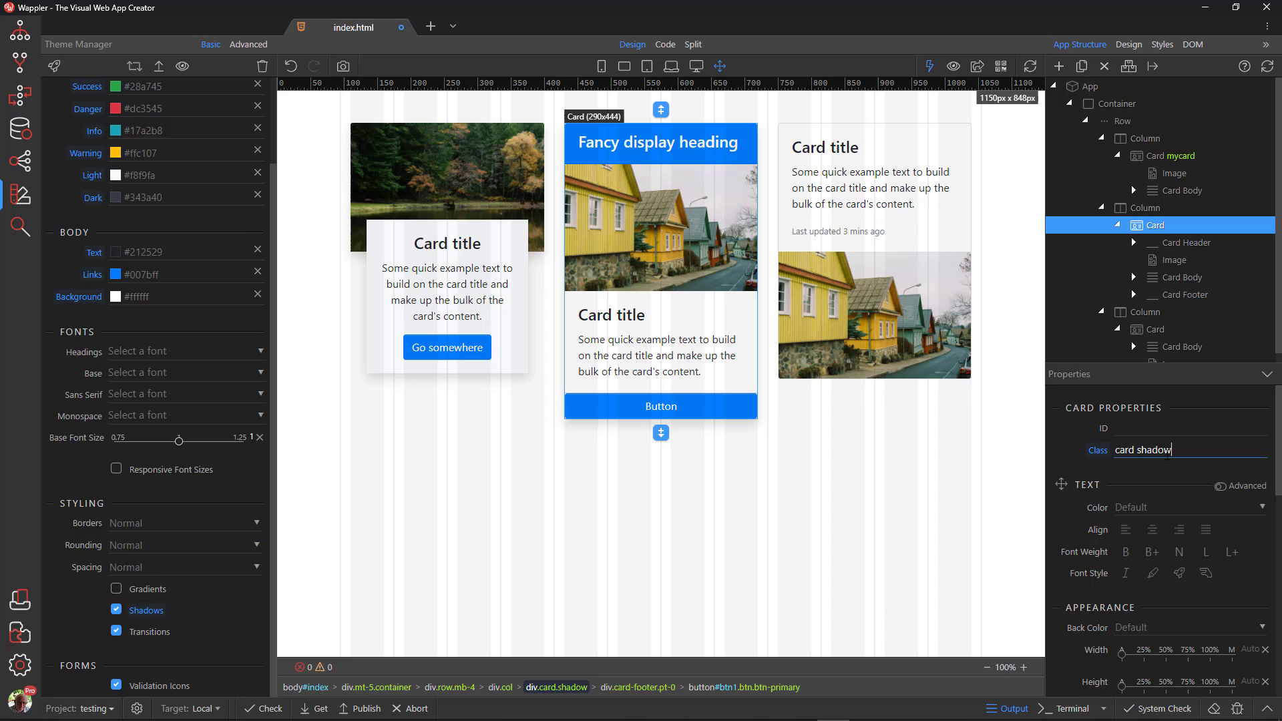
mouse_move(993, 487)
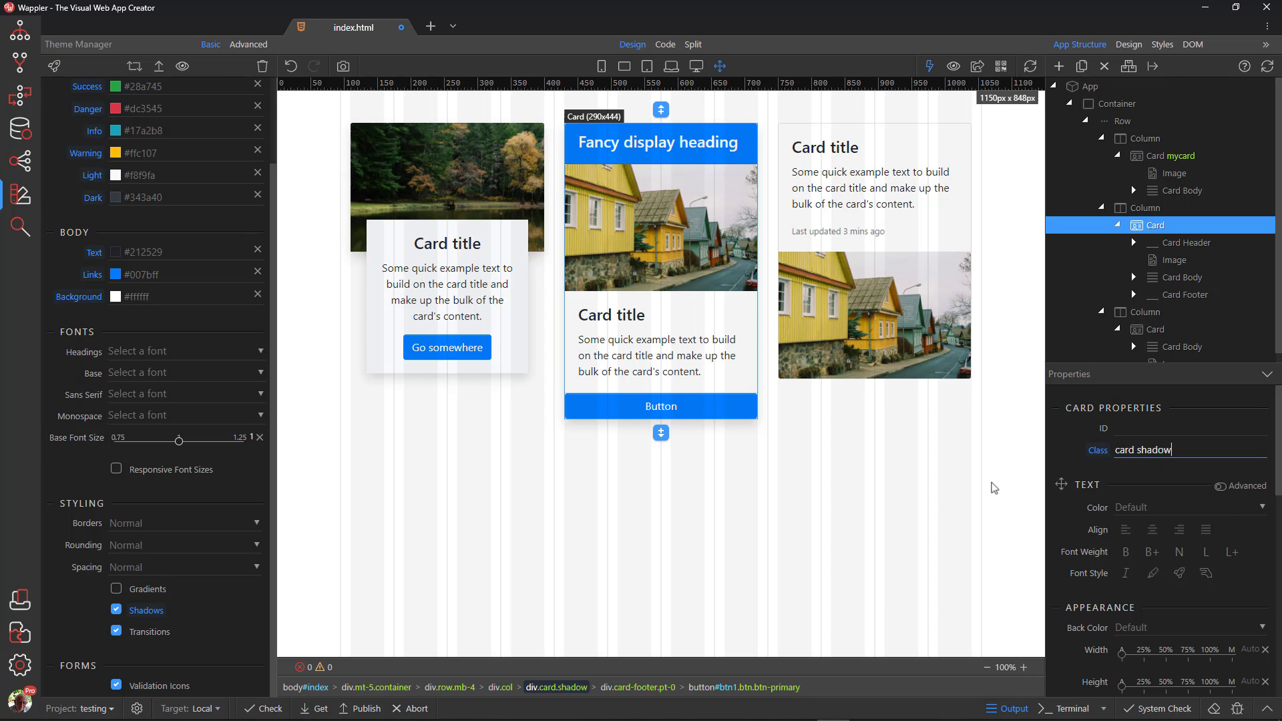
click(1089, 85)
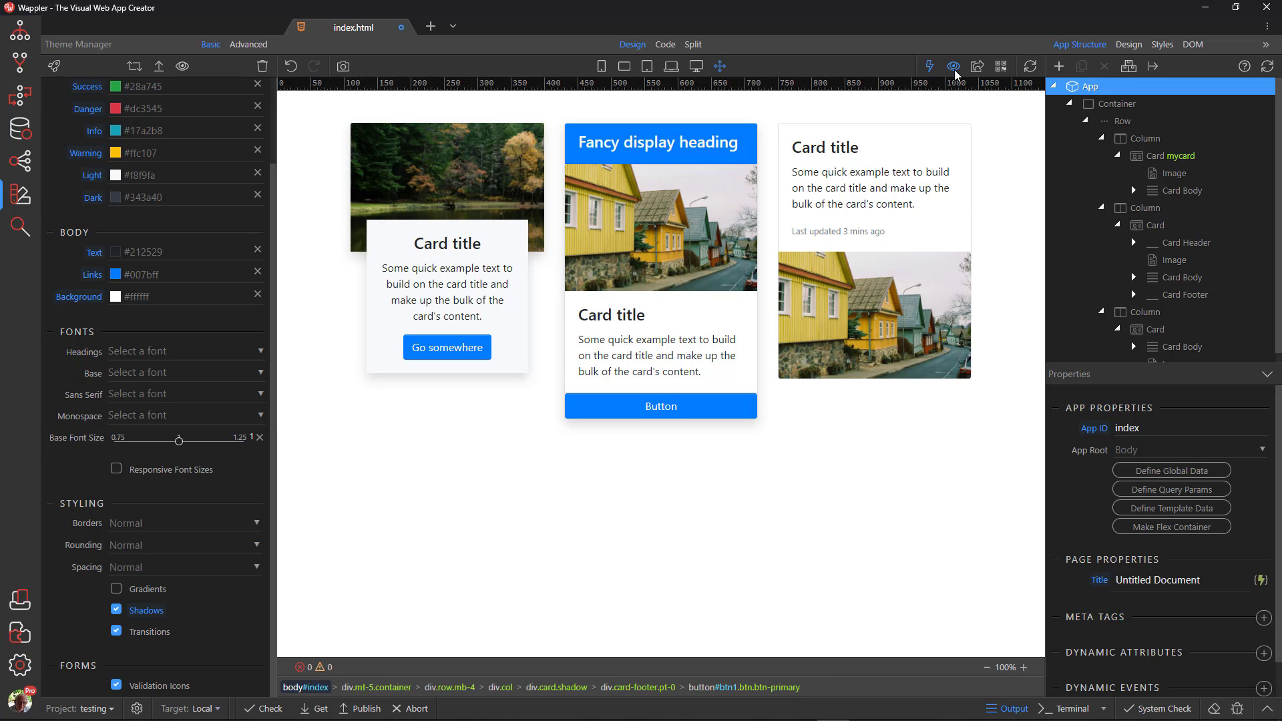
mouse_move(953, 65)
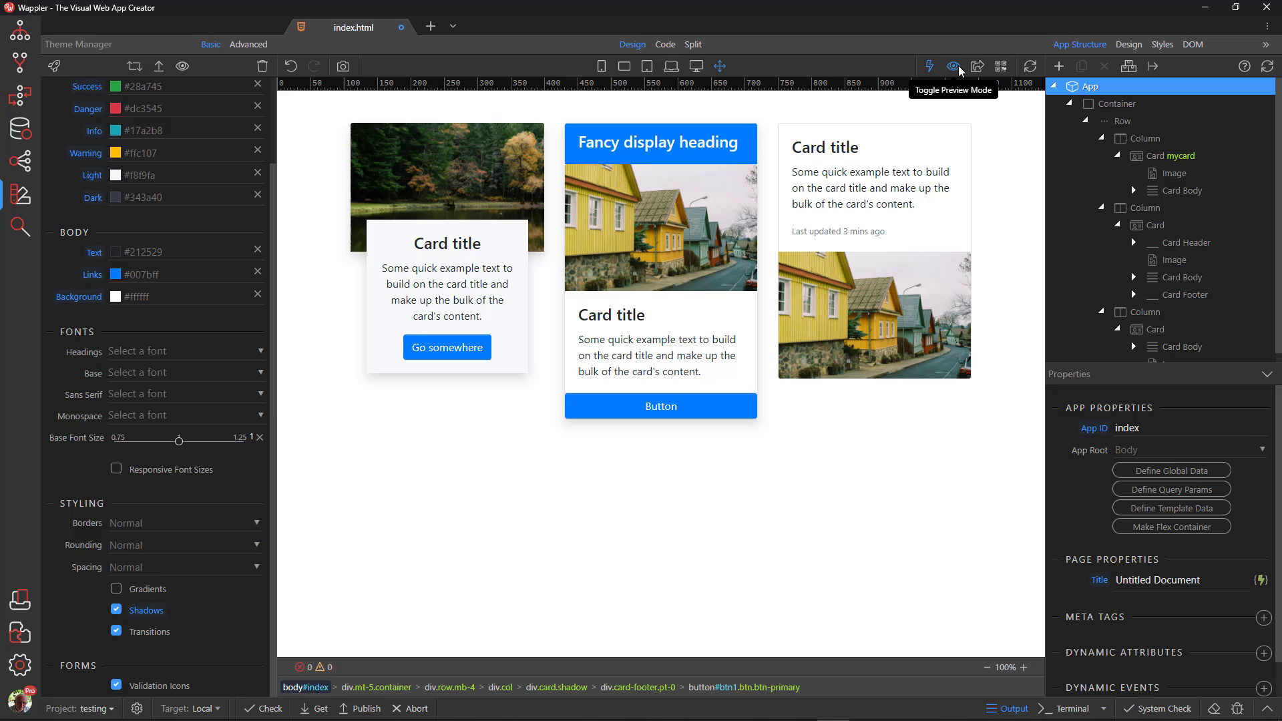
- Leave preview and set the first card mycard's Height to 100%
click(953, 65)
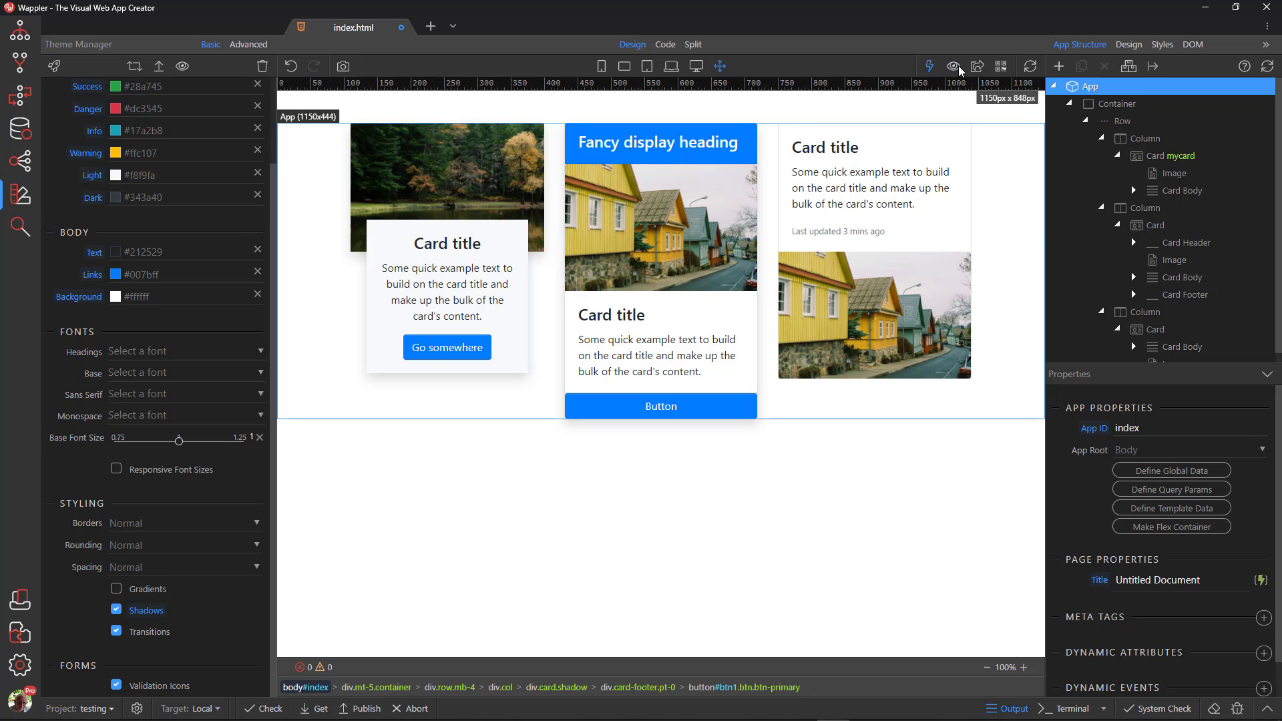
mouse_move(1223, 566)
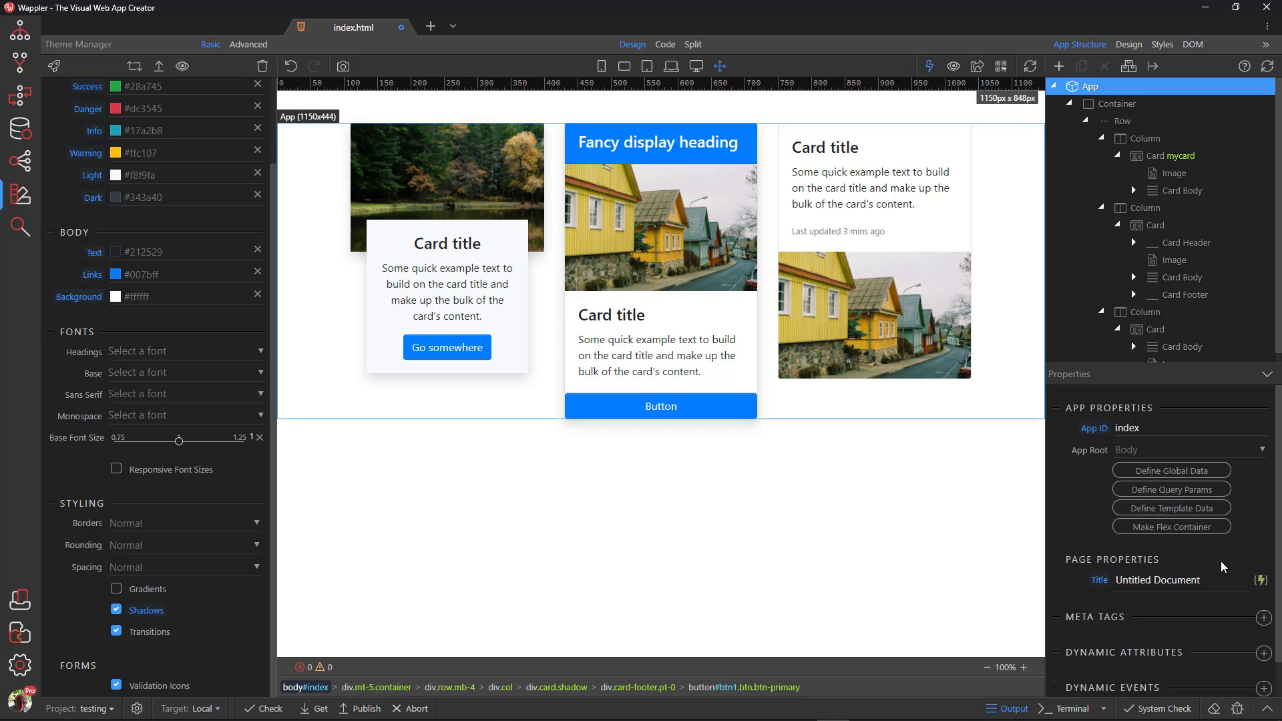
click(1161, 155)
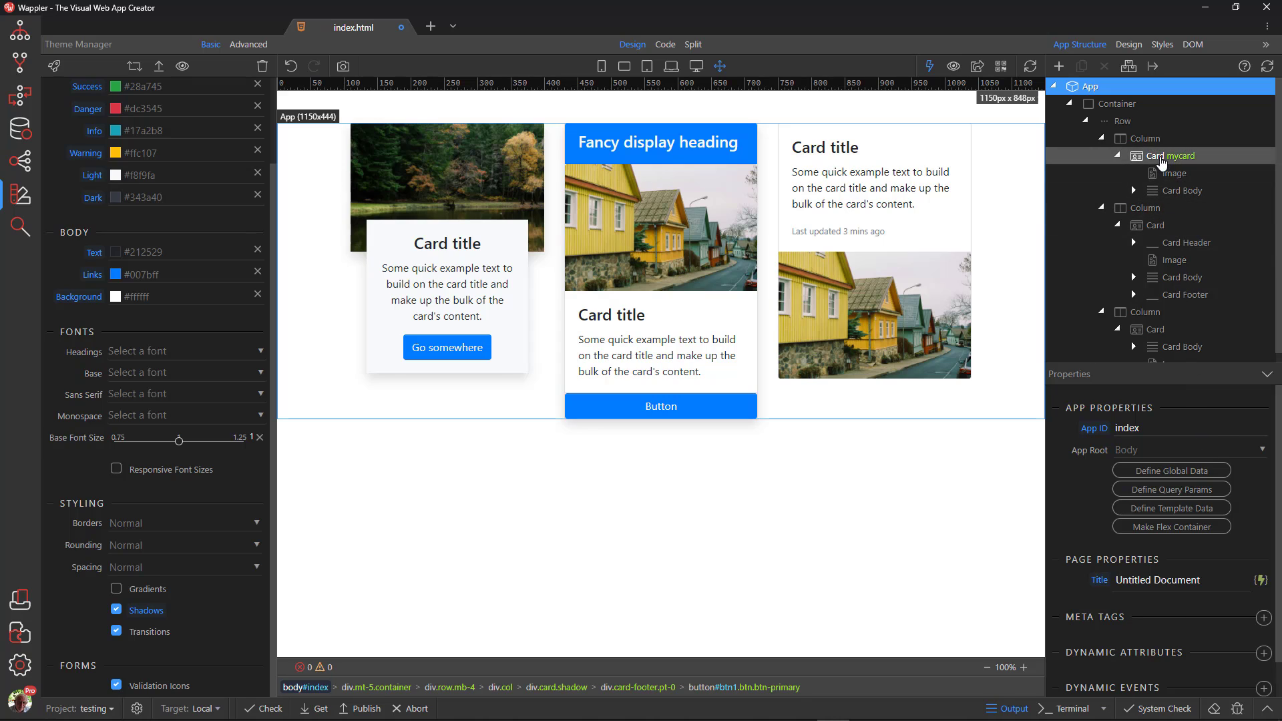
click(1172, 155)
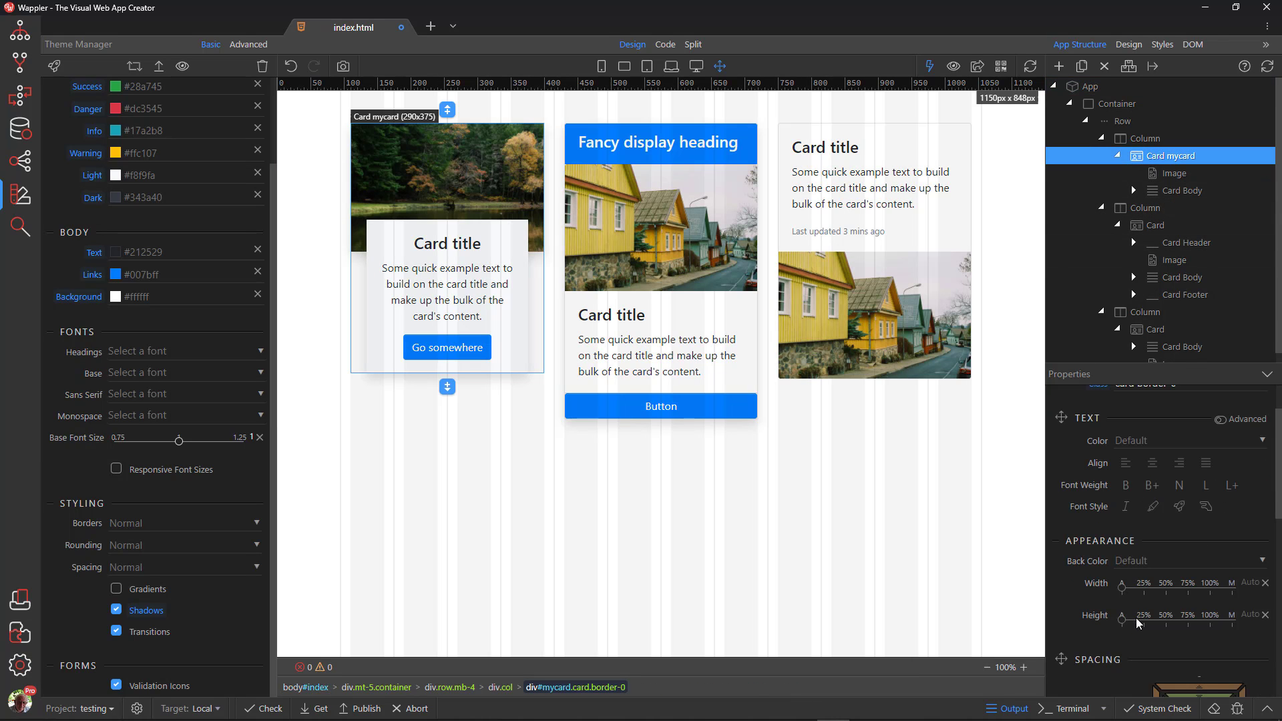
click(1210, 614)
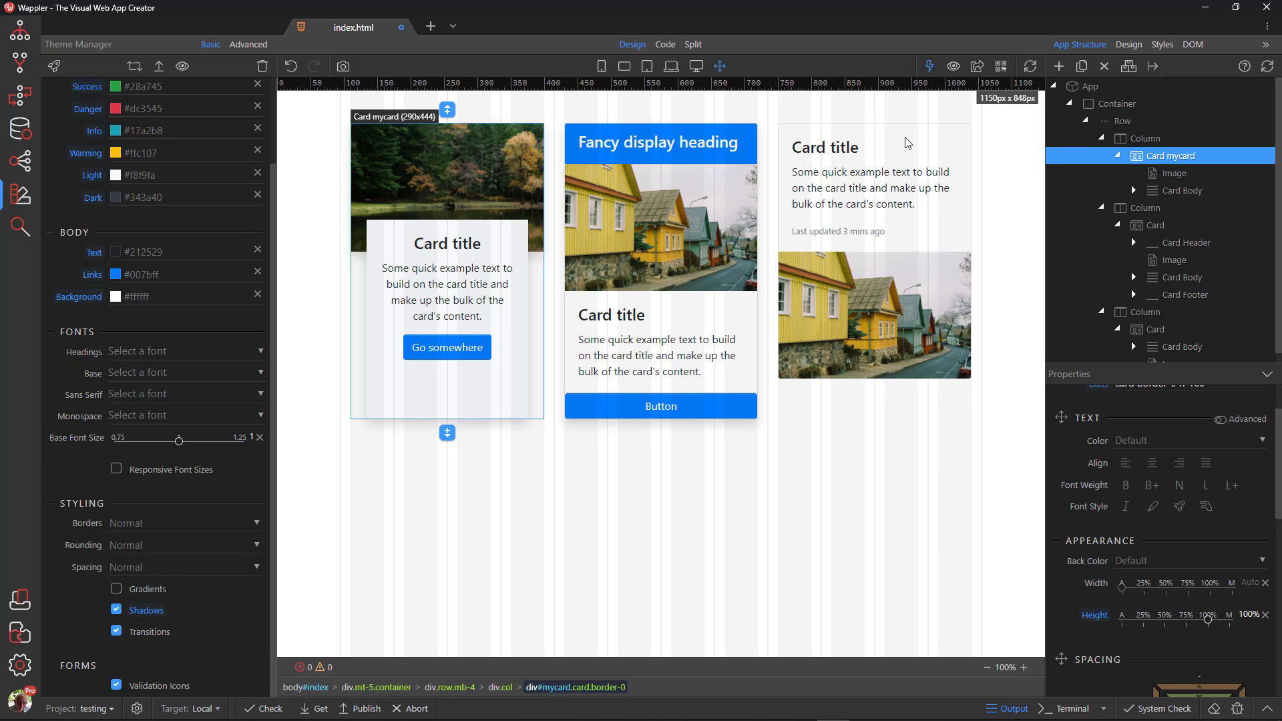
- Set the third card's Height to 100% as well
click(825, 146)
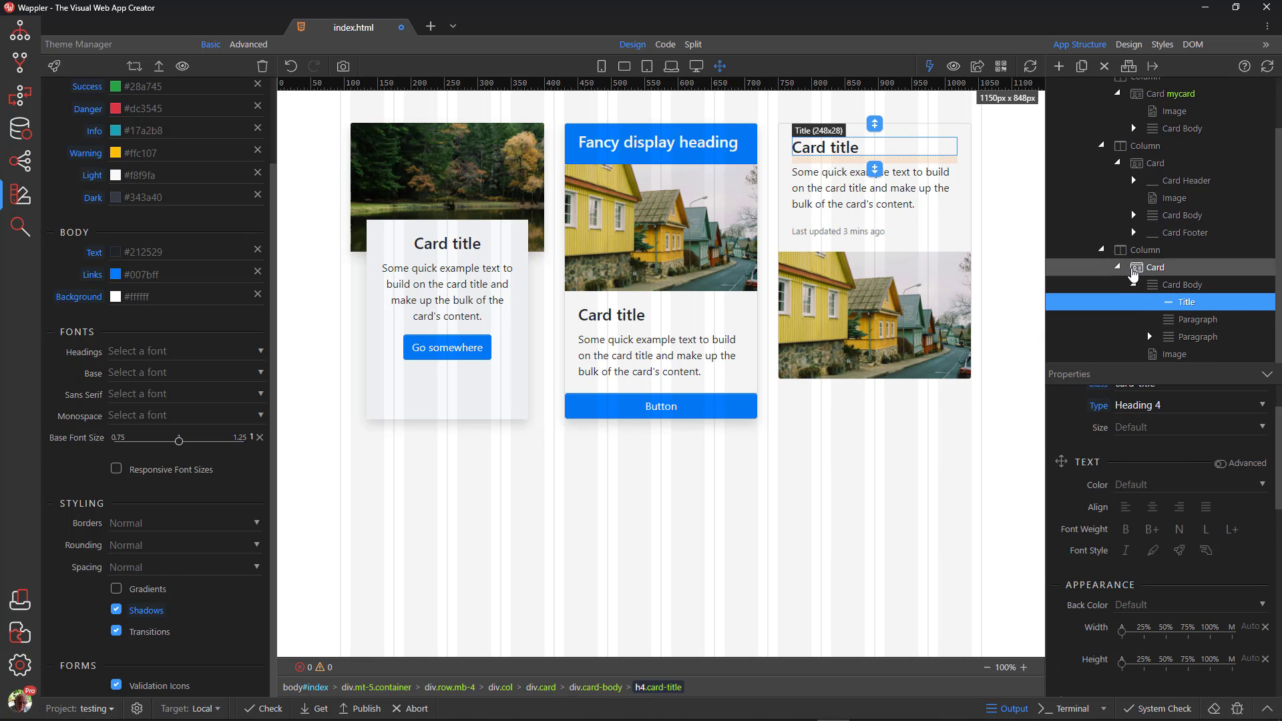
click(1155, 267)
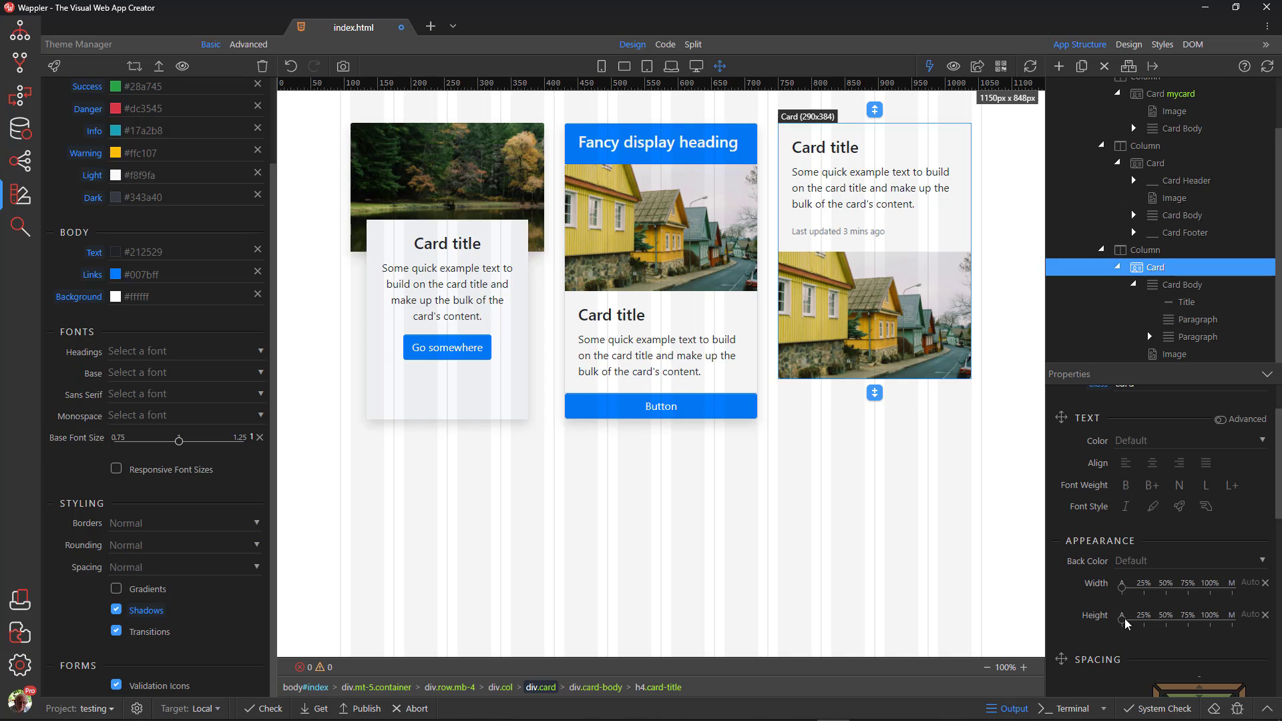
click(1209, 614)
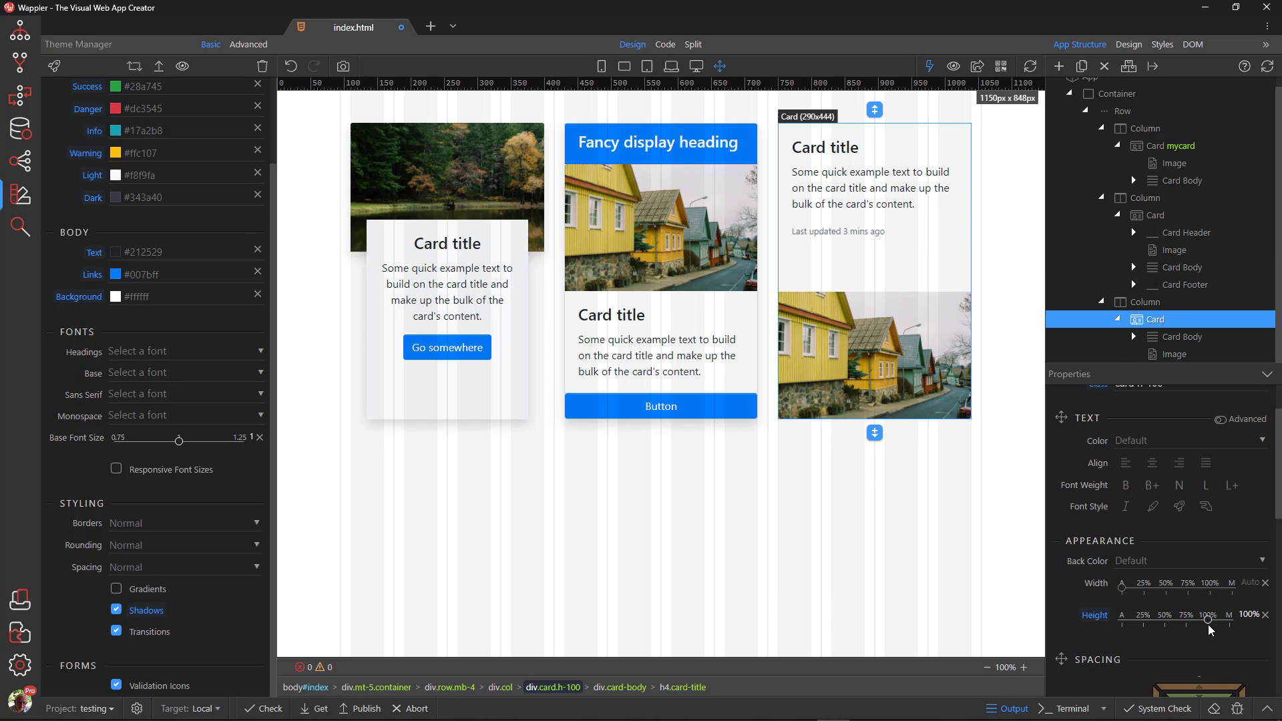
mouse_move(1049, 582)
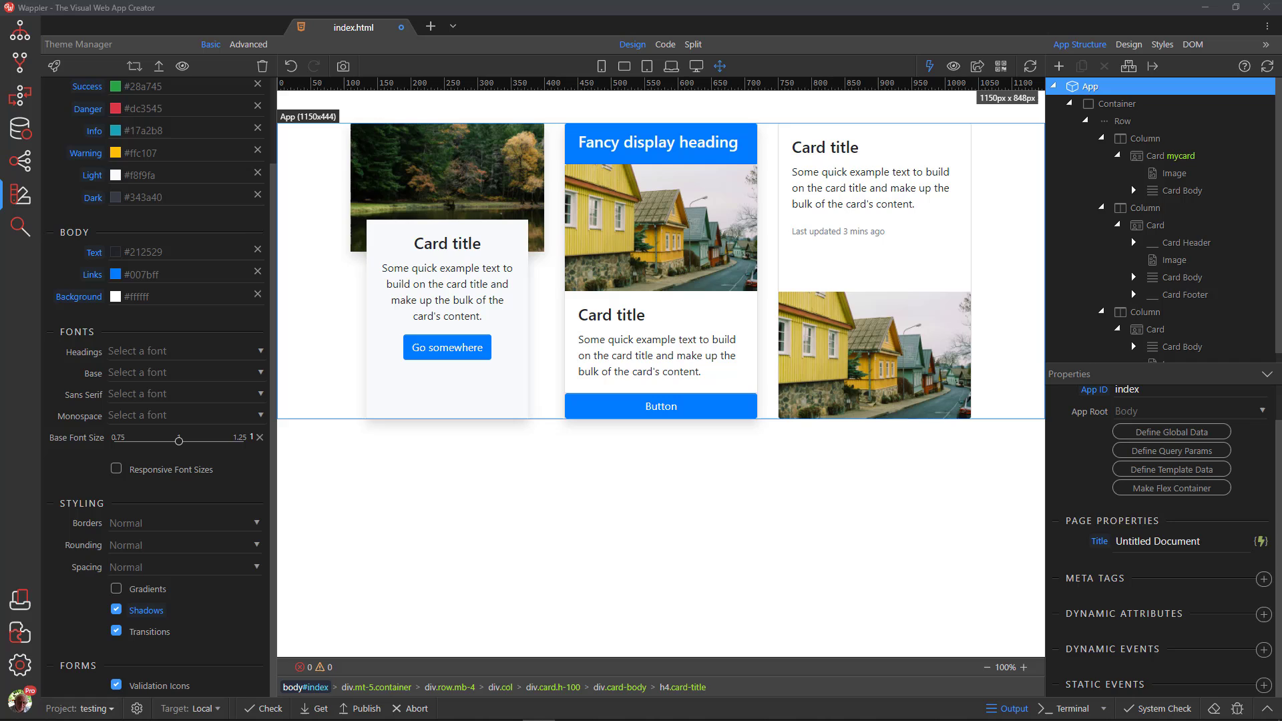
- Set the third card's Back Color to Warning yellow
click(1154, 329)
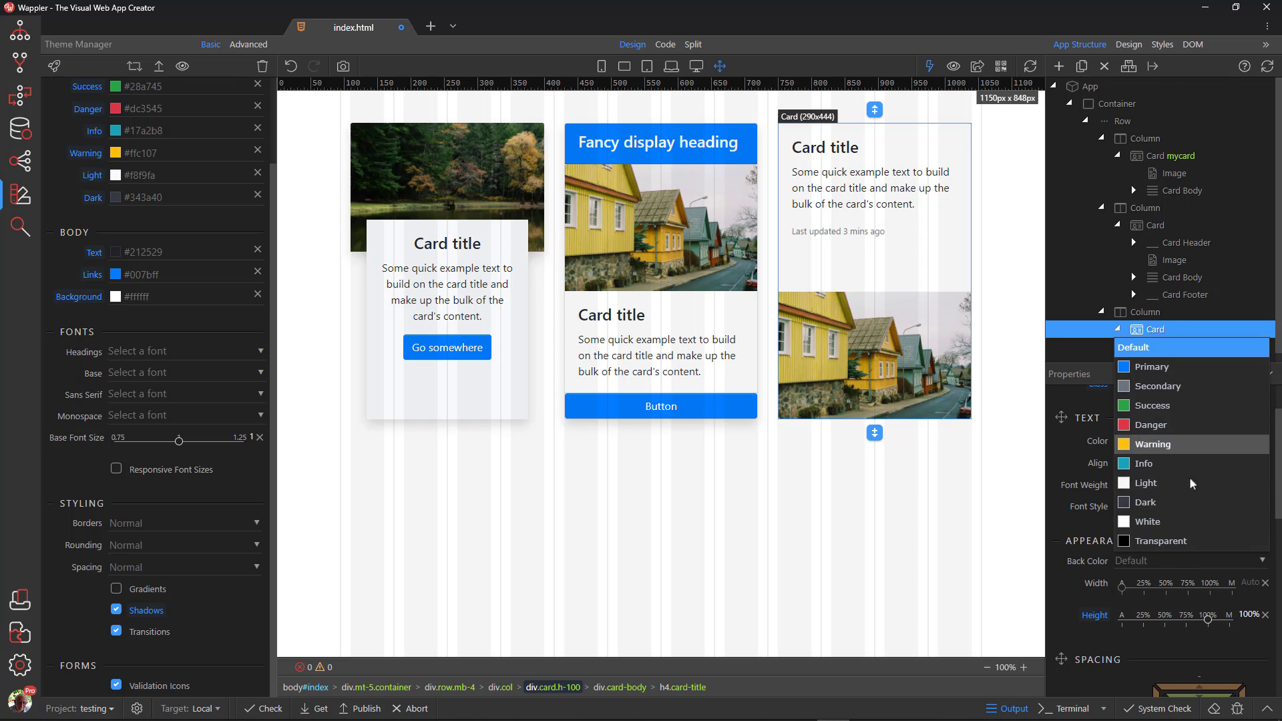
click(1151, 425)
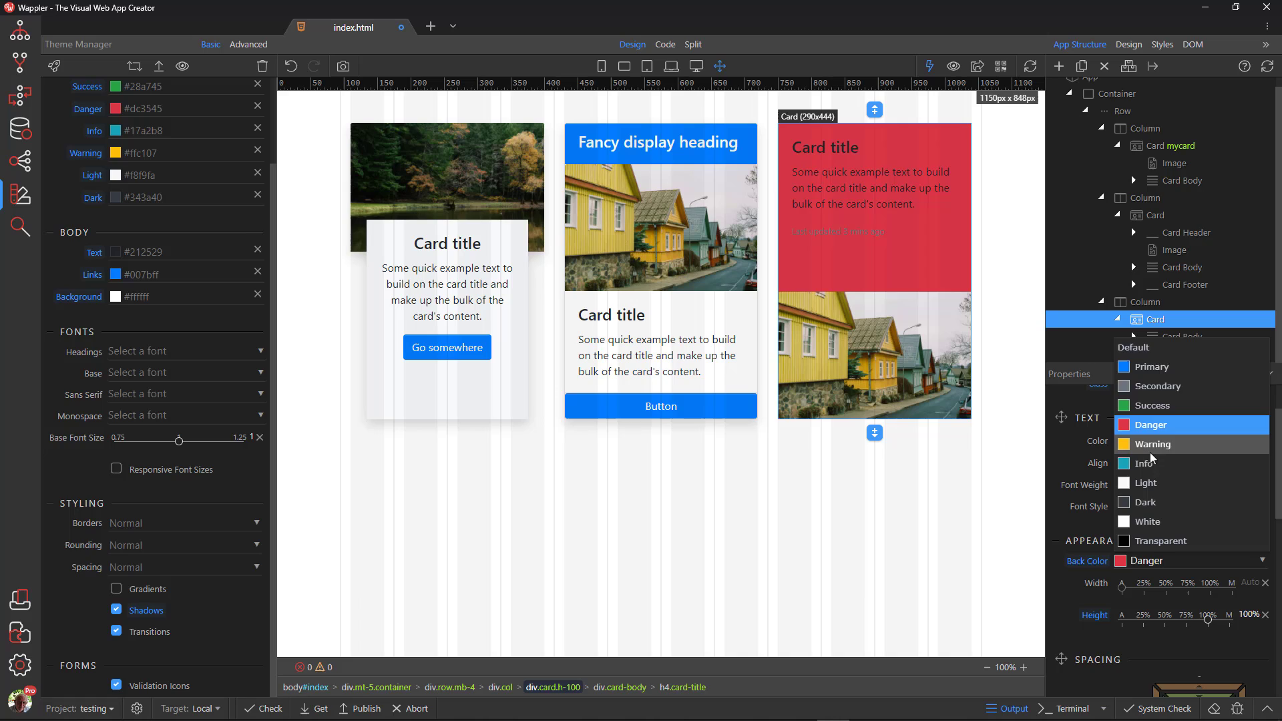
click(1152, 444)
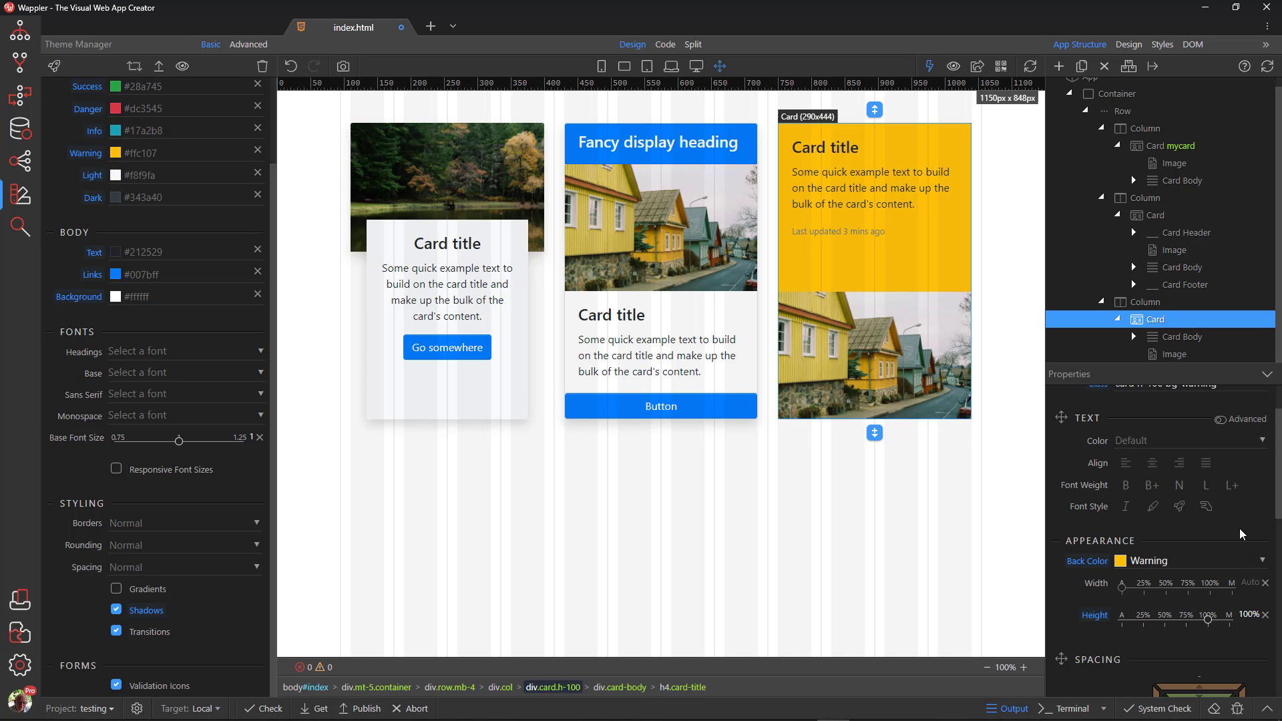
mouse_move(1271, 622)
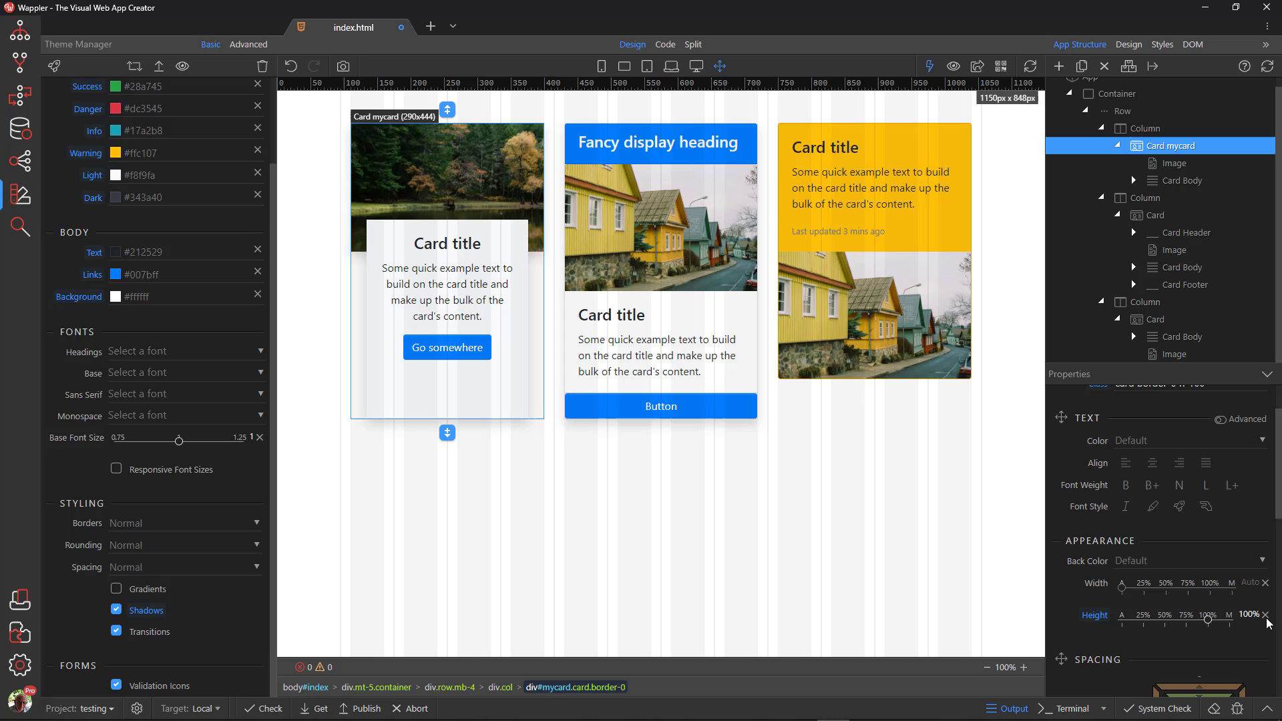
- Clear the first card's Height and set the middle column's Layout Size to 4 grid units
click(1268, 614)
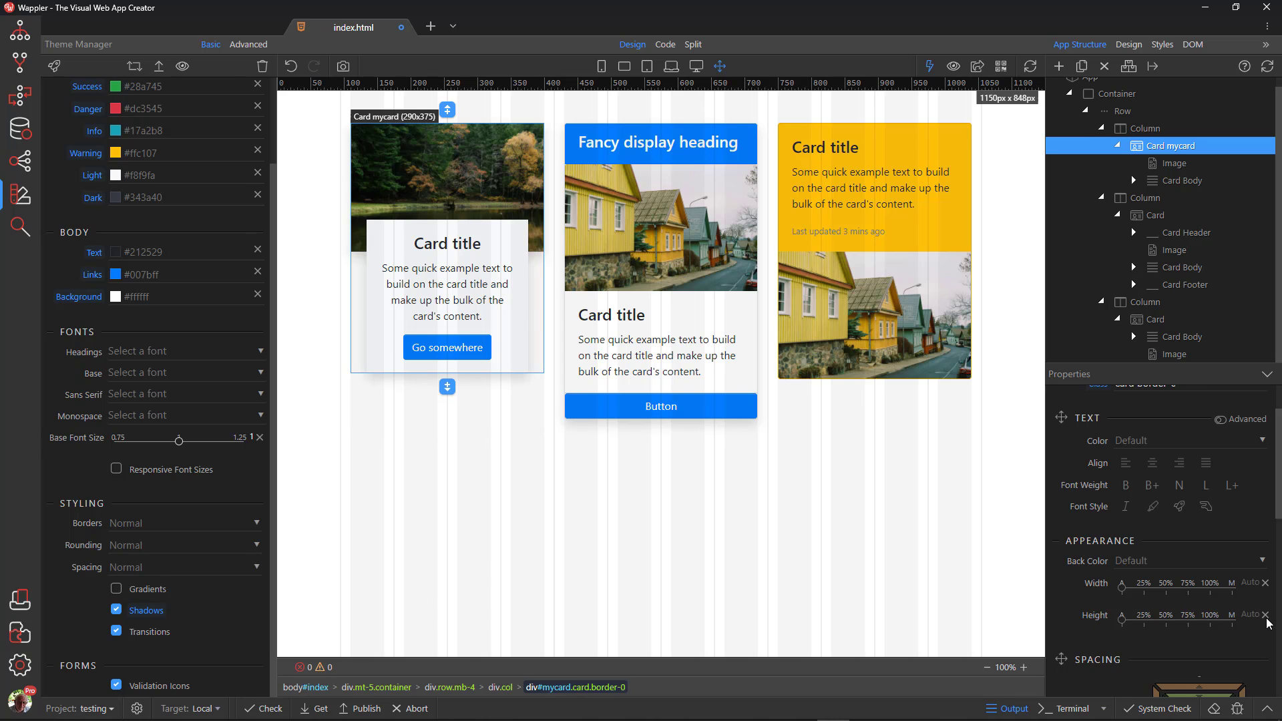
click(1143, 128)
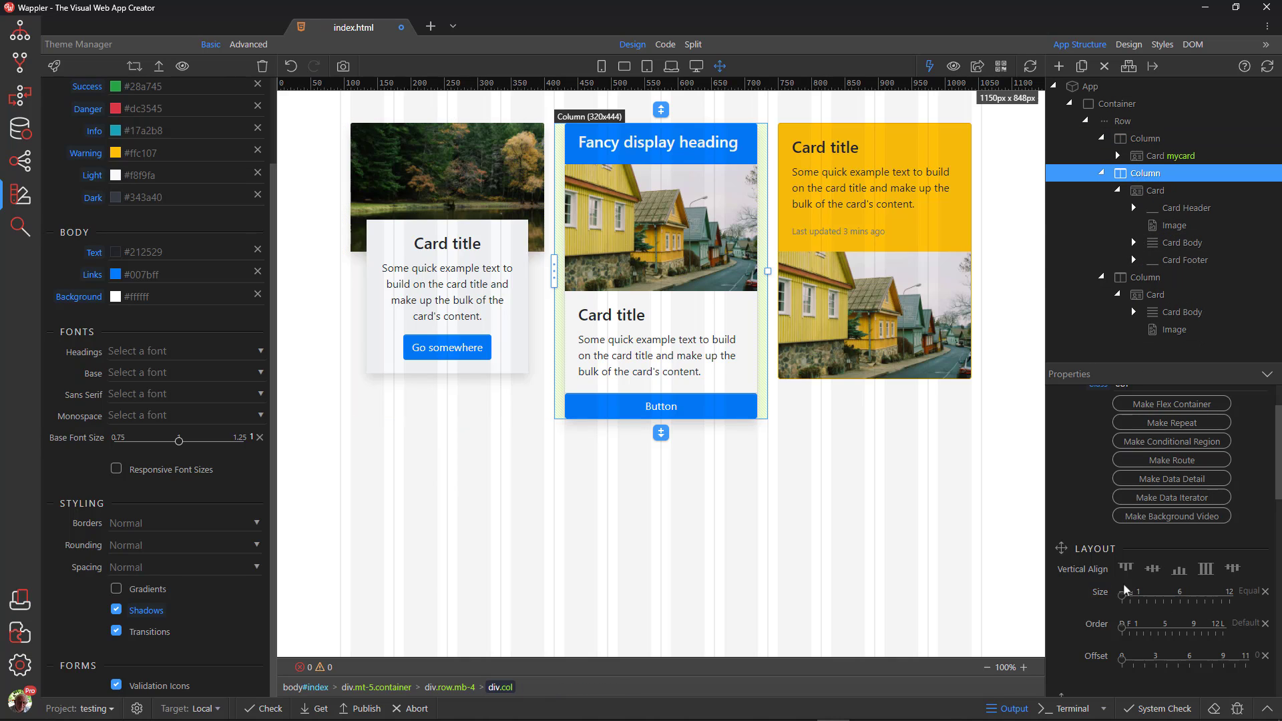
drag(1120, 590, 1169, 590)
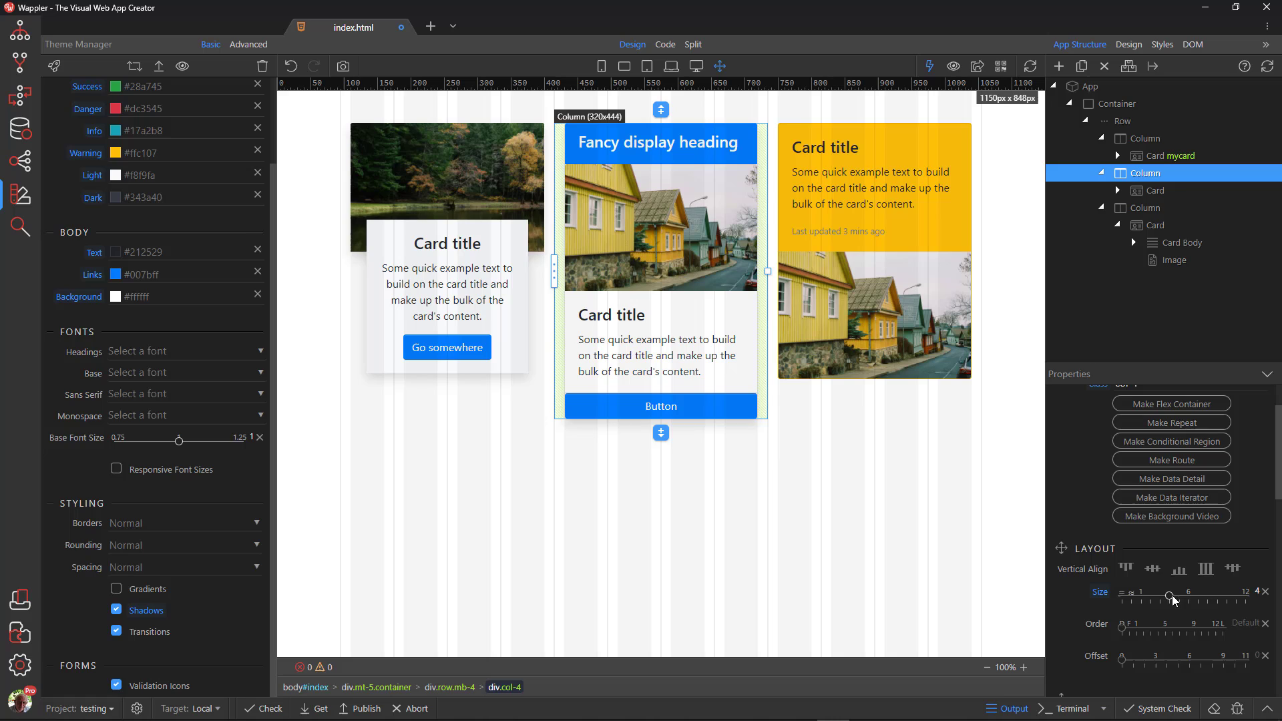
click(1153, 224)
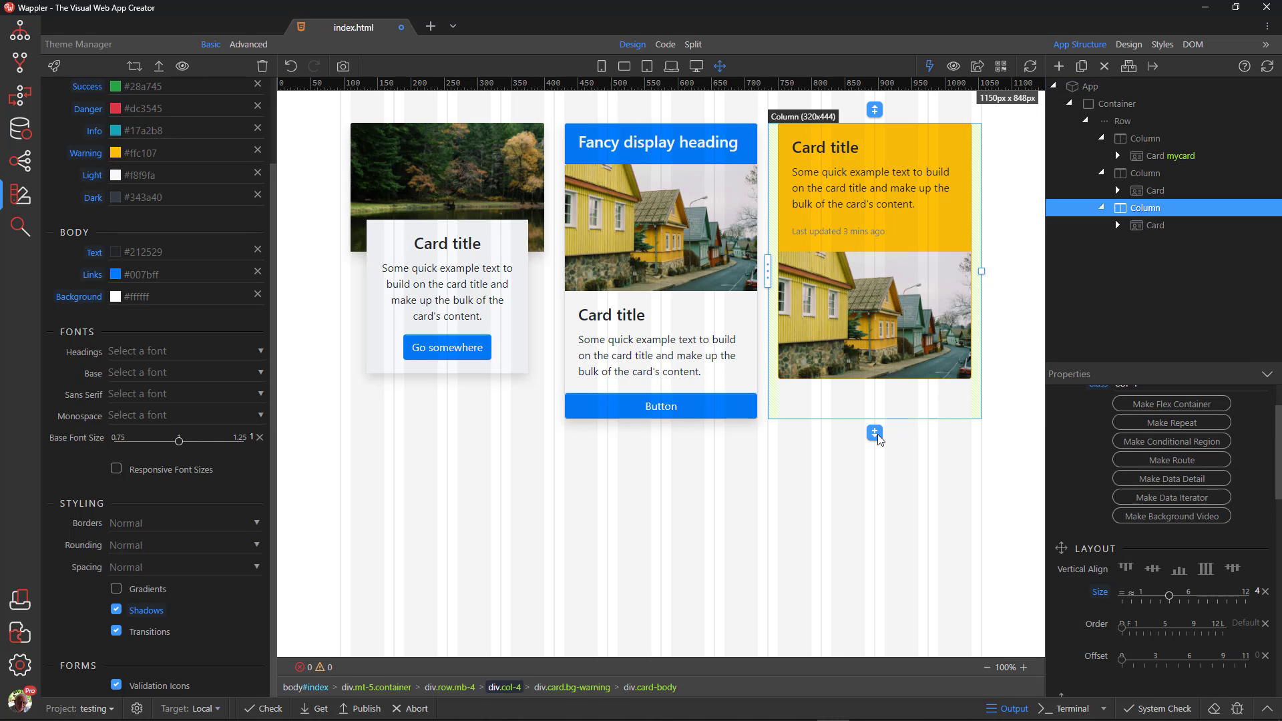
- Add a new column sized 4 grid units to the row and duplicate it twice
click(873, 433)
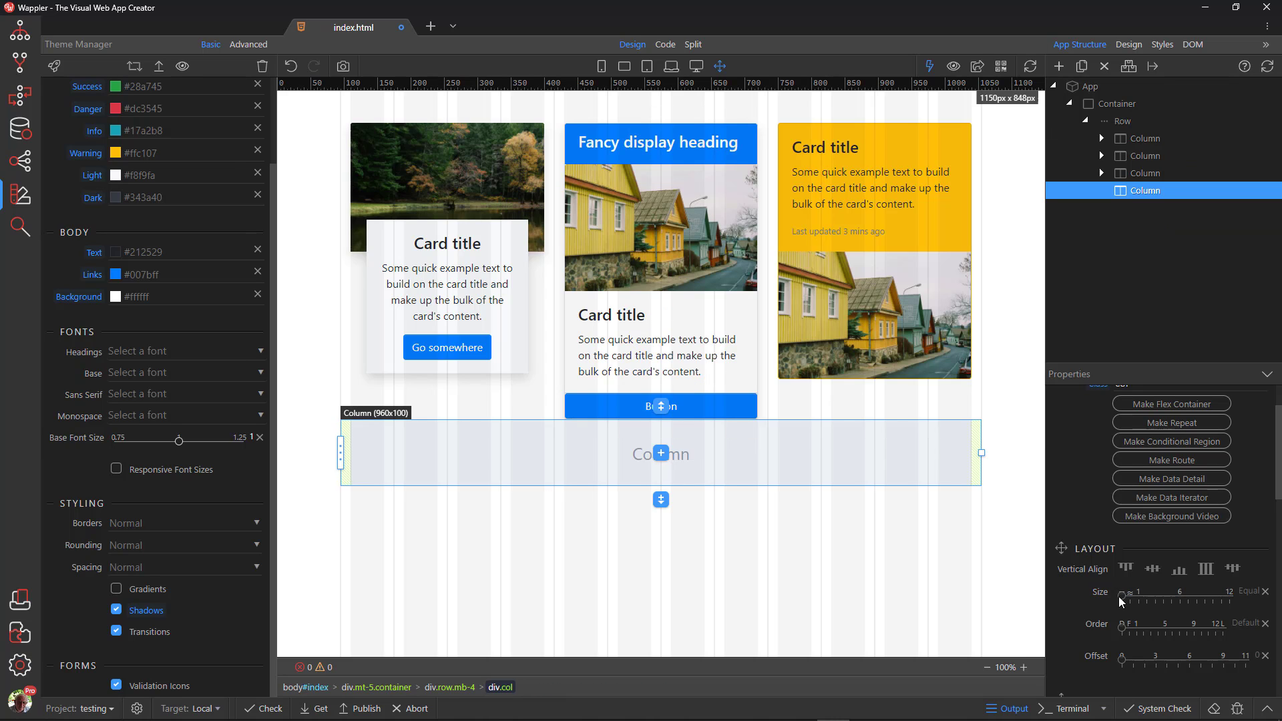
drag(1146, 597, 1169, 596)
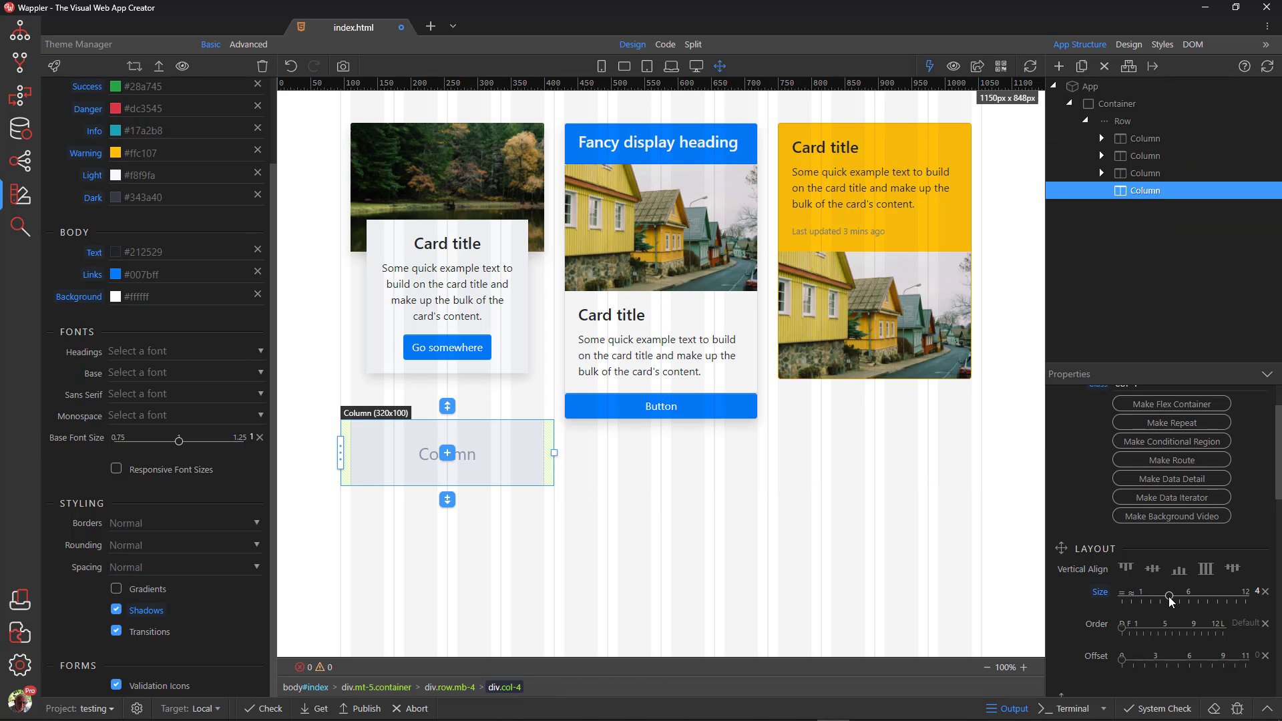
click(1081, 66)
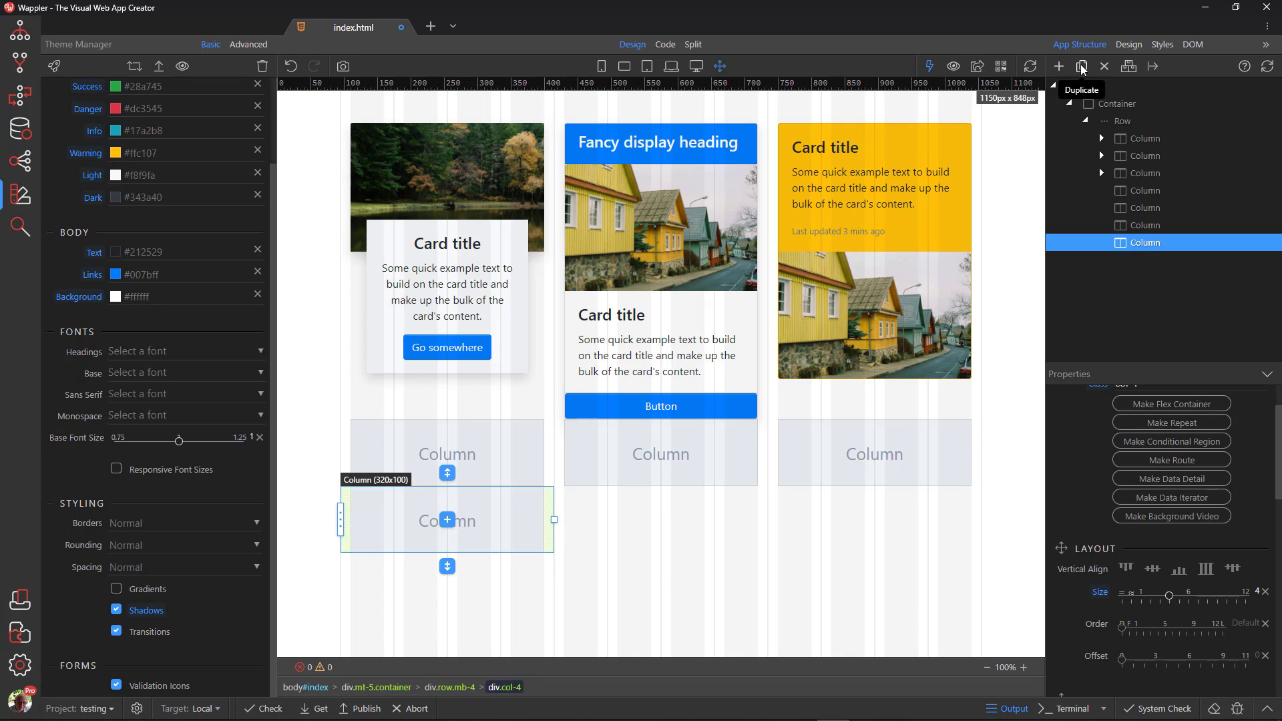
click(1082, 67)
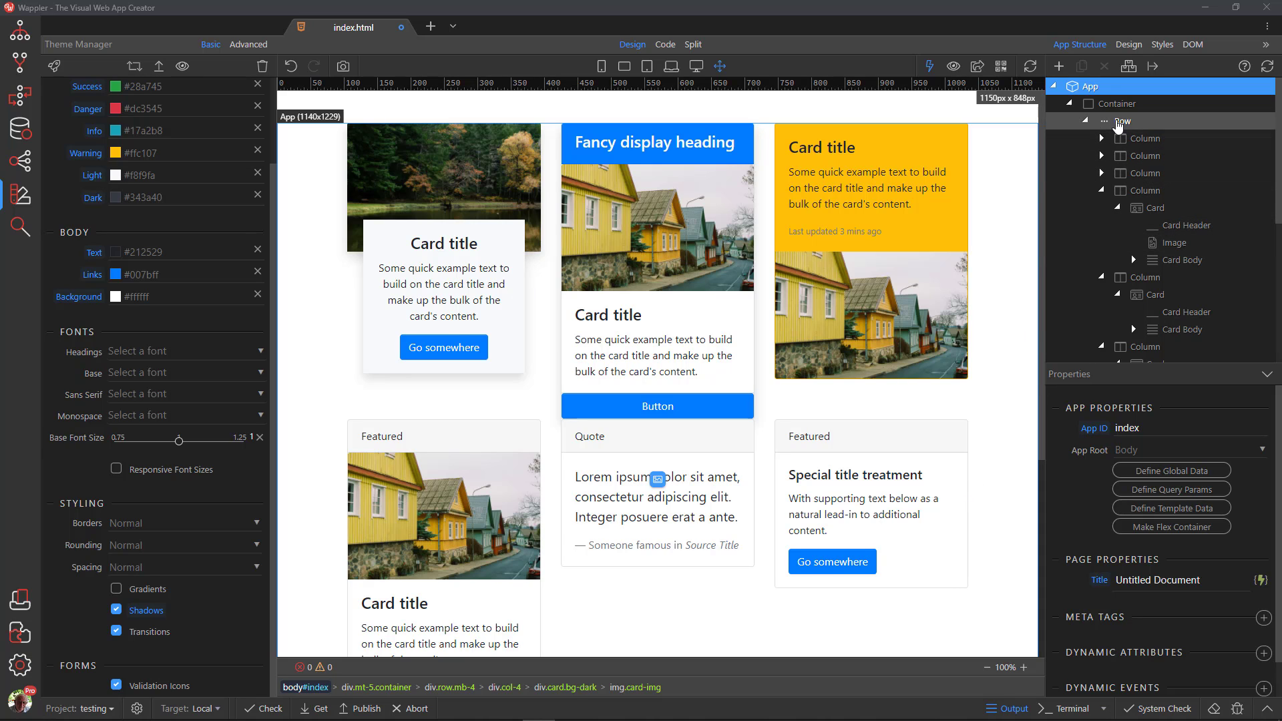
- Select the row of columns and apply Make Masonry, creating masonry1
click(1121, 120)
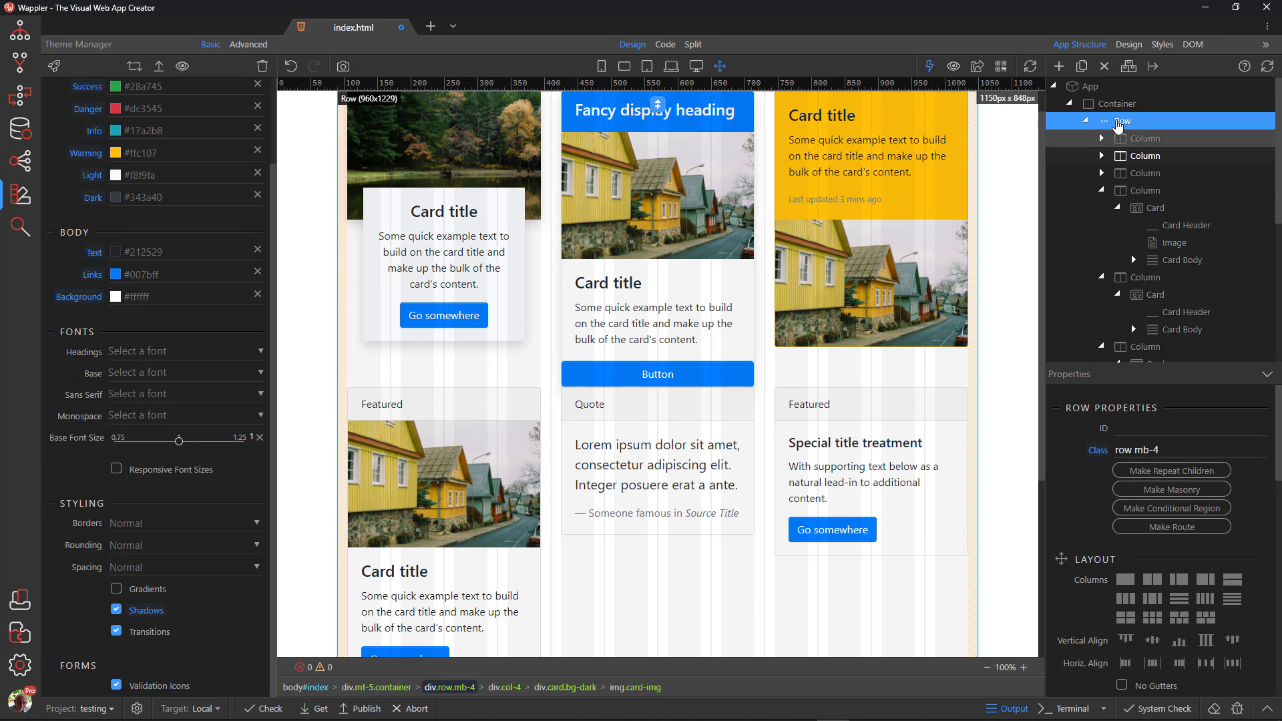
click(1171, 488)
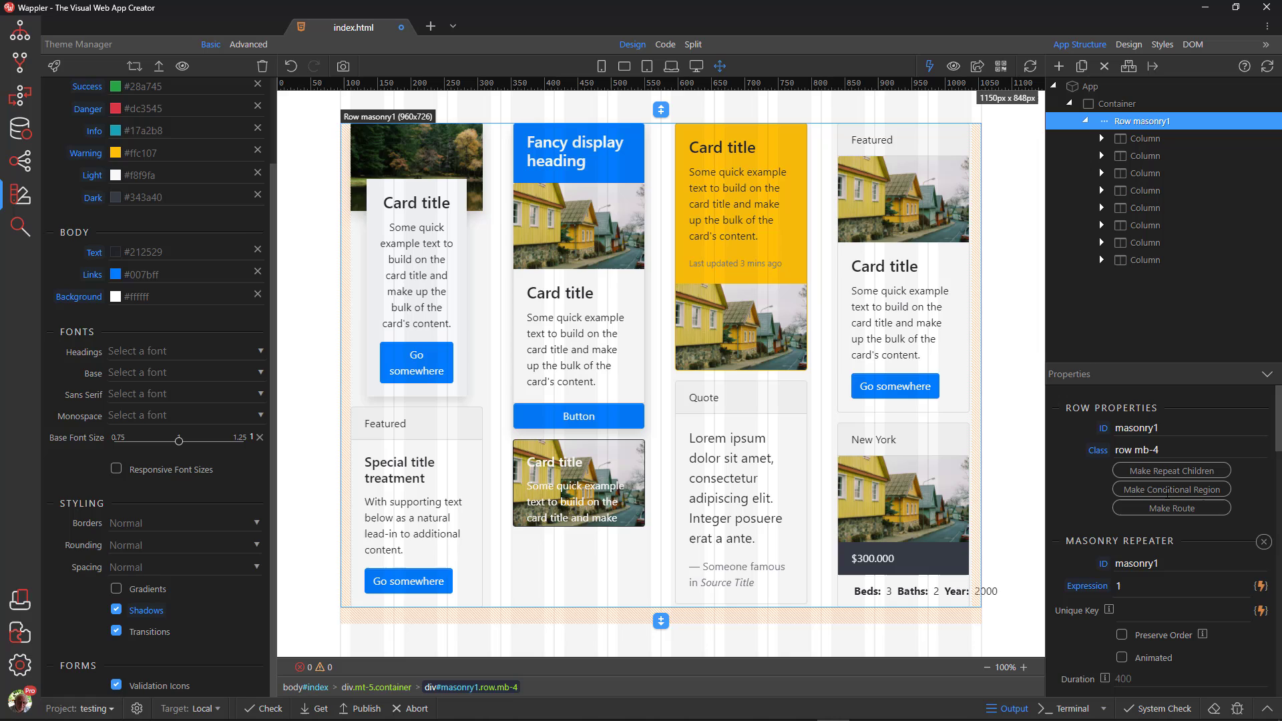
mouse_move(985, 526)
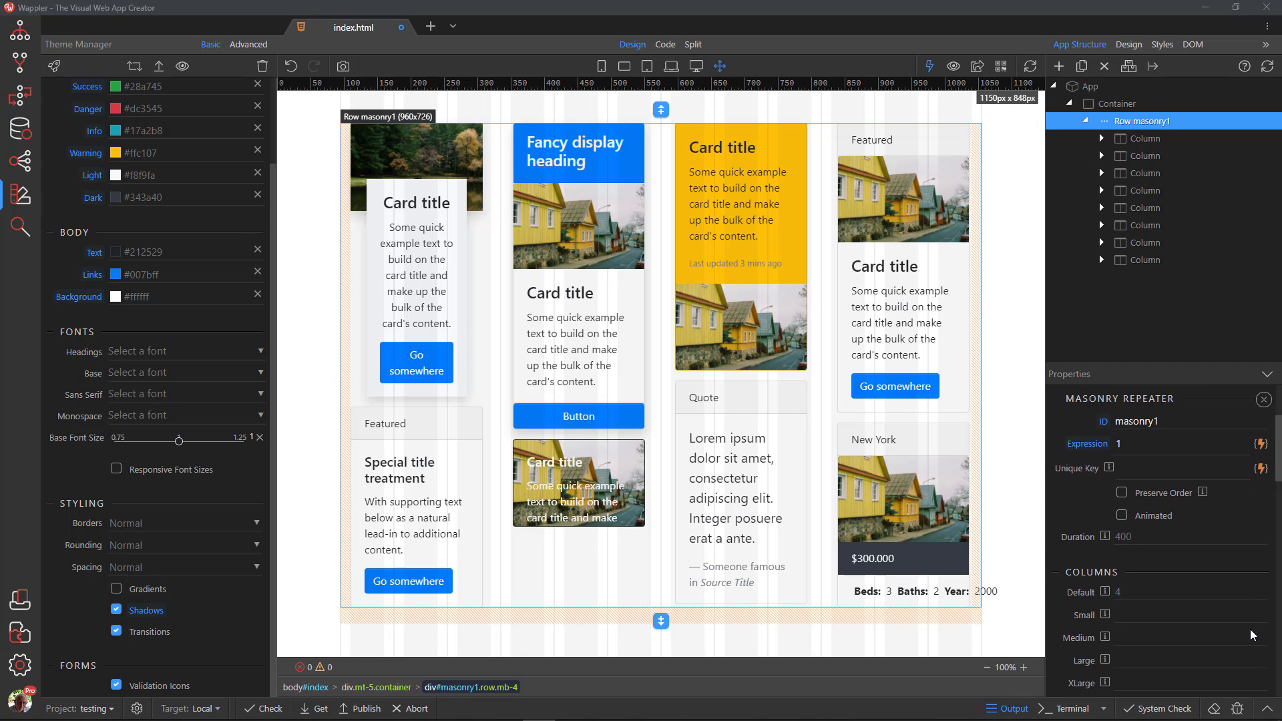
- Set the masonry default column count from 4 to 3 and switch on preview mode
scroll(down, 3)
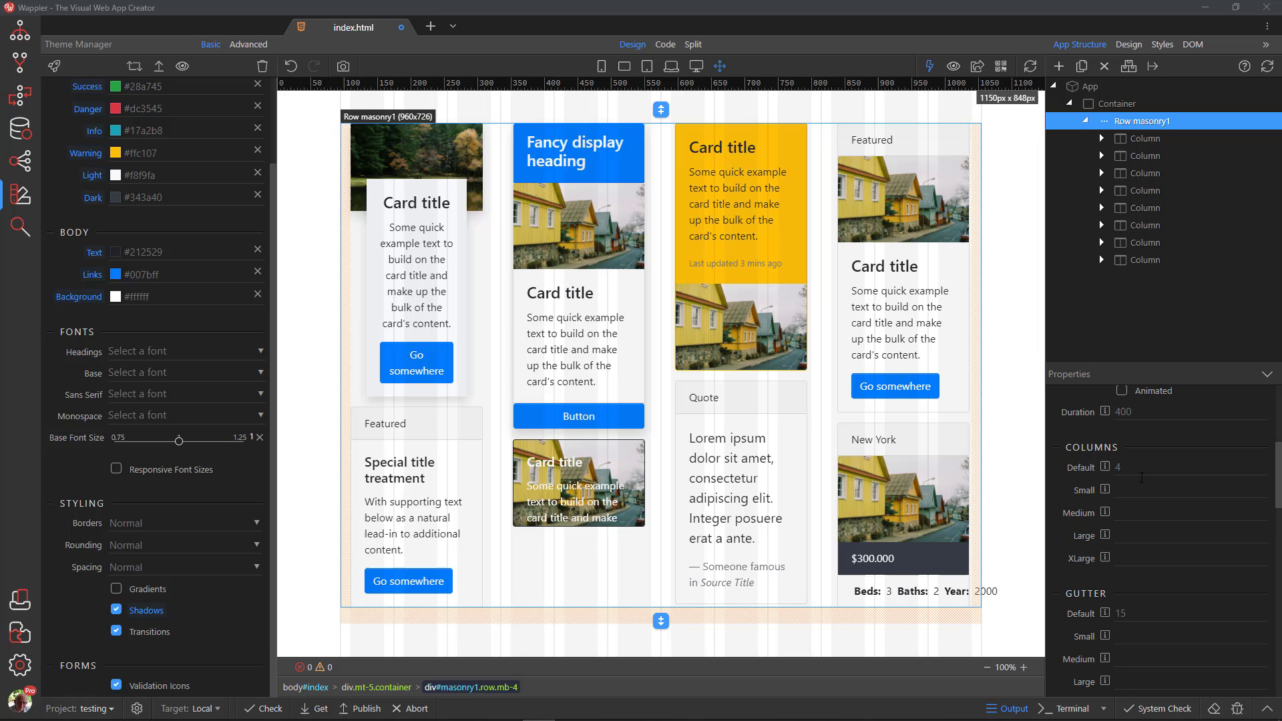
click(1191, 468)
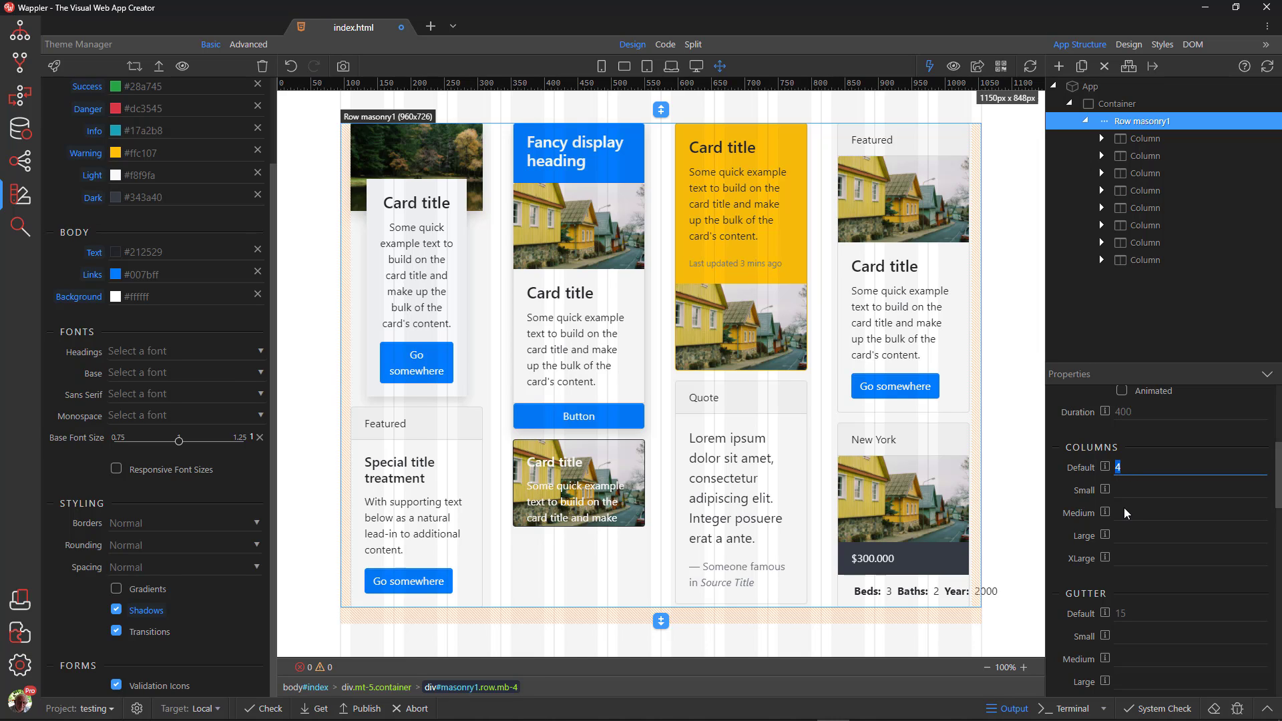
text(3)
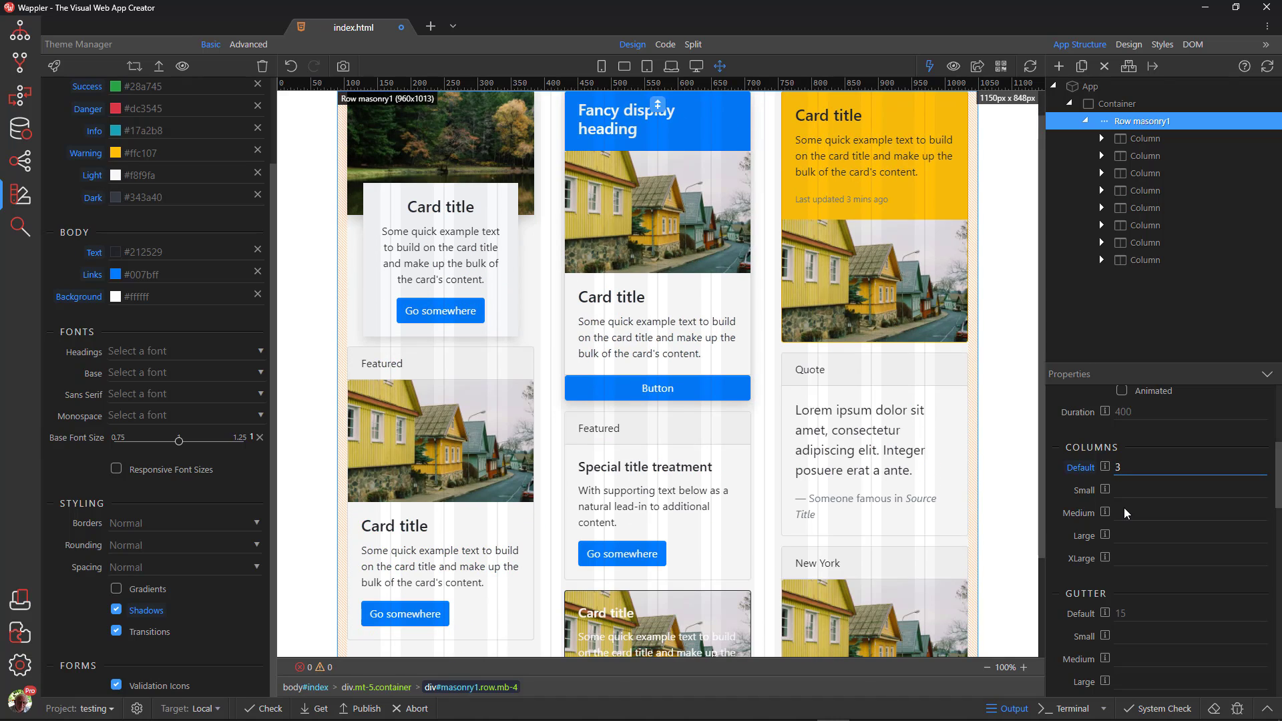
click(1186, 467)
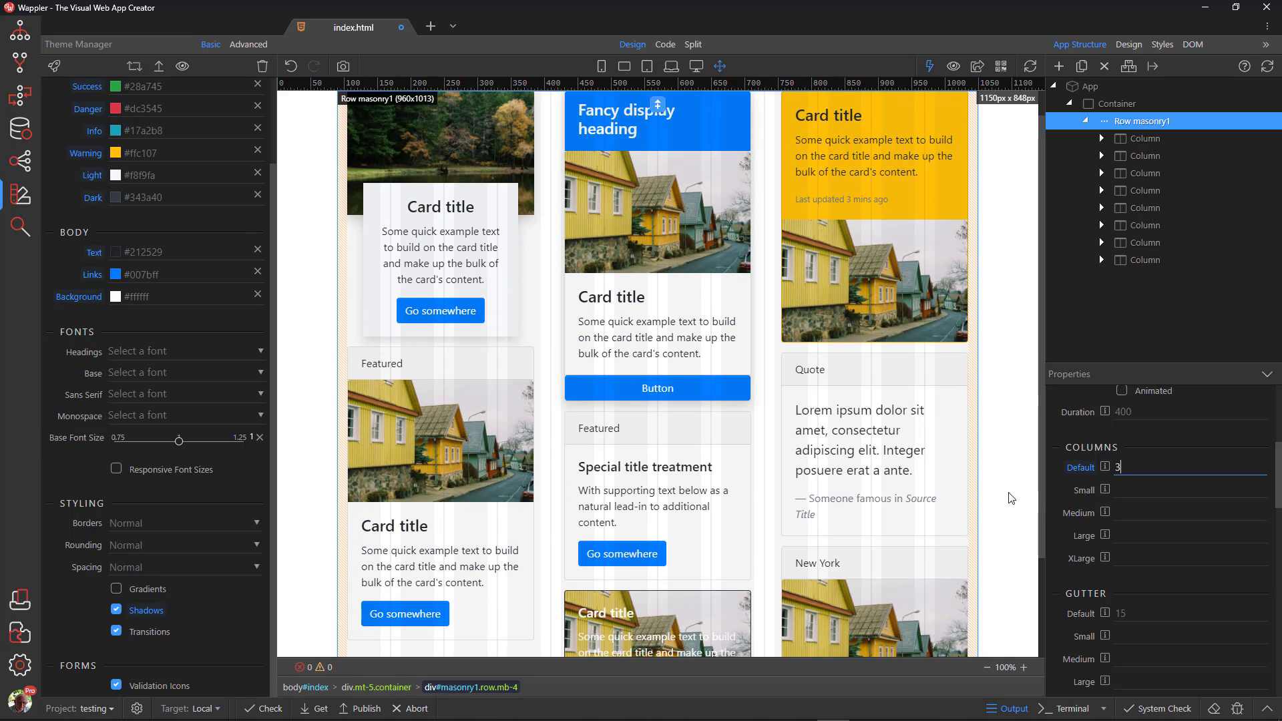
click(954, 65)
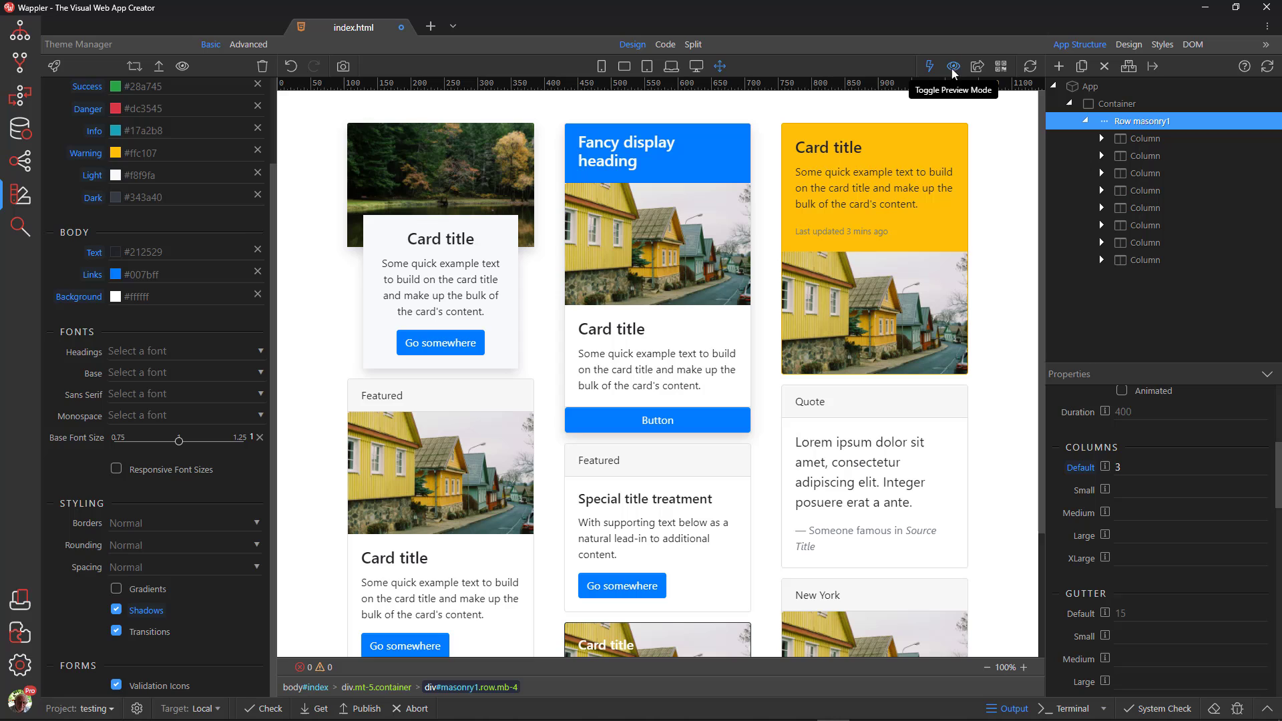